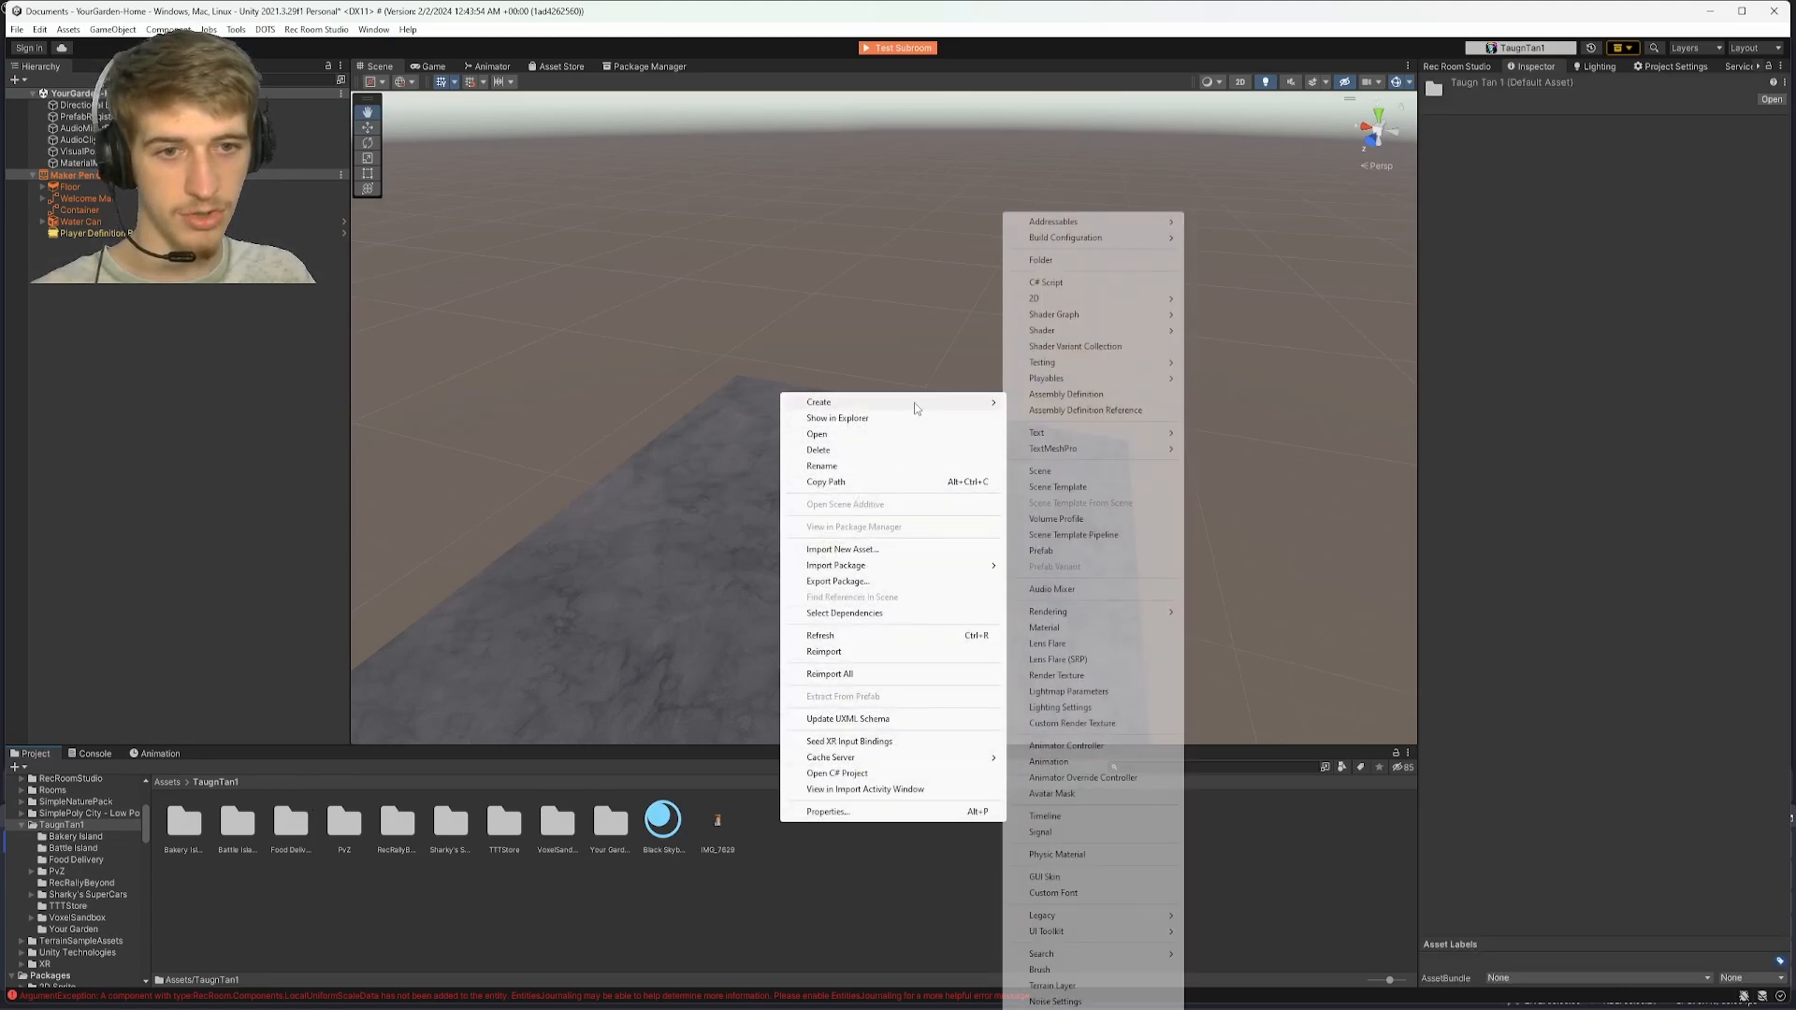
Create a material named Selfie with the selfie photo as Base Map and Smoothness 0.
{"action": "left_click", "coordinate": [1044, 627]}
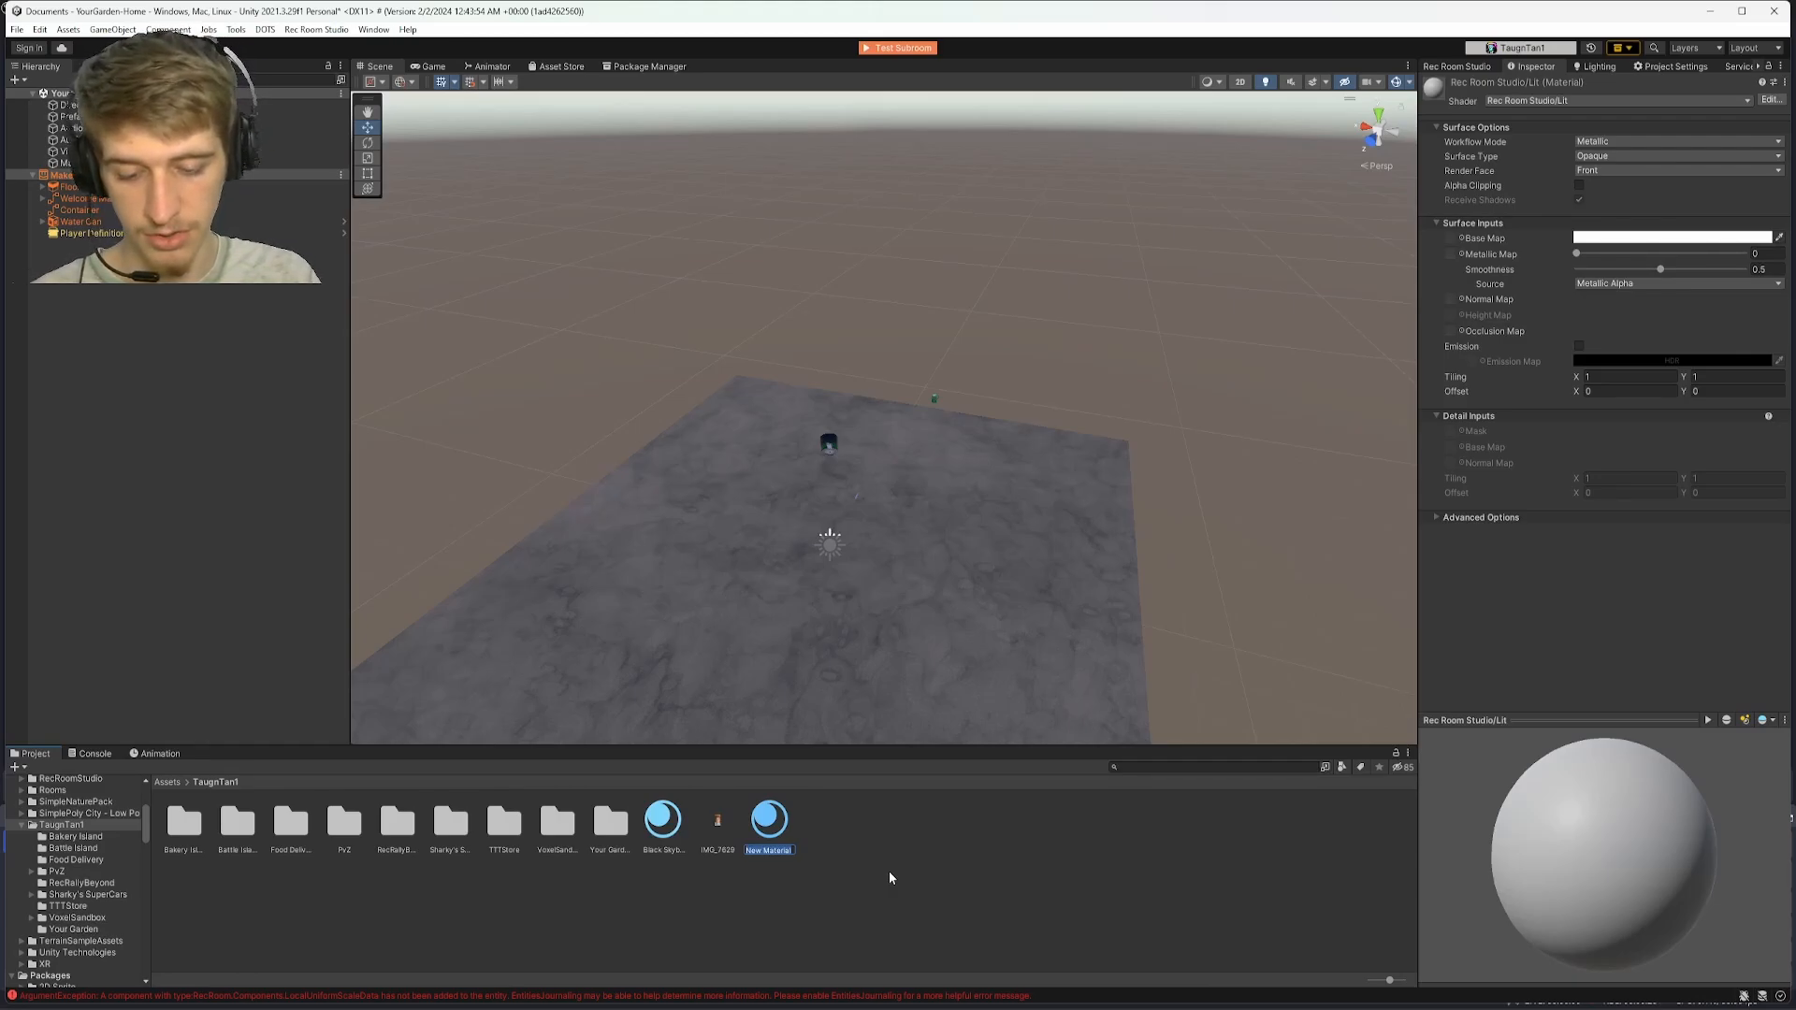
{"action": "double_click", "coordinate": [767, 848]}
{"action": "type", "text": "Selfie"}
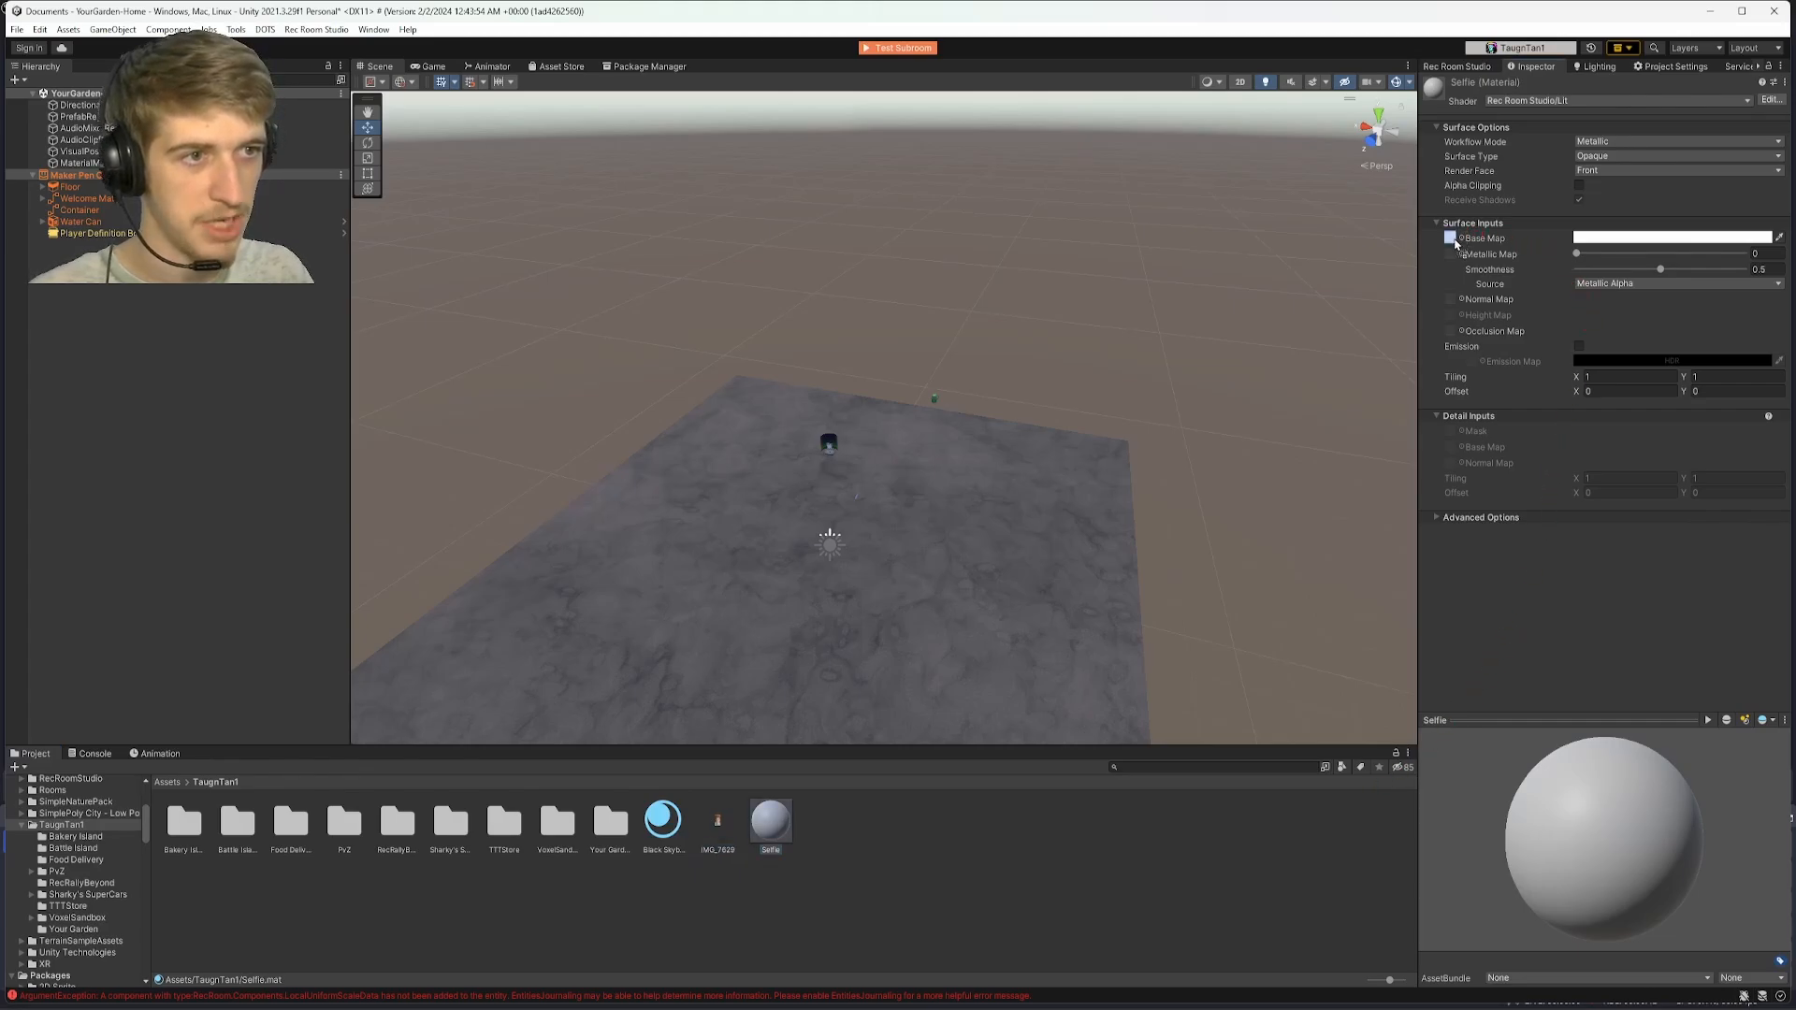
{"action": "left_click", "coordinate": [1455, 237]}
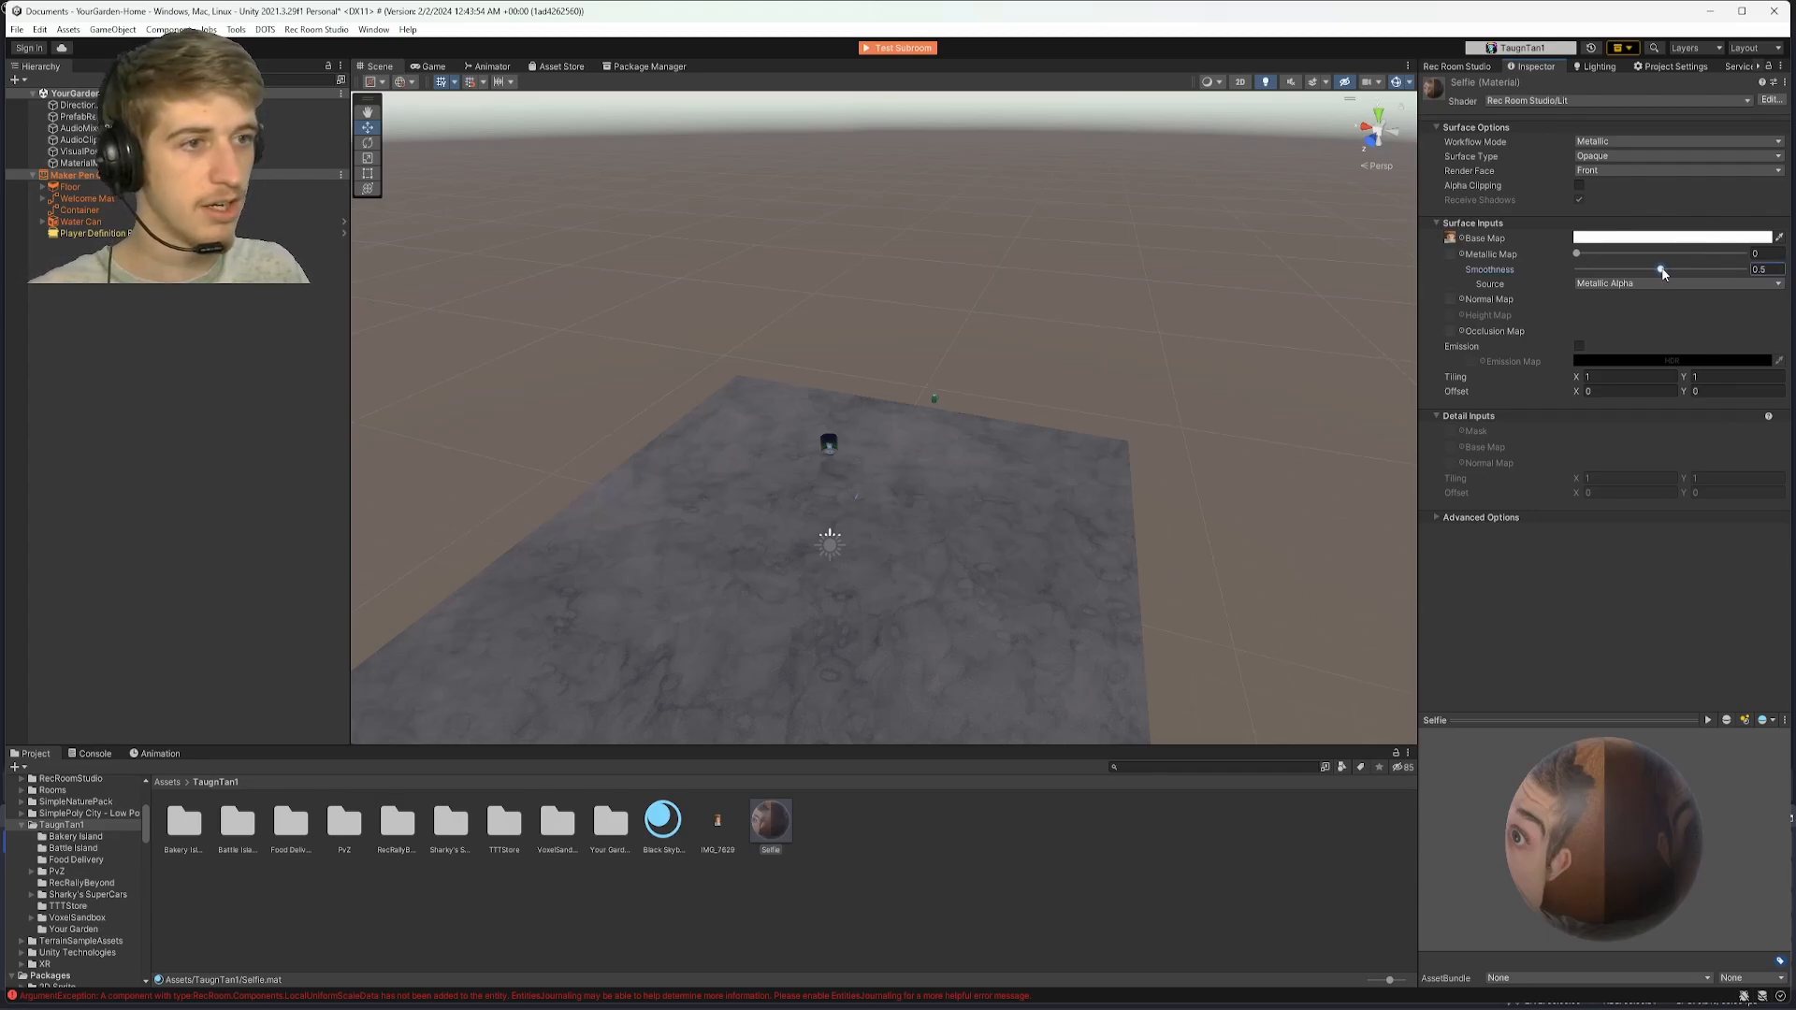
{"action": "left_click_drag", "start_coordinate": [1661, 269], "coordinate": [1575, 269]}
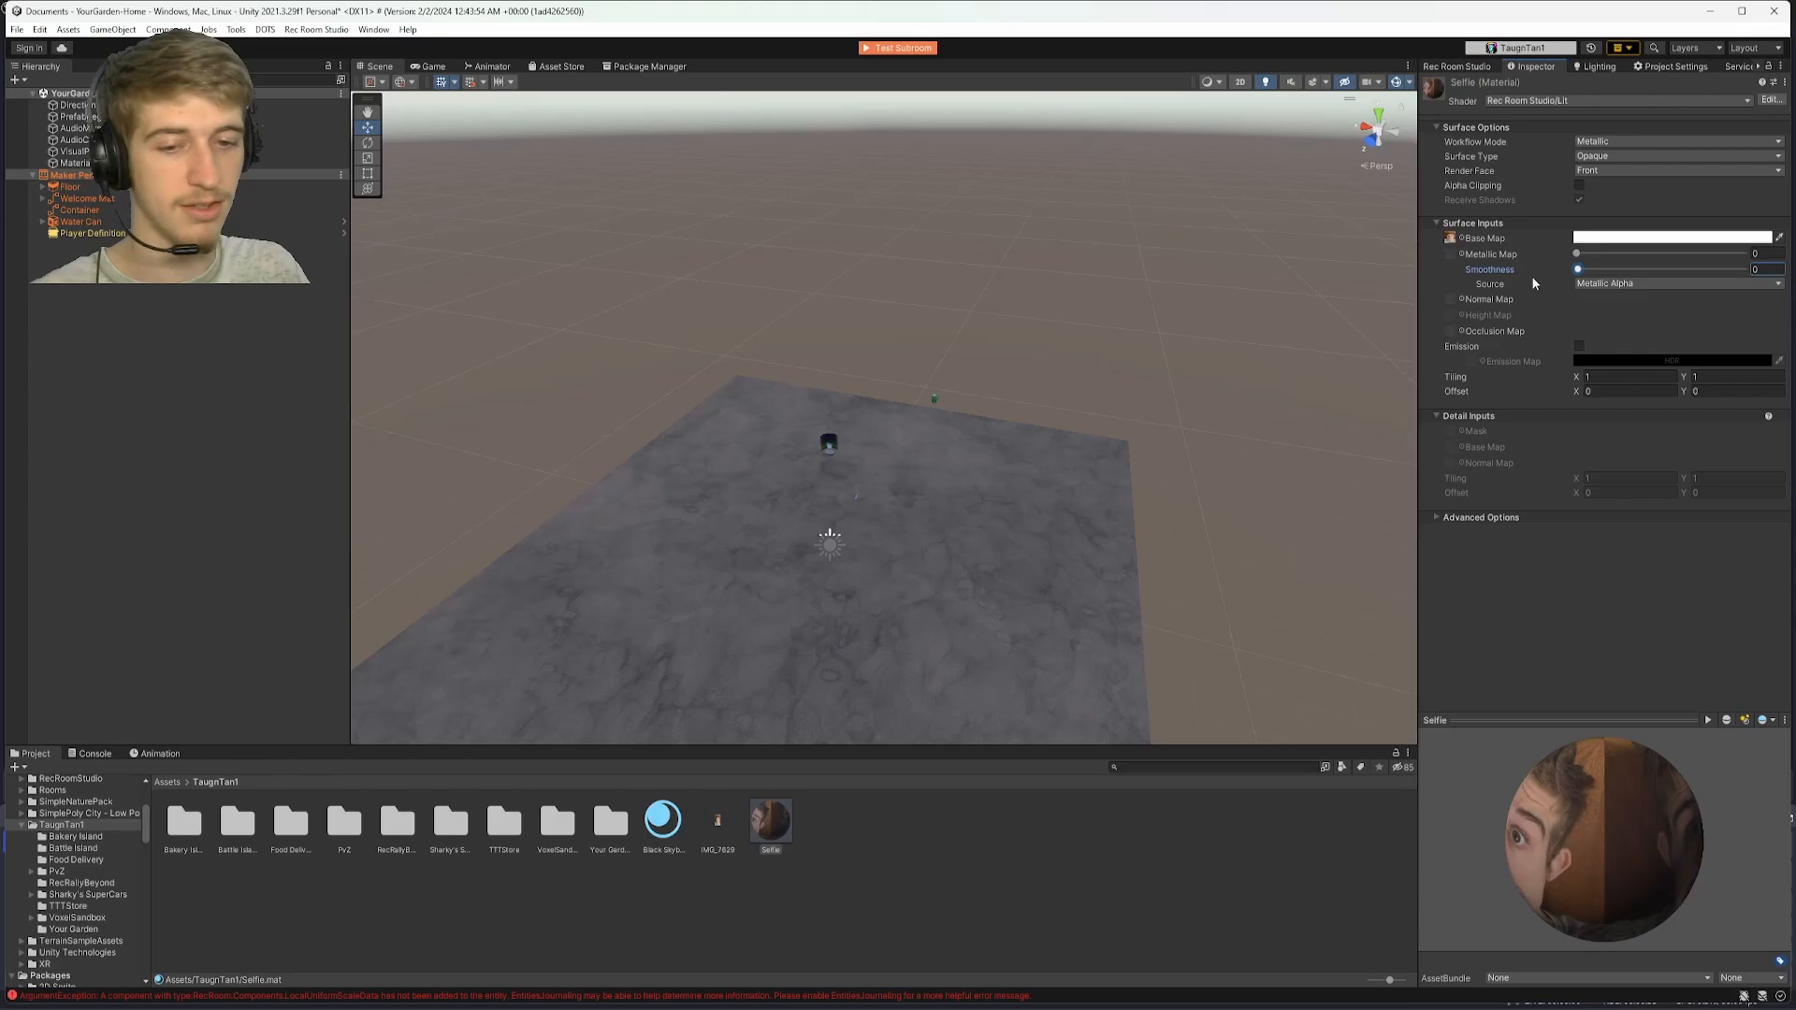
{"action": "mouse_move", "coordinate": [1489, 299]}
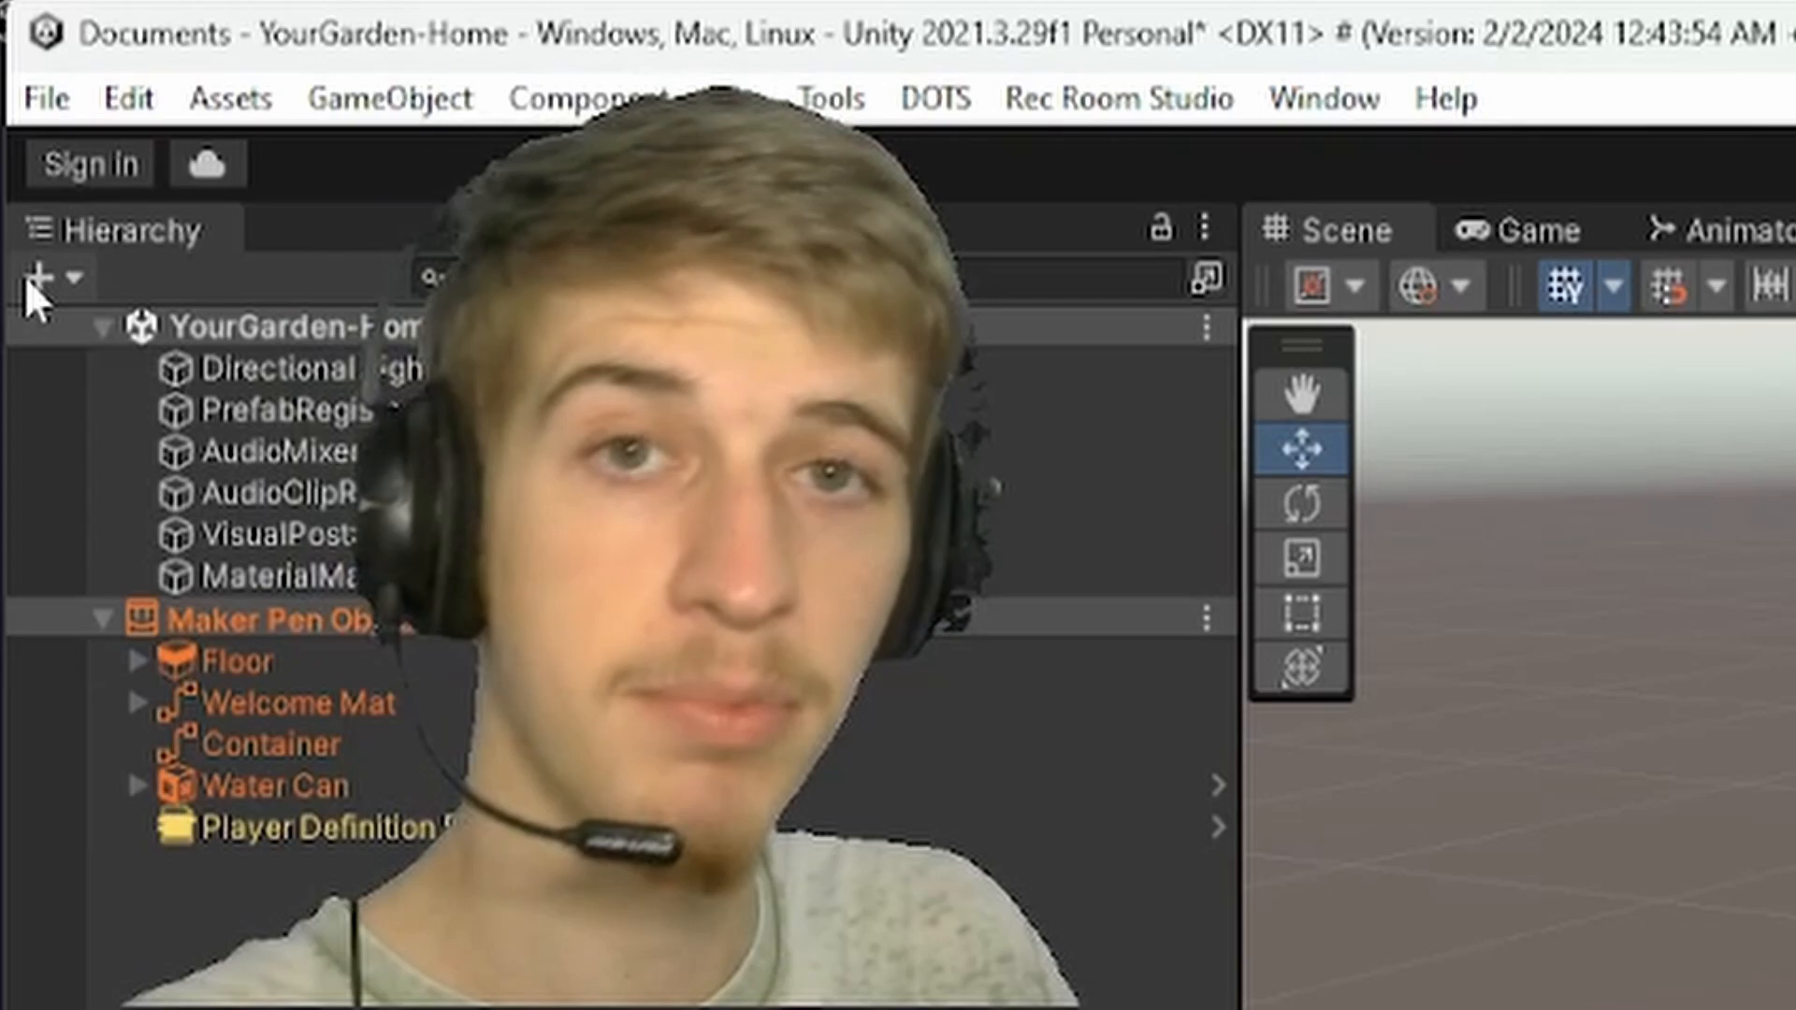
Create an empty object named Image with a Plane nested under it.
{"action": "left_click", "coordinate": [45, 277]}
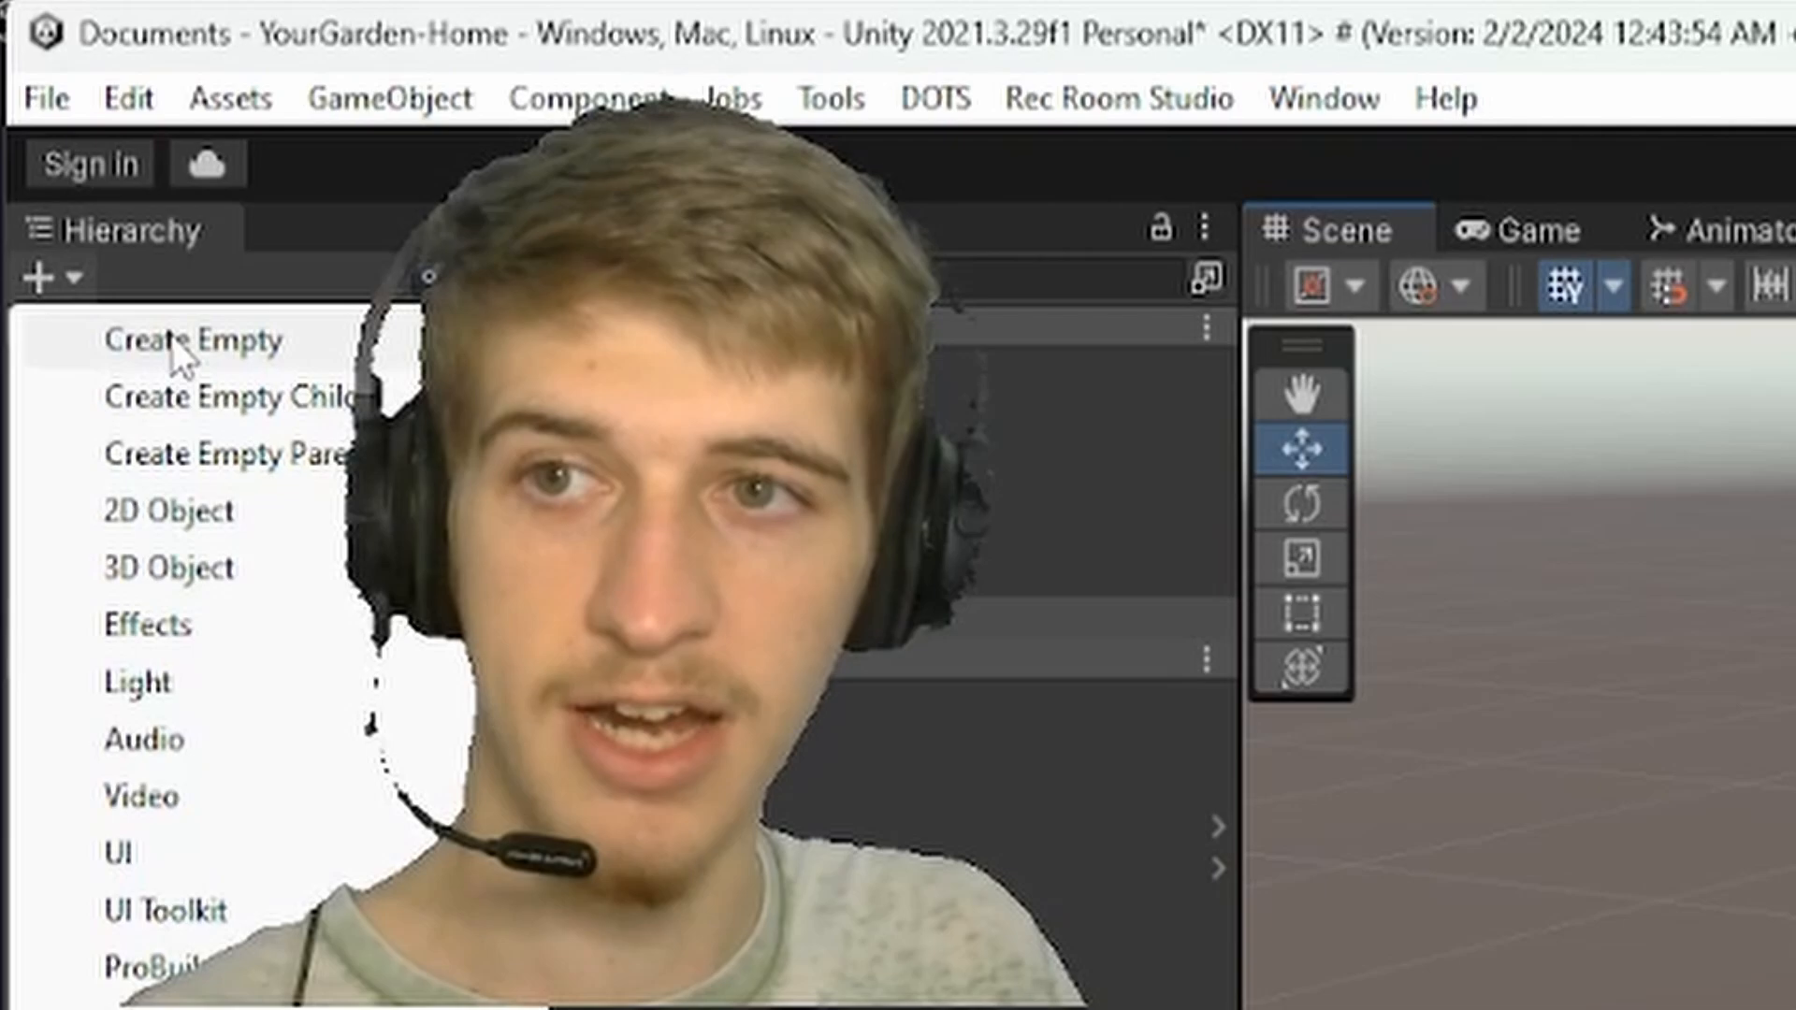
{"action": "left_click", "coordinate": [192, 340]}
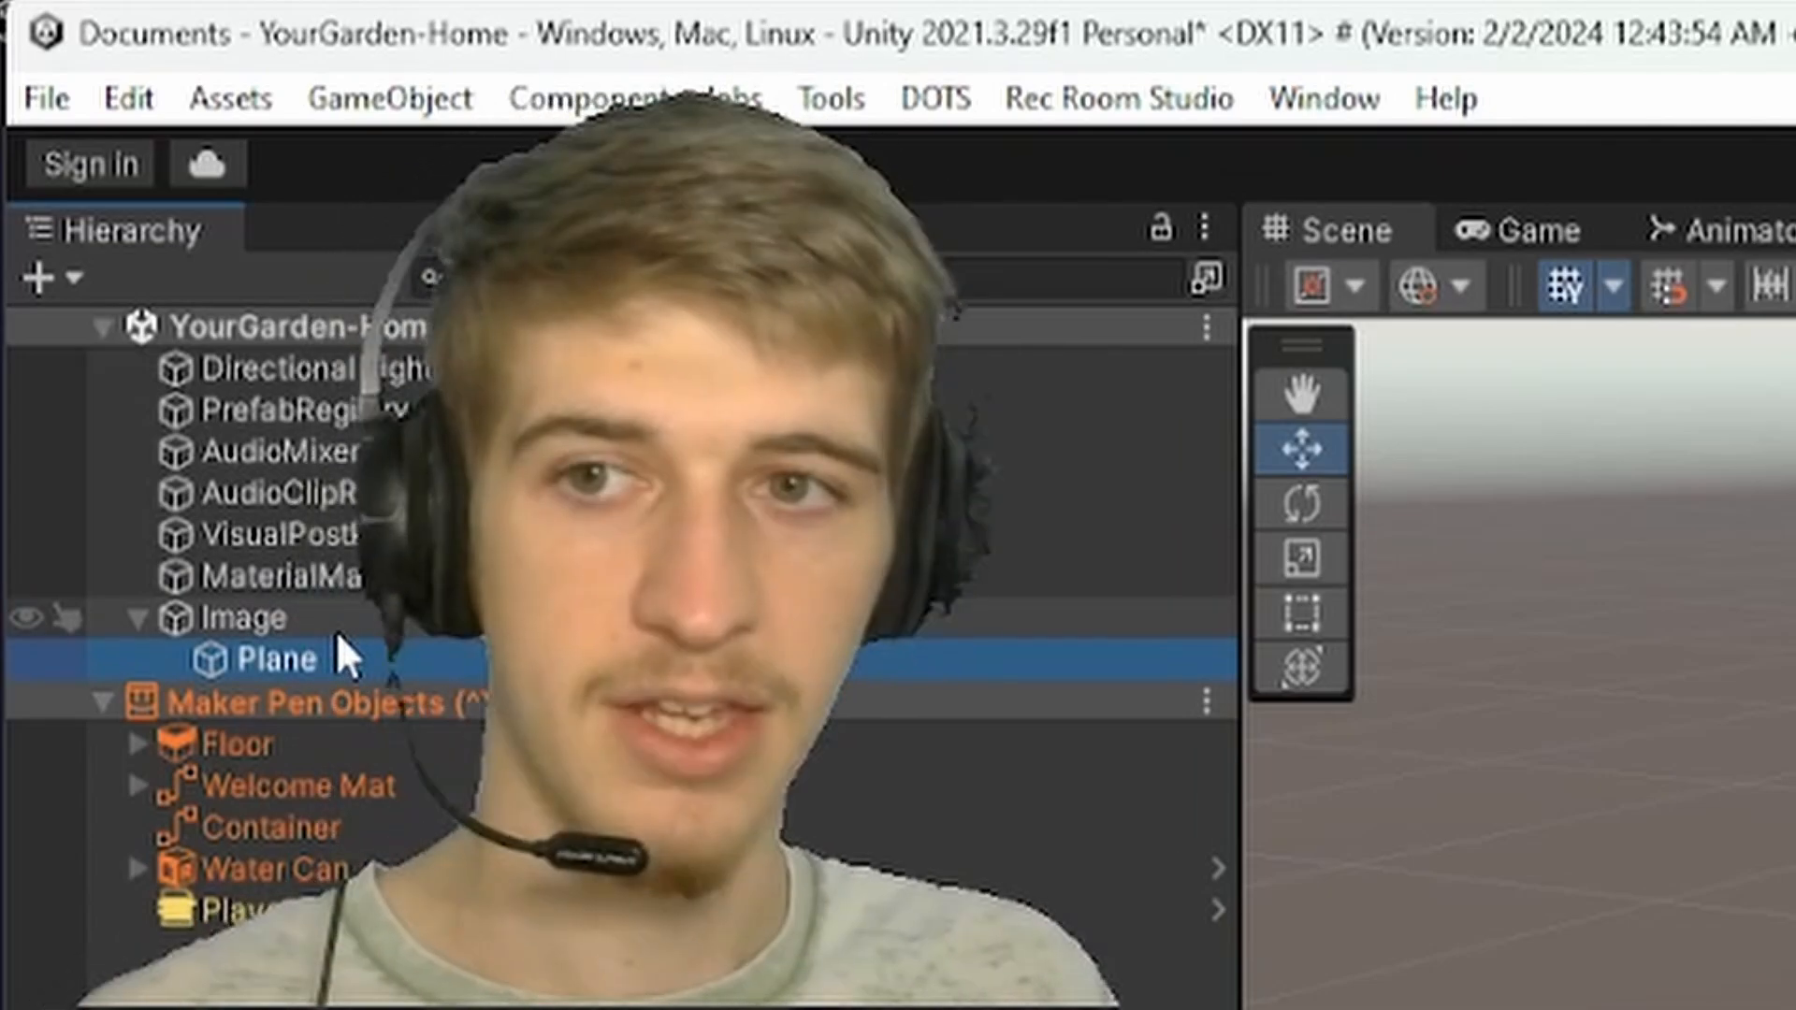
{"action": "left_click", "coordinate": [245, 617]}
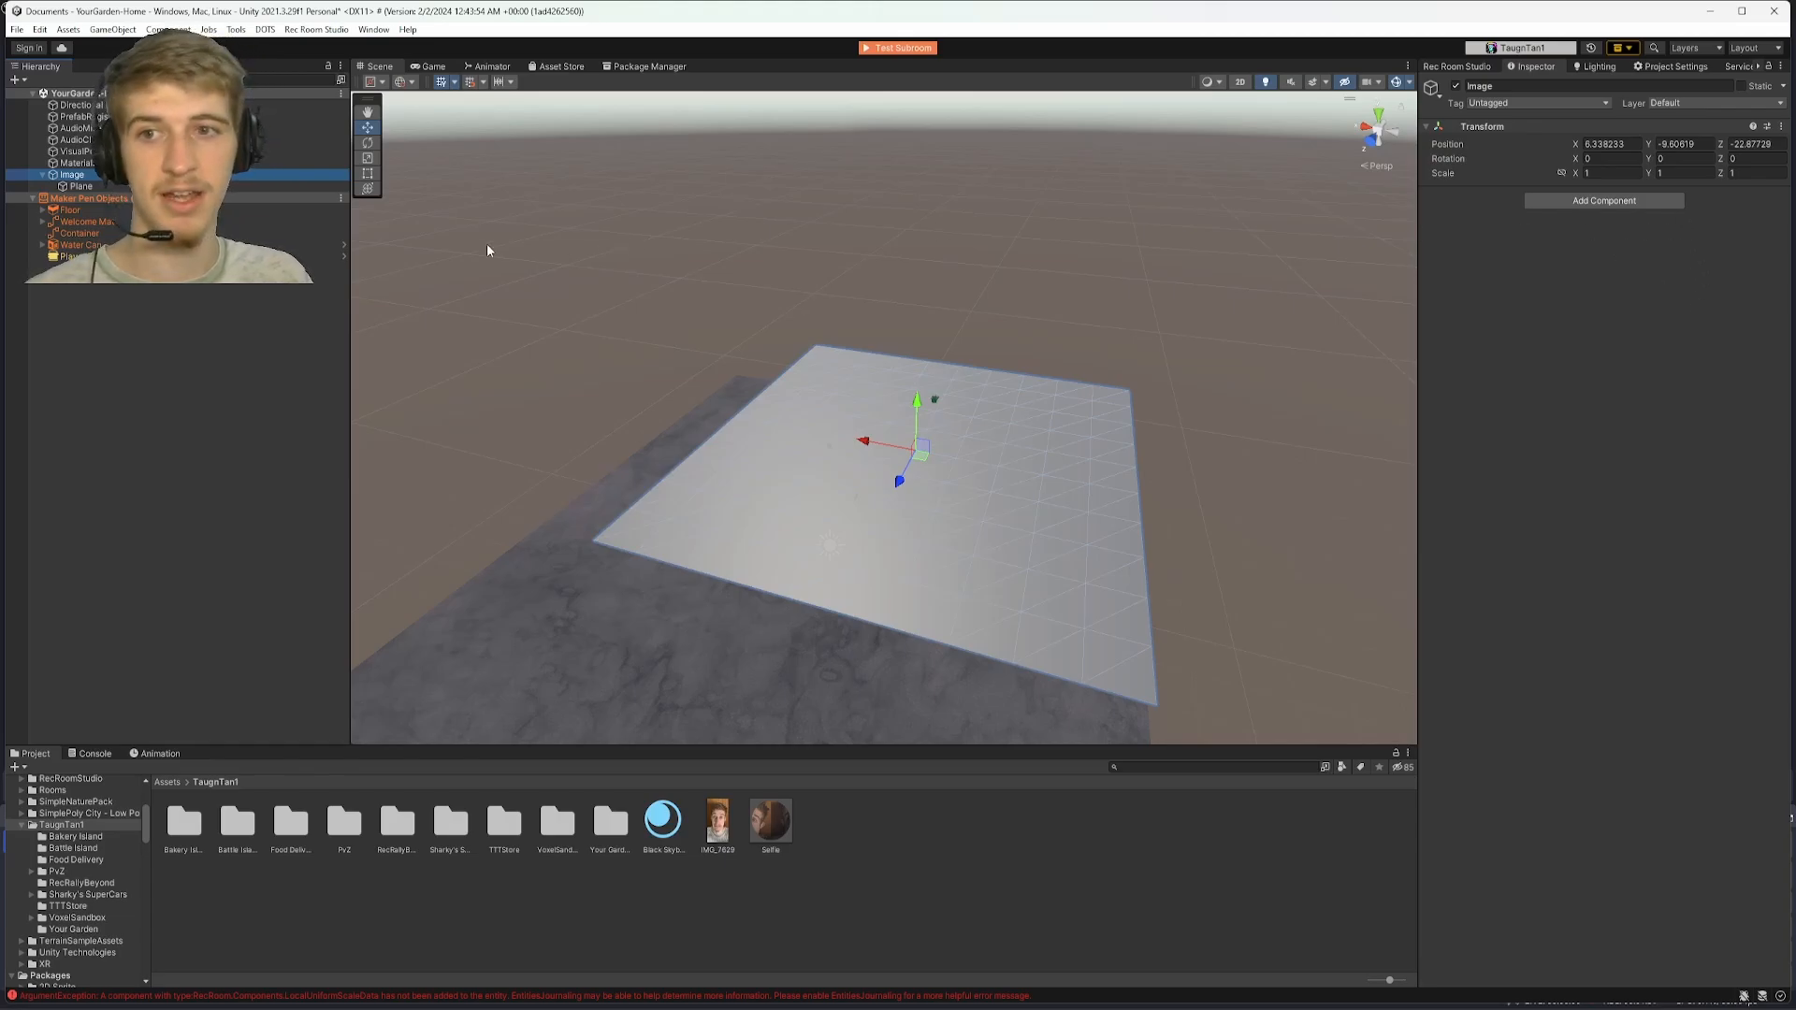
Apply the Selfie material to the Plane and set a Scale value of 0.75 for portrait proportions.
{"action": "left_click", "coordinate": [79, 186]}
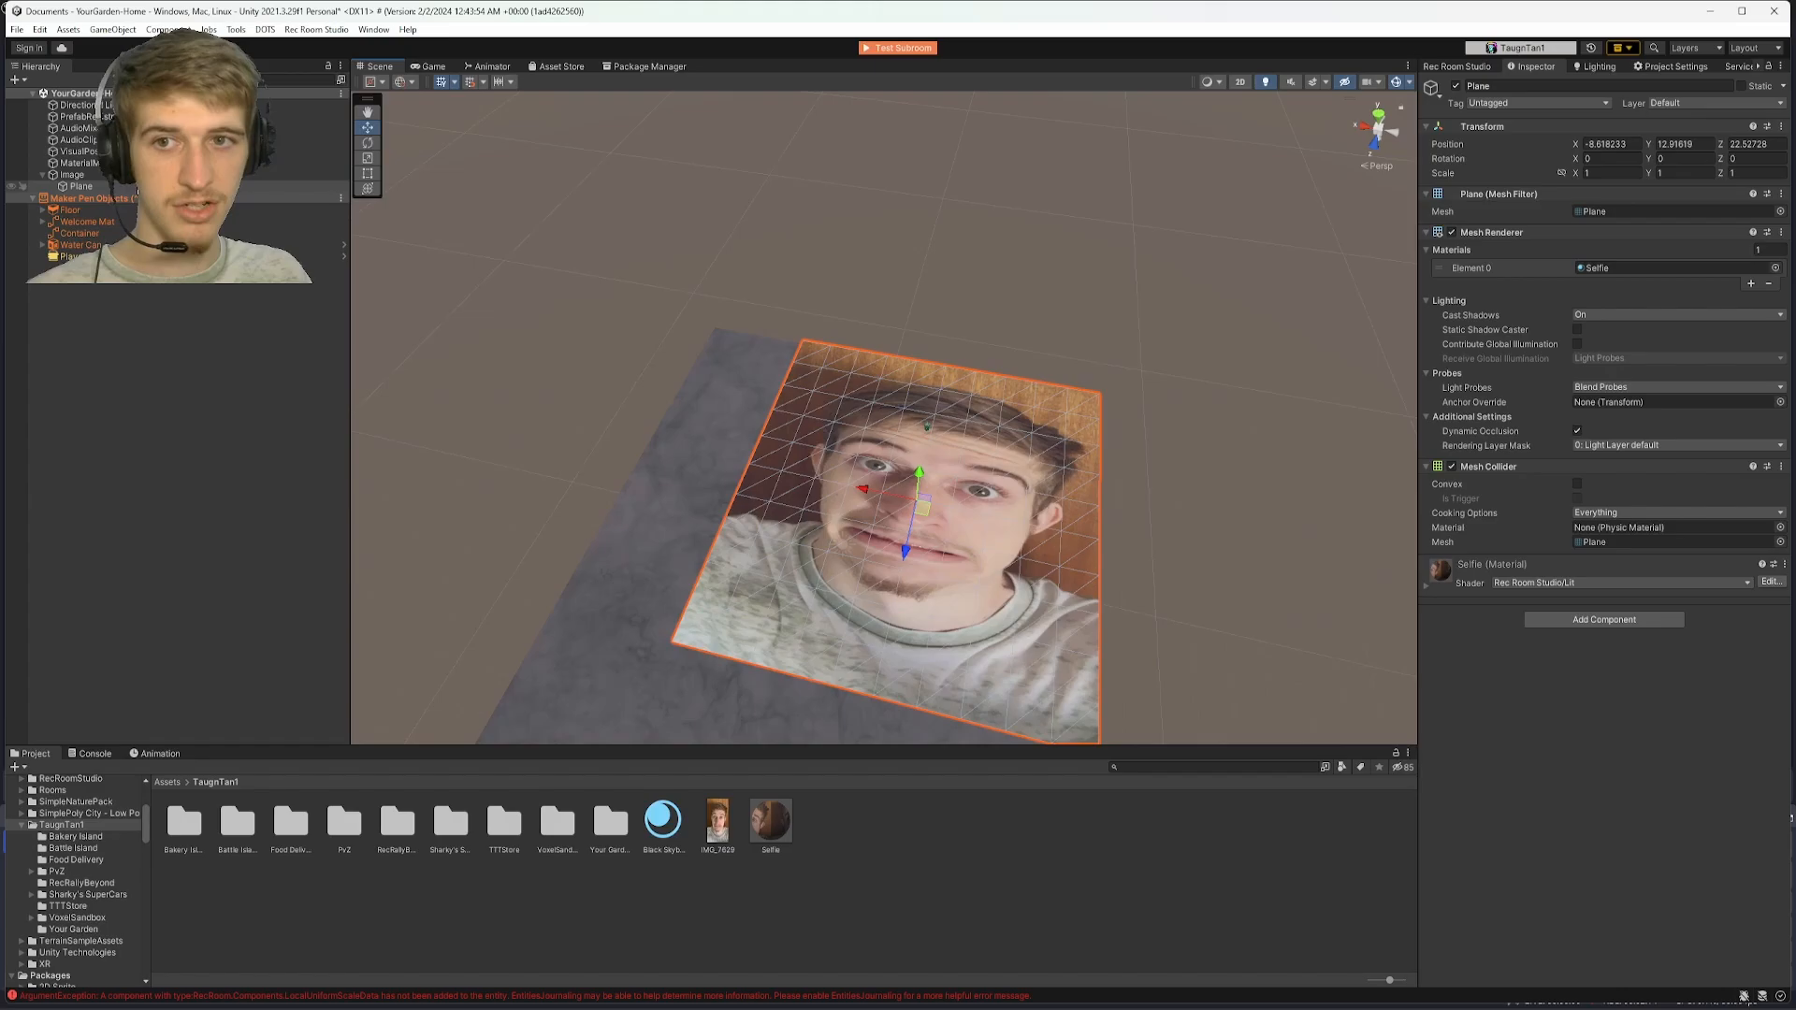
{"action": "type", "text": "0.75"}
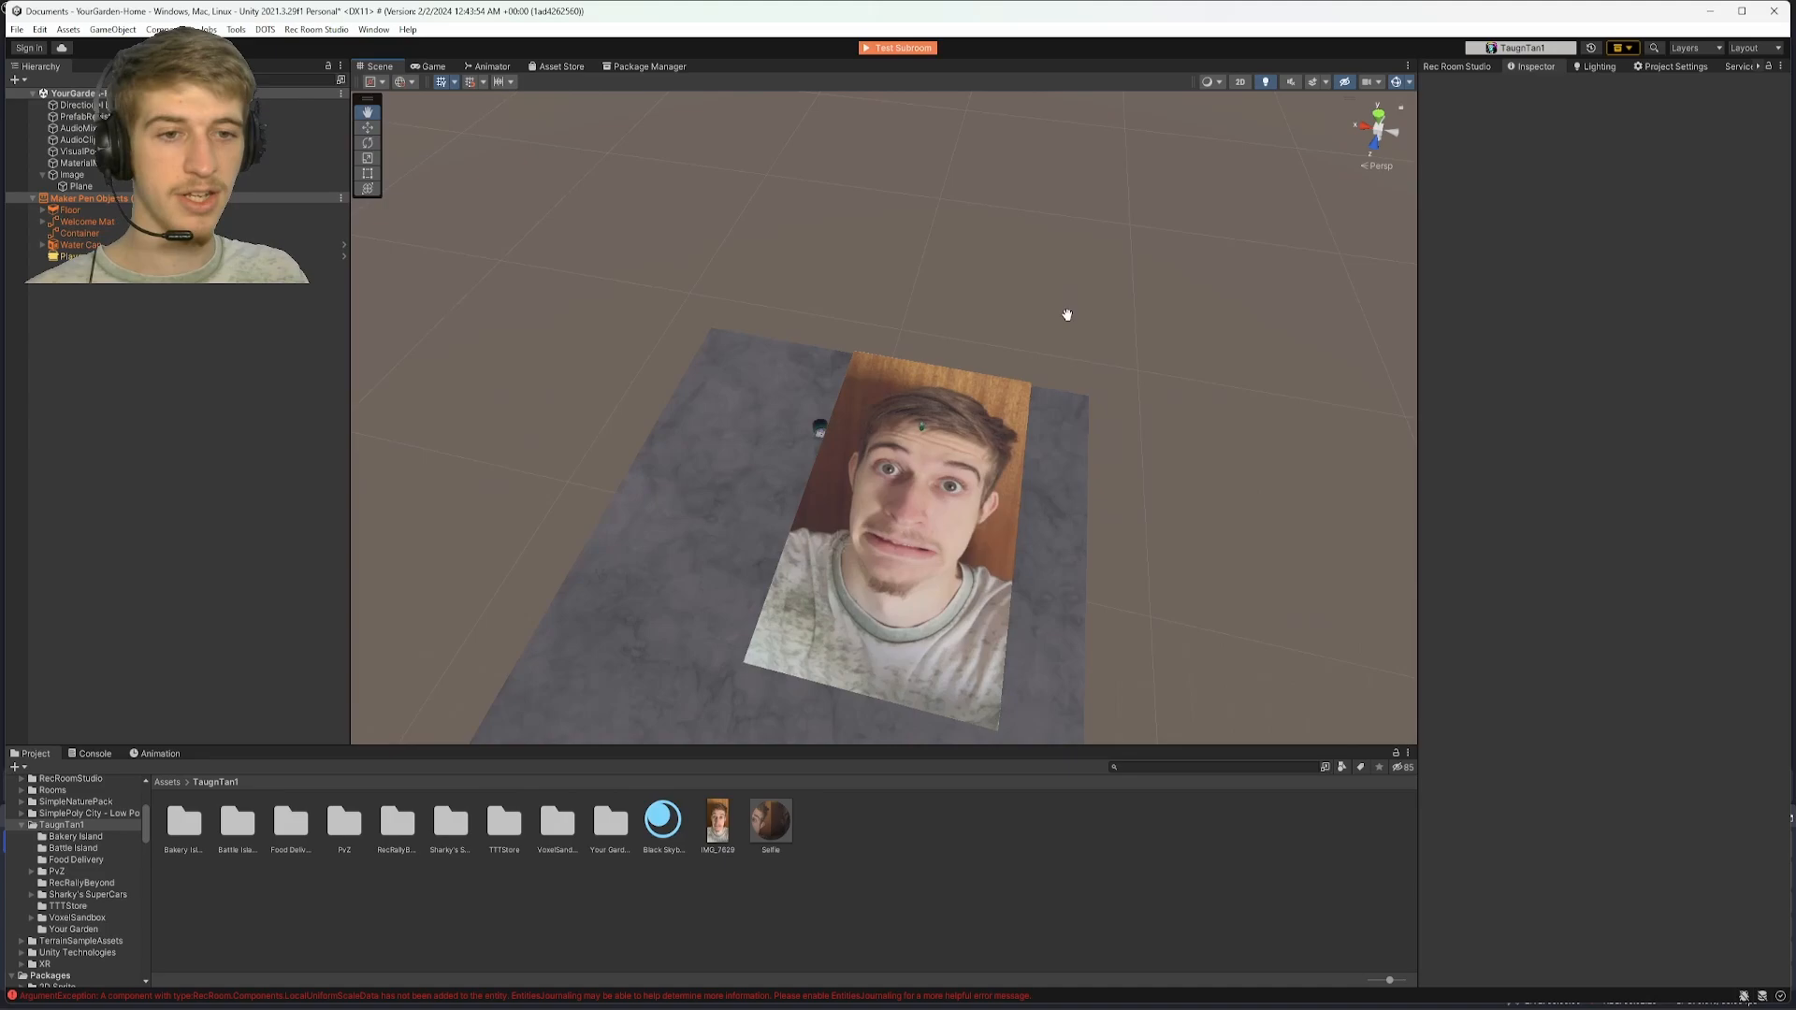
{"action": "left_click_drag", "start_coordinate": [1064, 314], "coordinate": [1046, 357]}
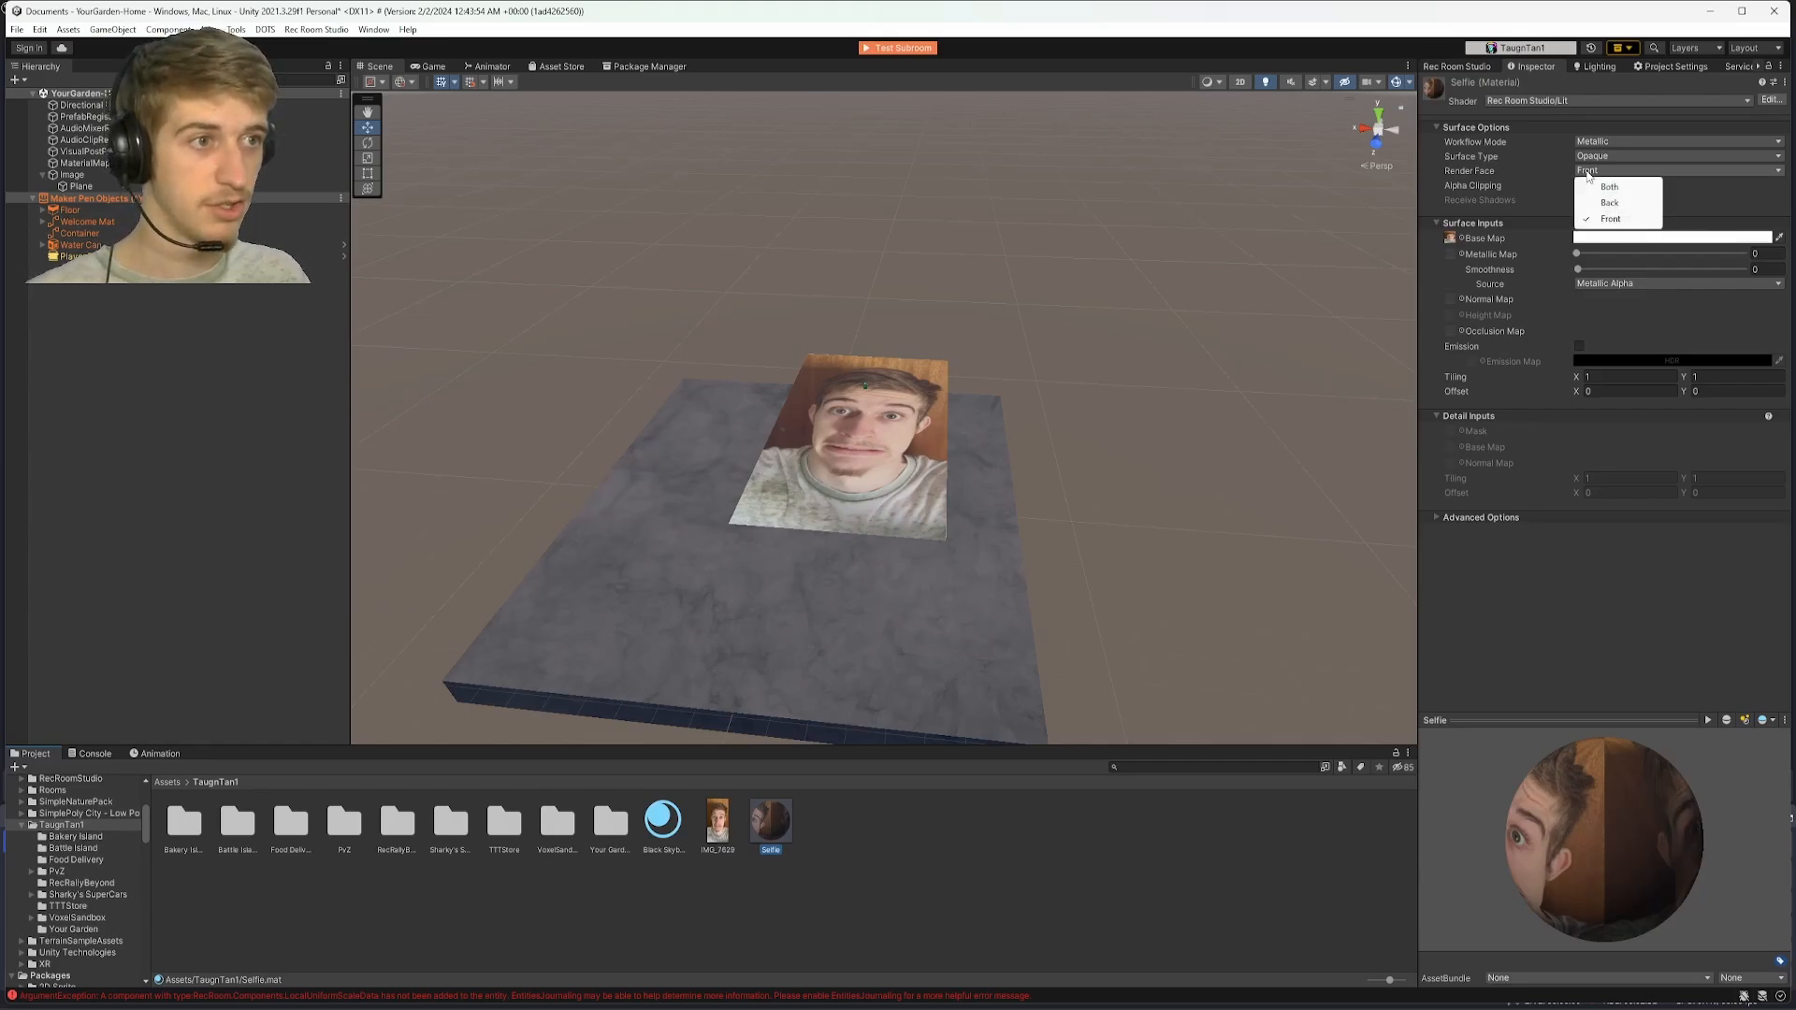
Set the Selfie material's Render Face to Both, then select the Image parent.
{"action": "left_click", "coordinate": [1609, 185]}
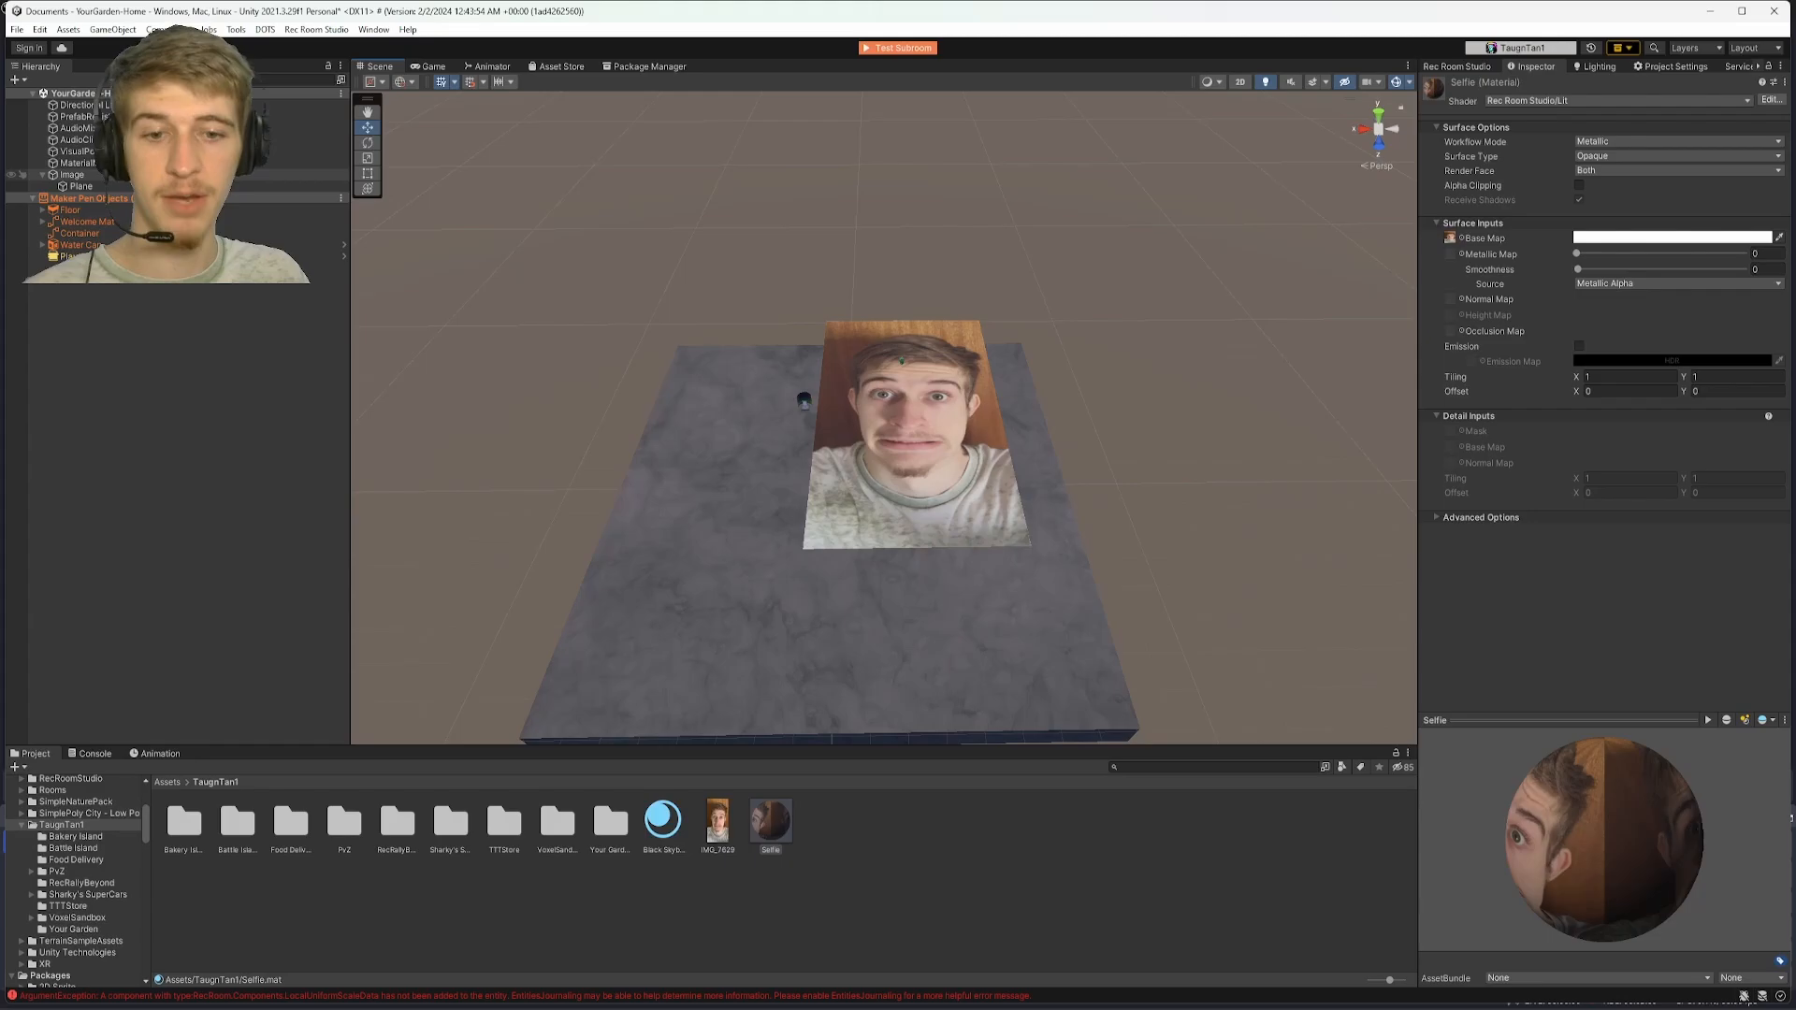
{"action": "left_click", "coordinate": [73, 172]}
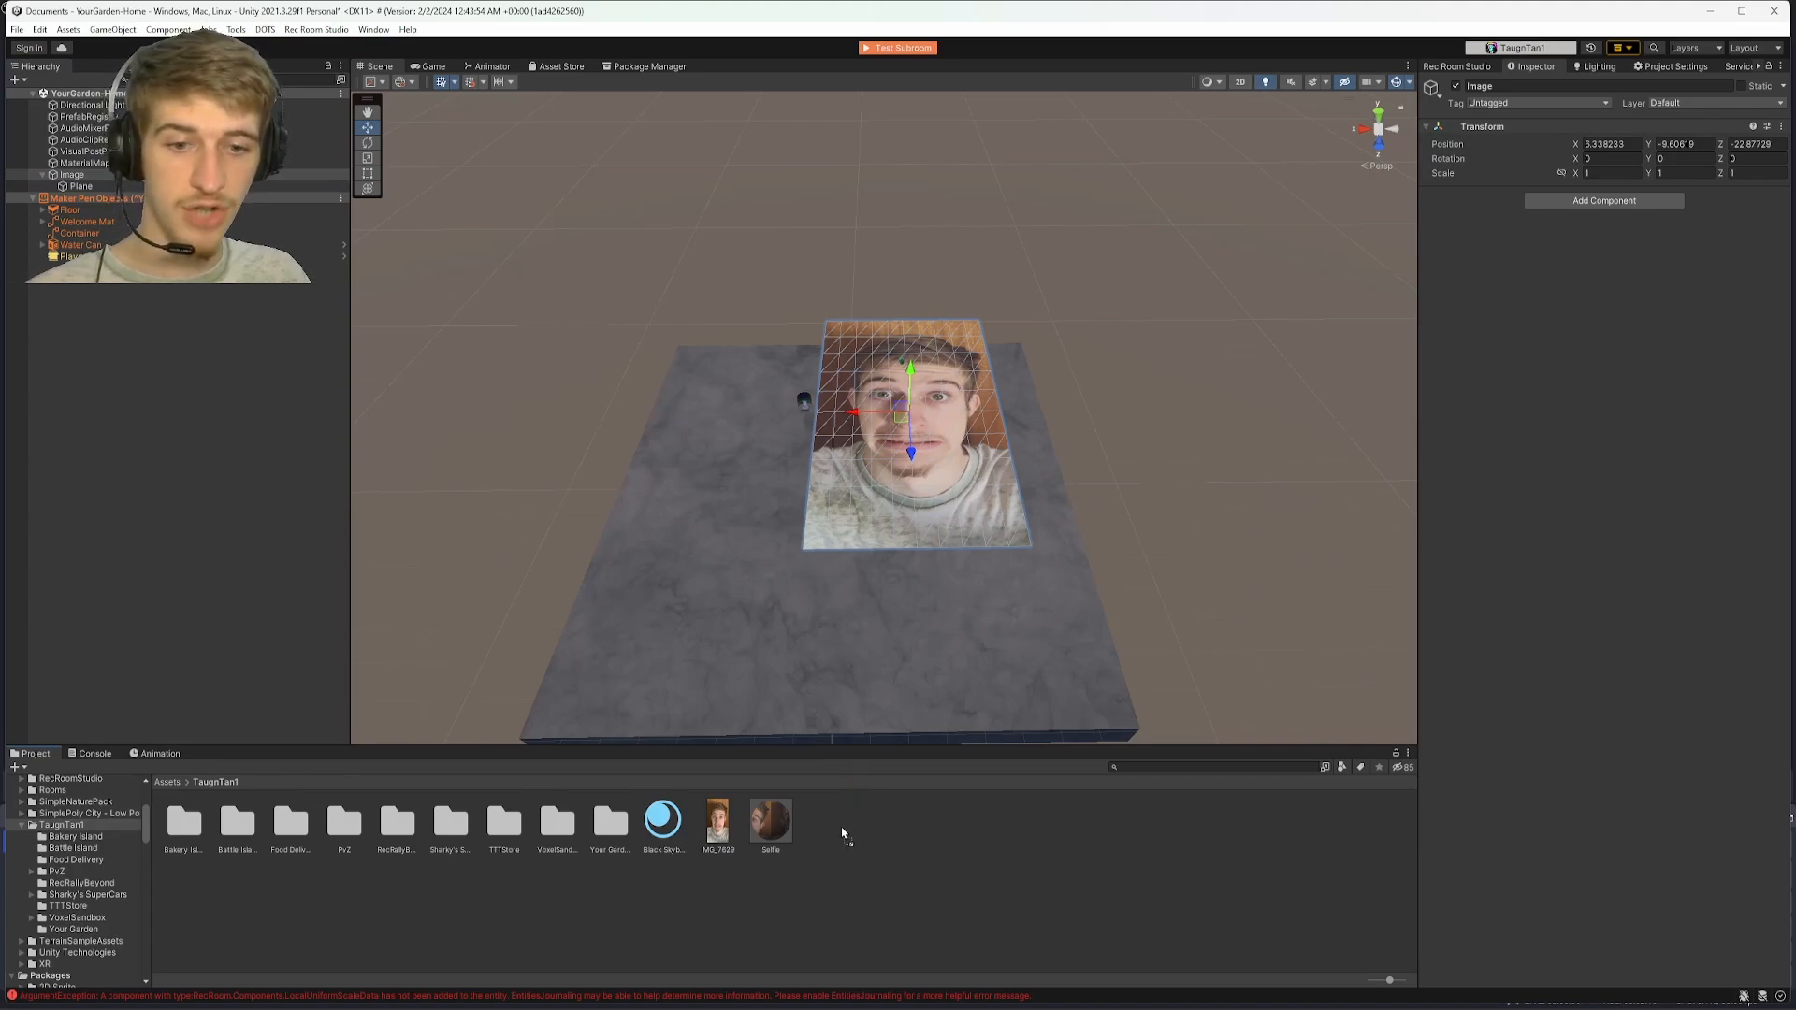
{"action": "mouse_move", "coordinate": [851, 838]}
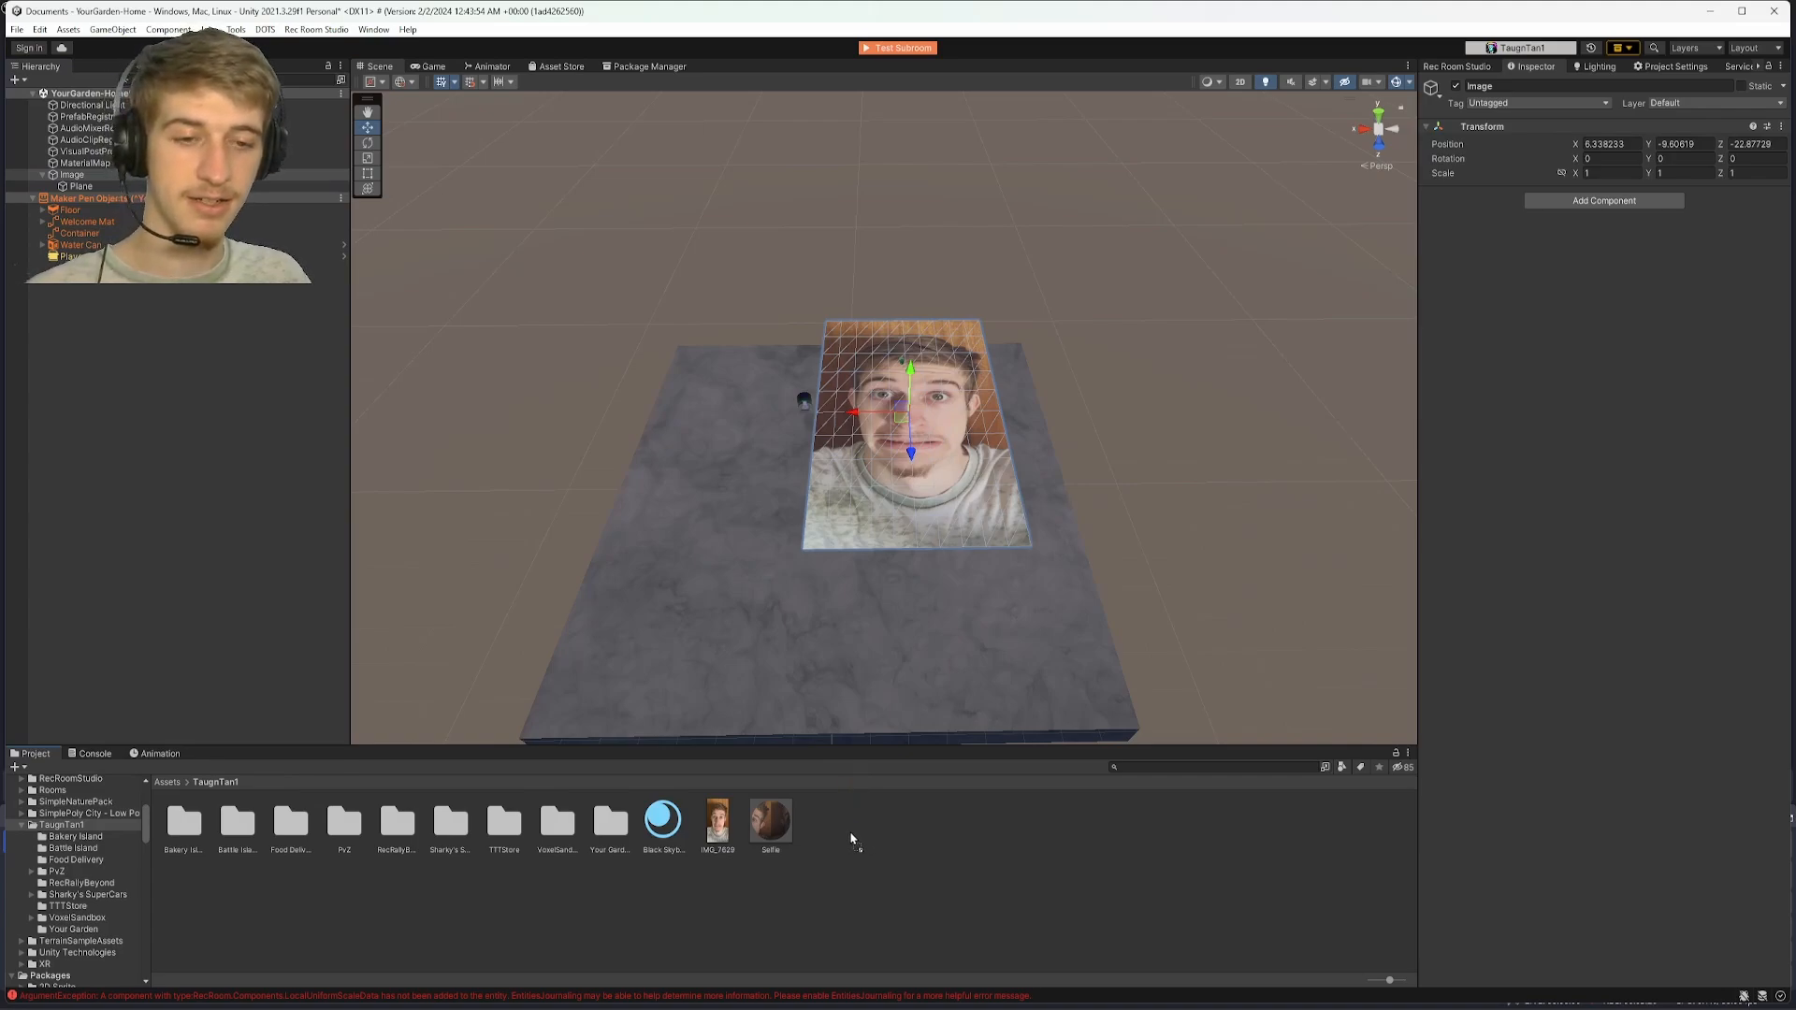
Save Image as a prefab and add Box Collider and Rec Room Object components to it.
{"action": "left_click", "coordinate": [716, 823]}
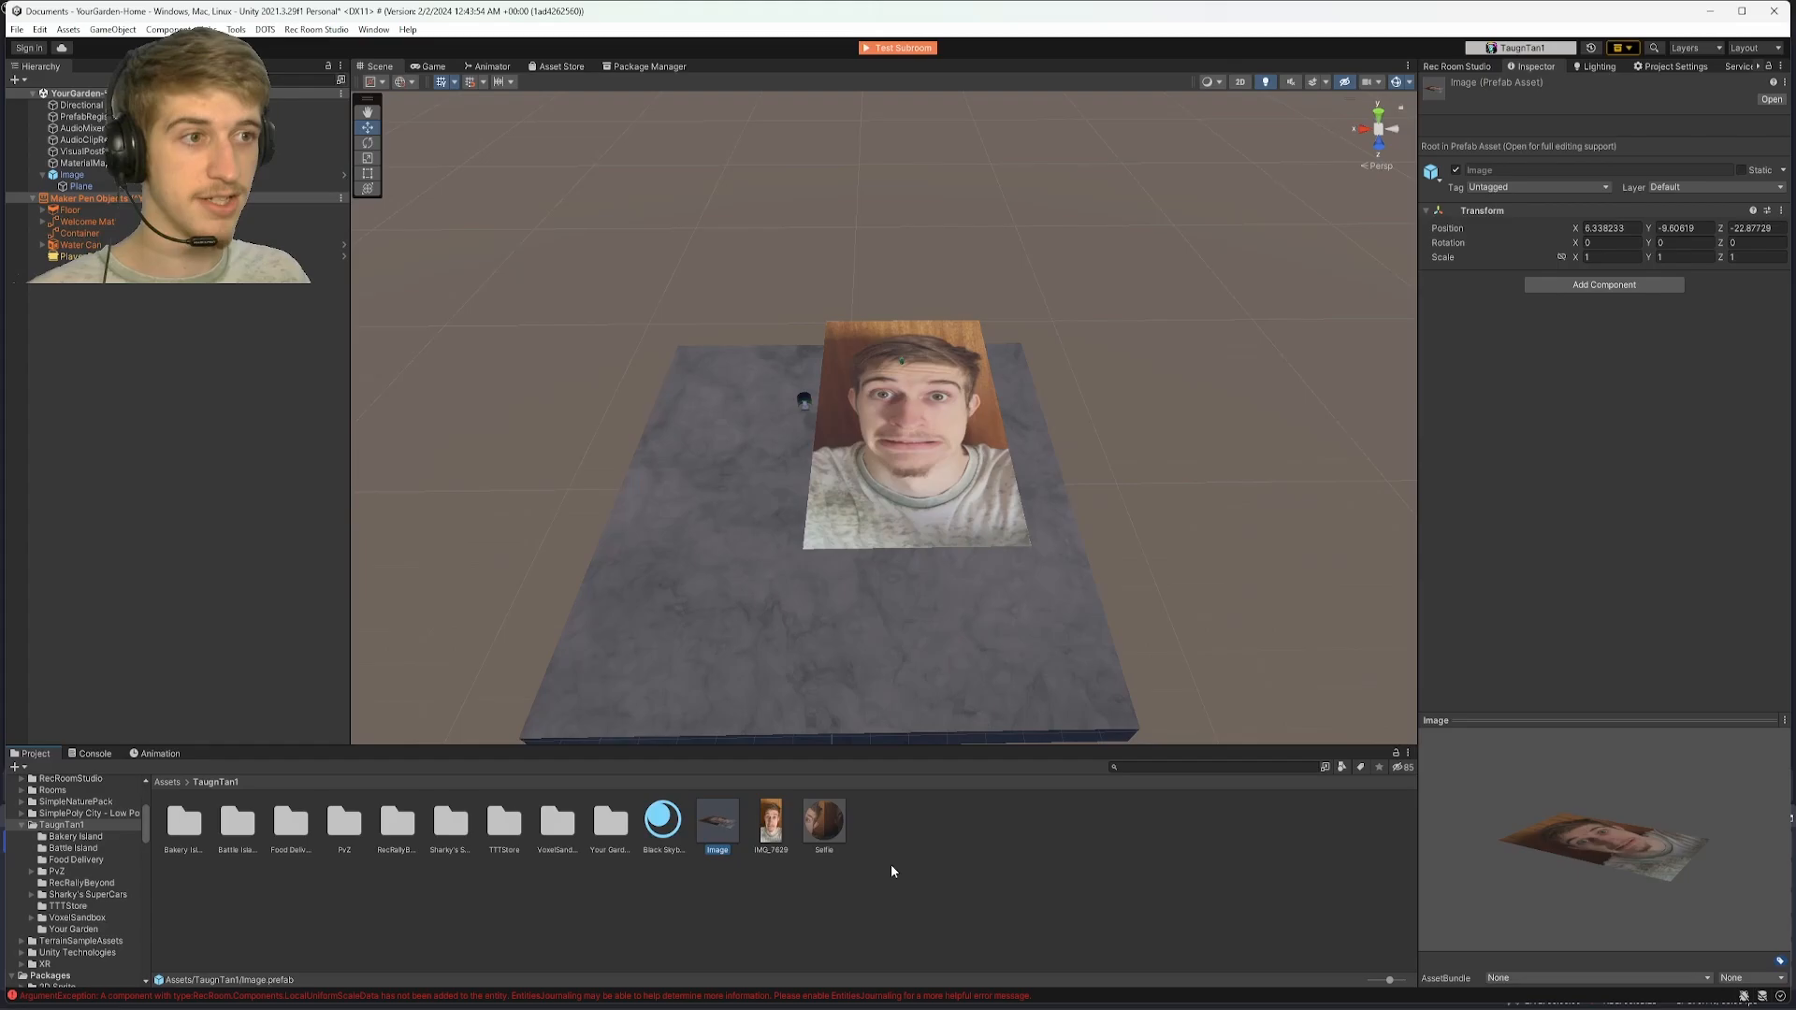
{"action": "left_click", "coordinate": [1604, 285]}
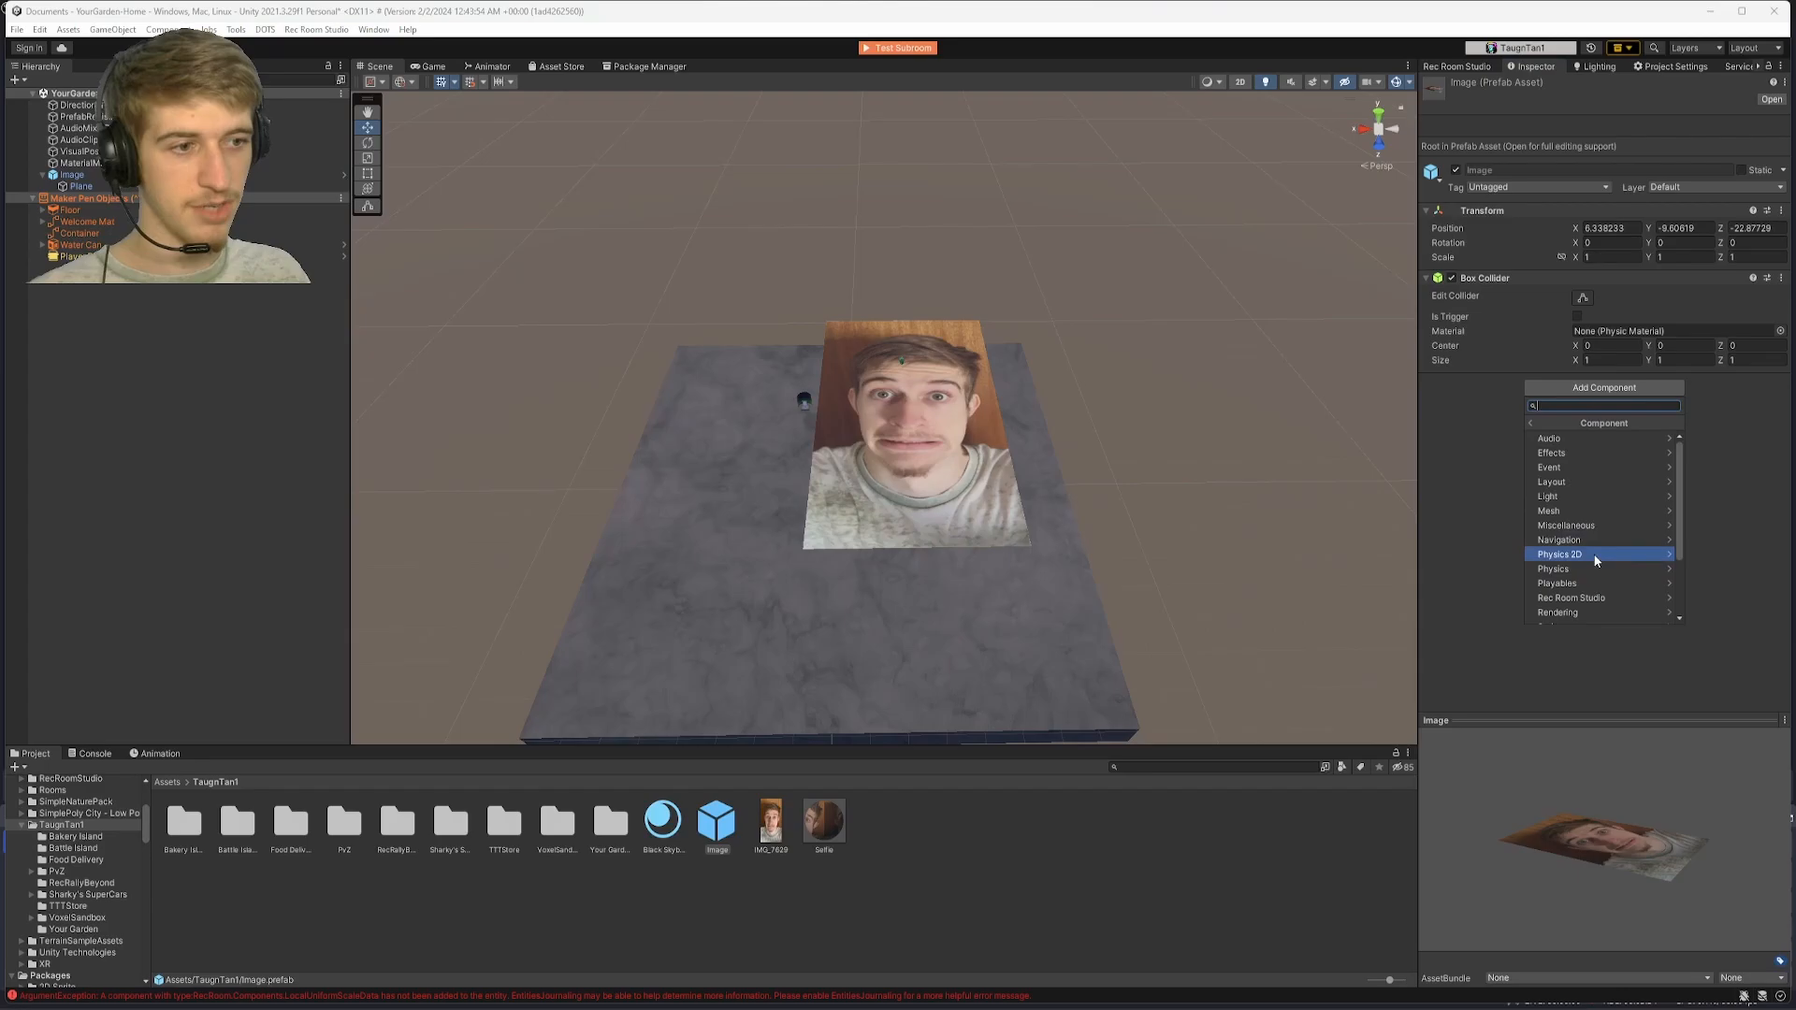
{"action": "left_click", "coordinate": [1569, 596]}
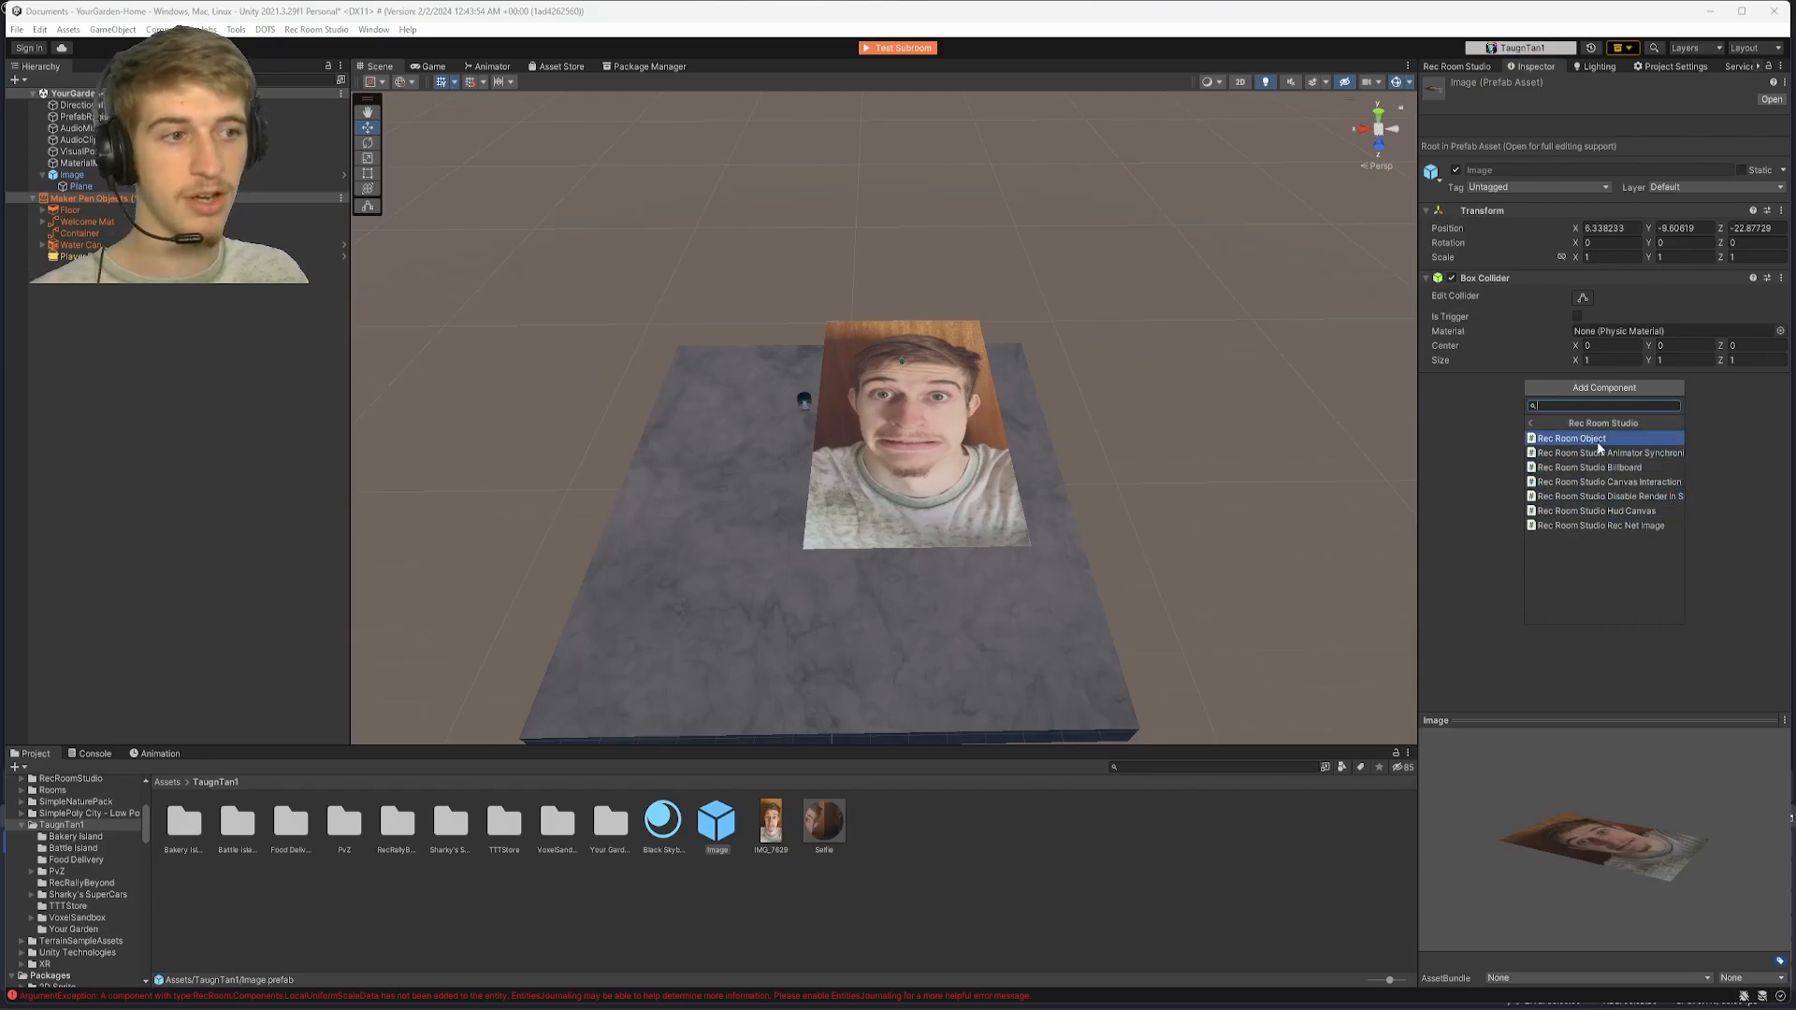
{"action": "left_click", "coordinate": [1569, 438]}
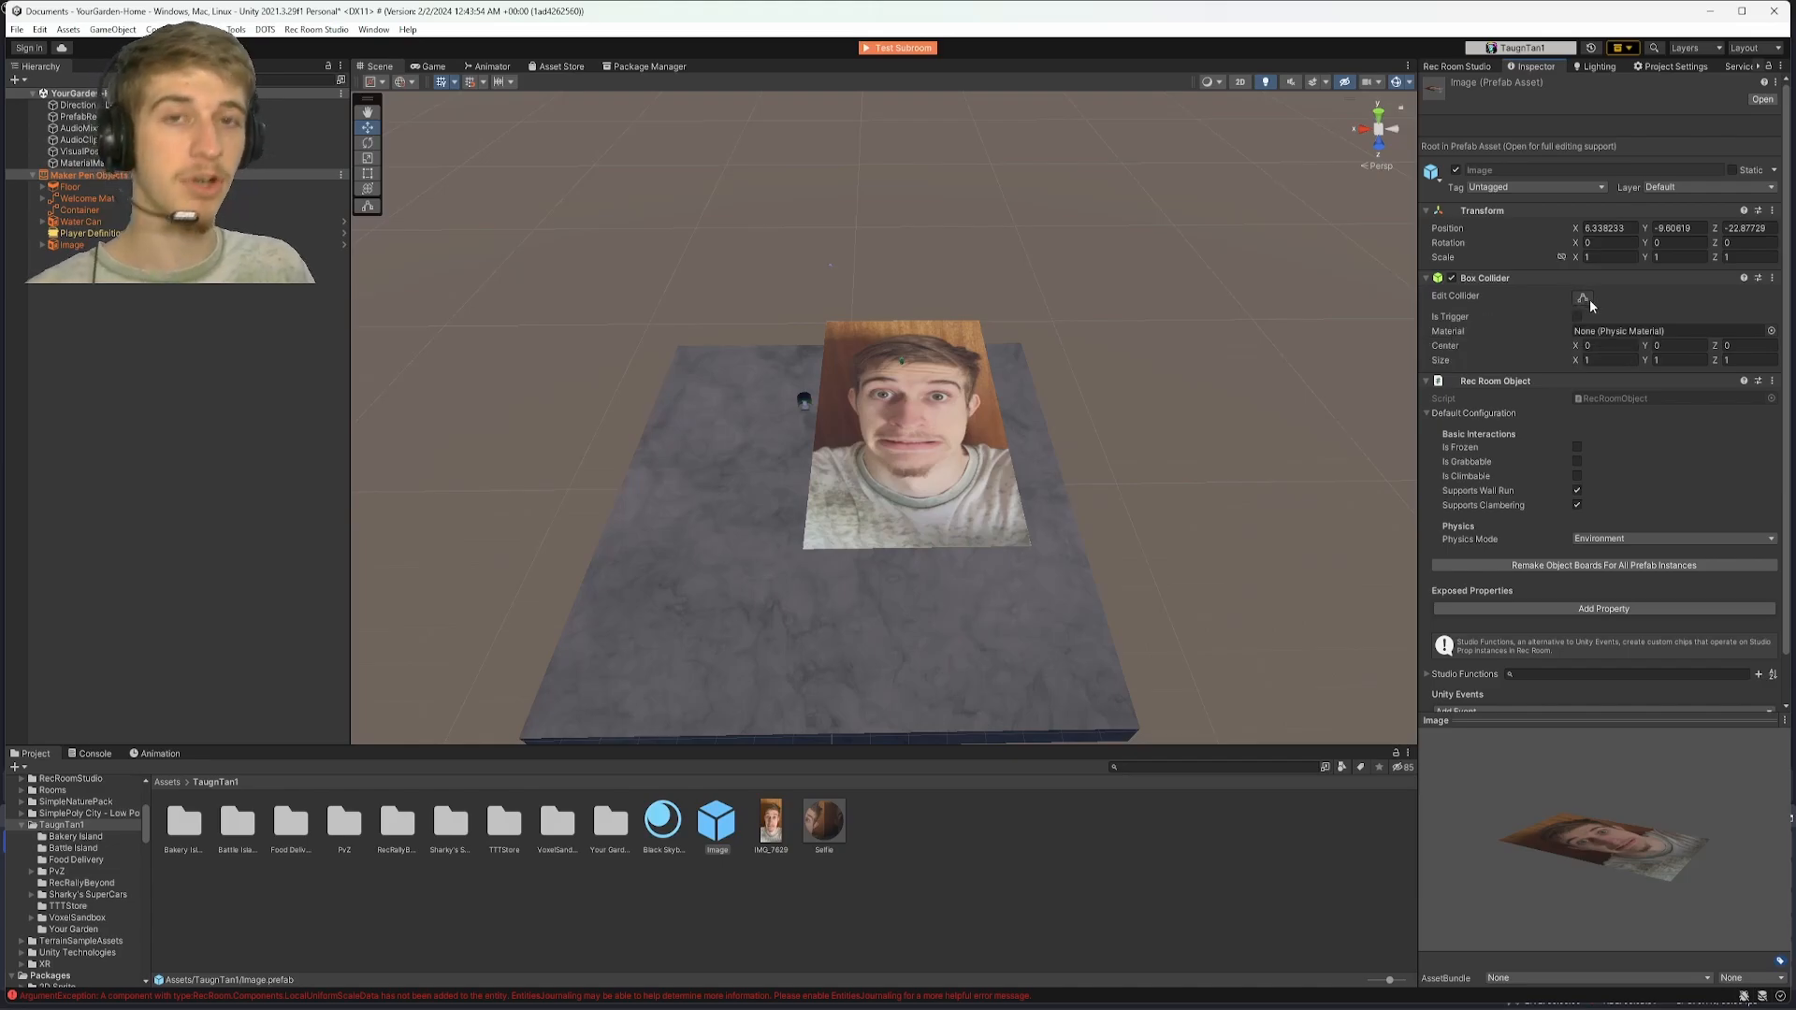
{"action": "mouse_move", "coordinate": [1583, 298]}
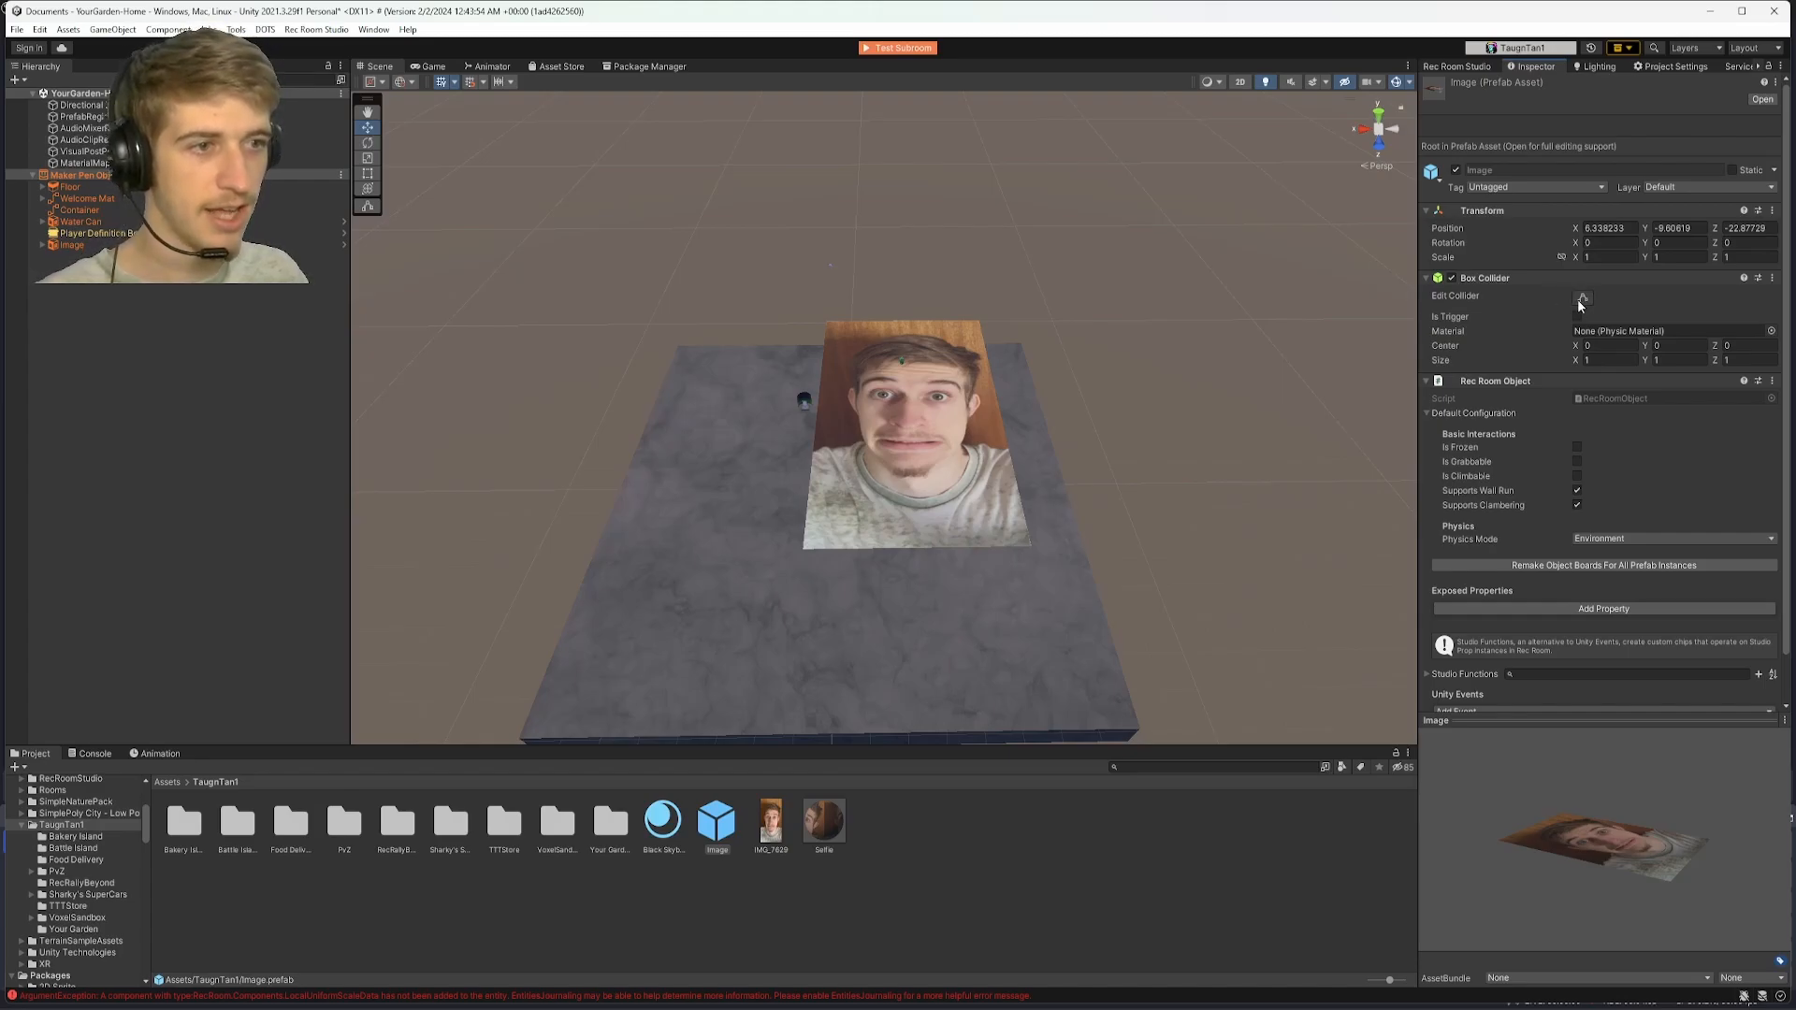
{"action": "mouse_move", "coordinate": [1583, 300]}
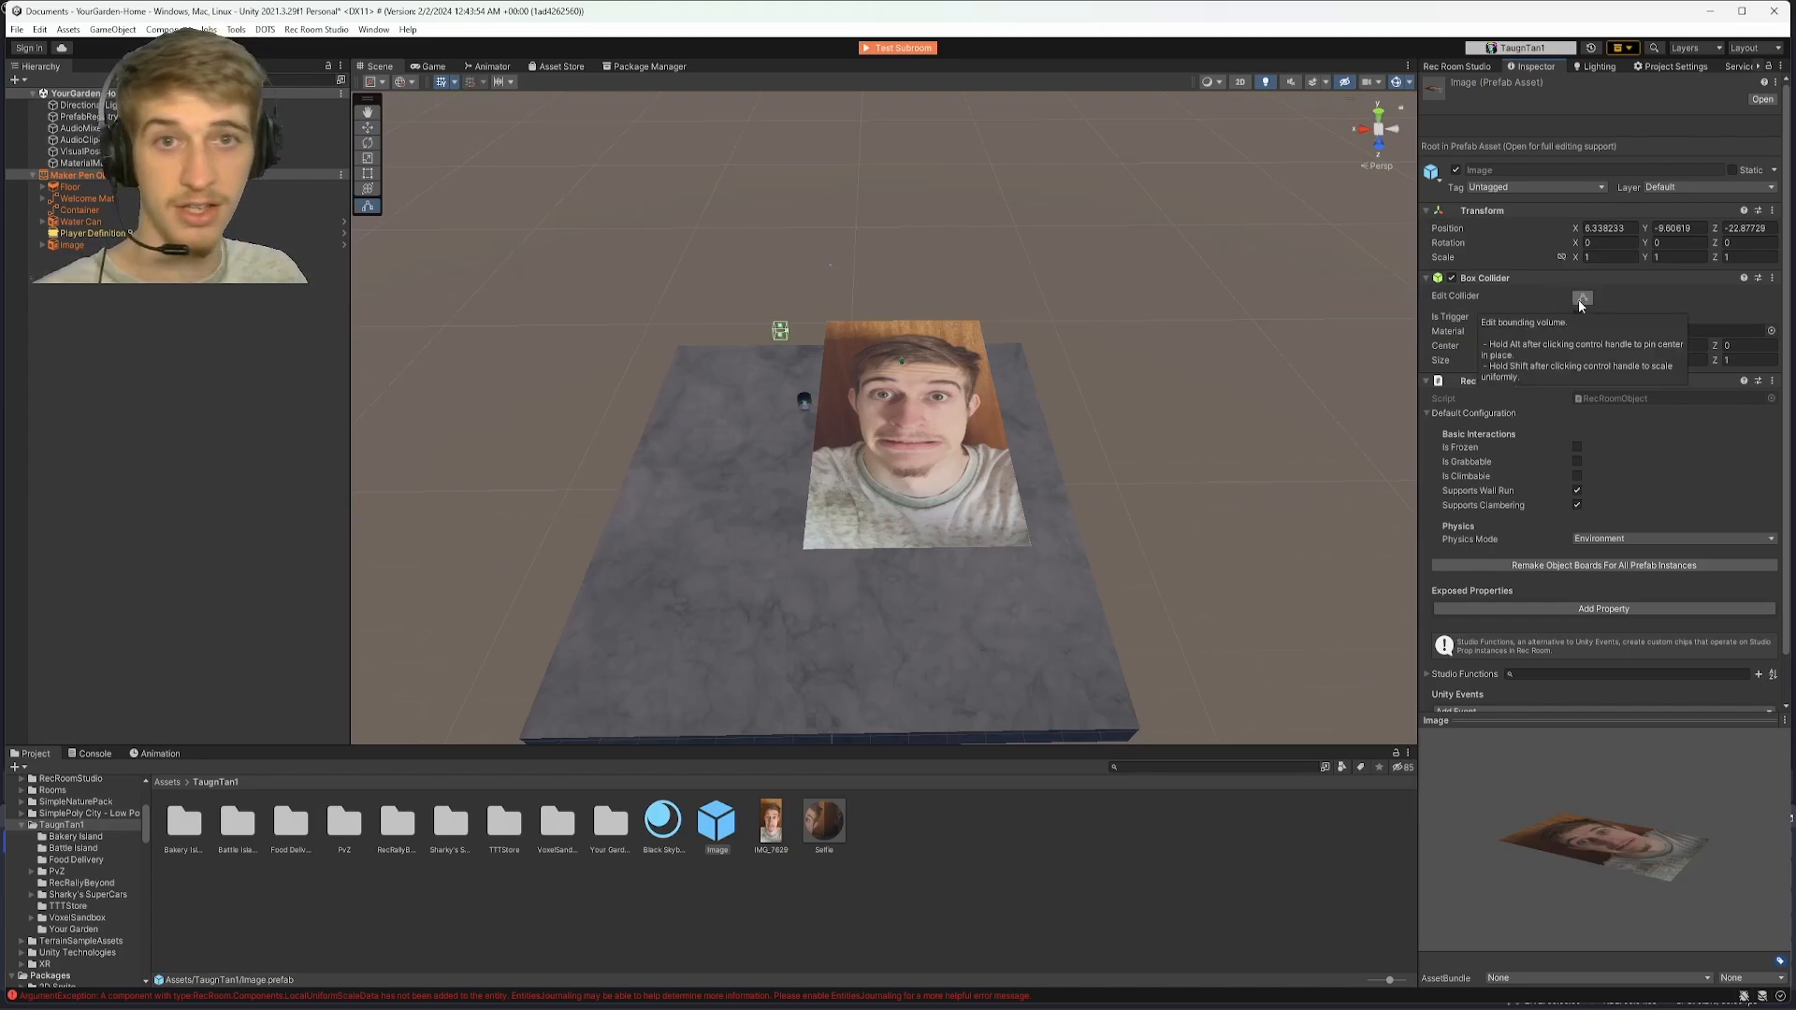
{"action": "mouse_move", "coordinate": [774, 352]}
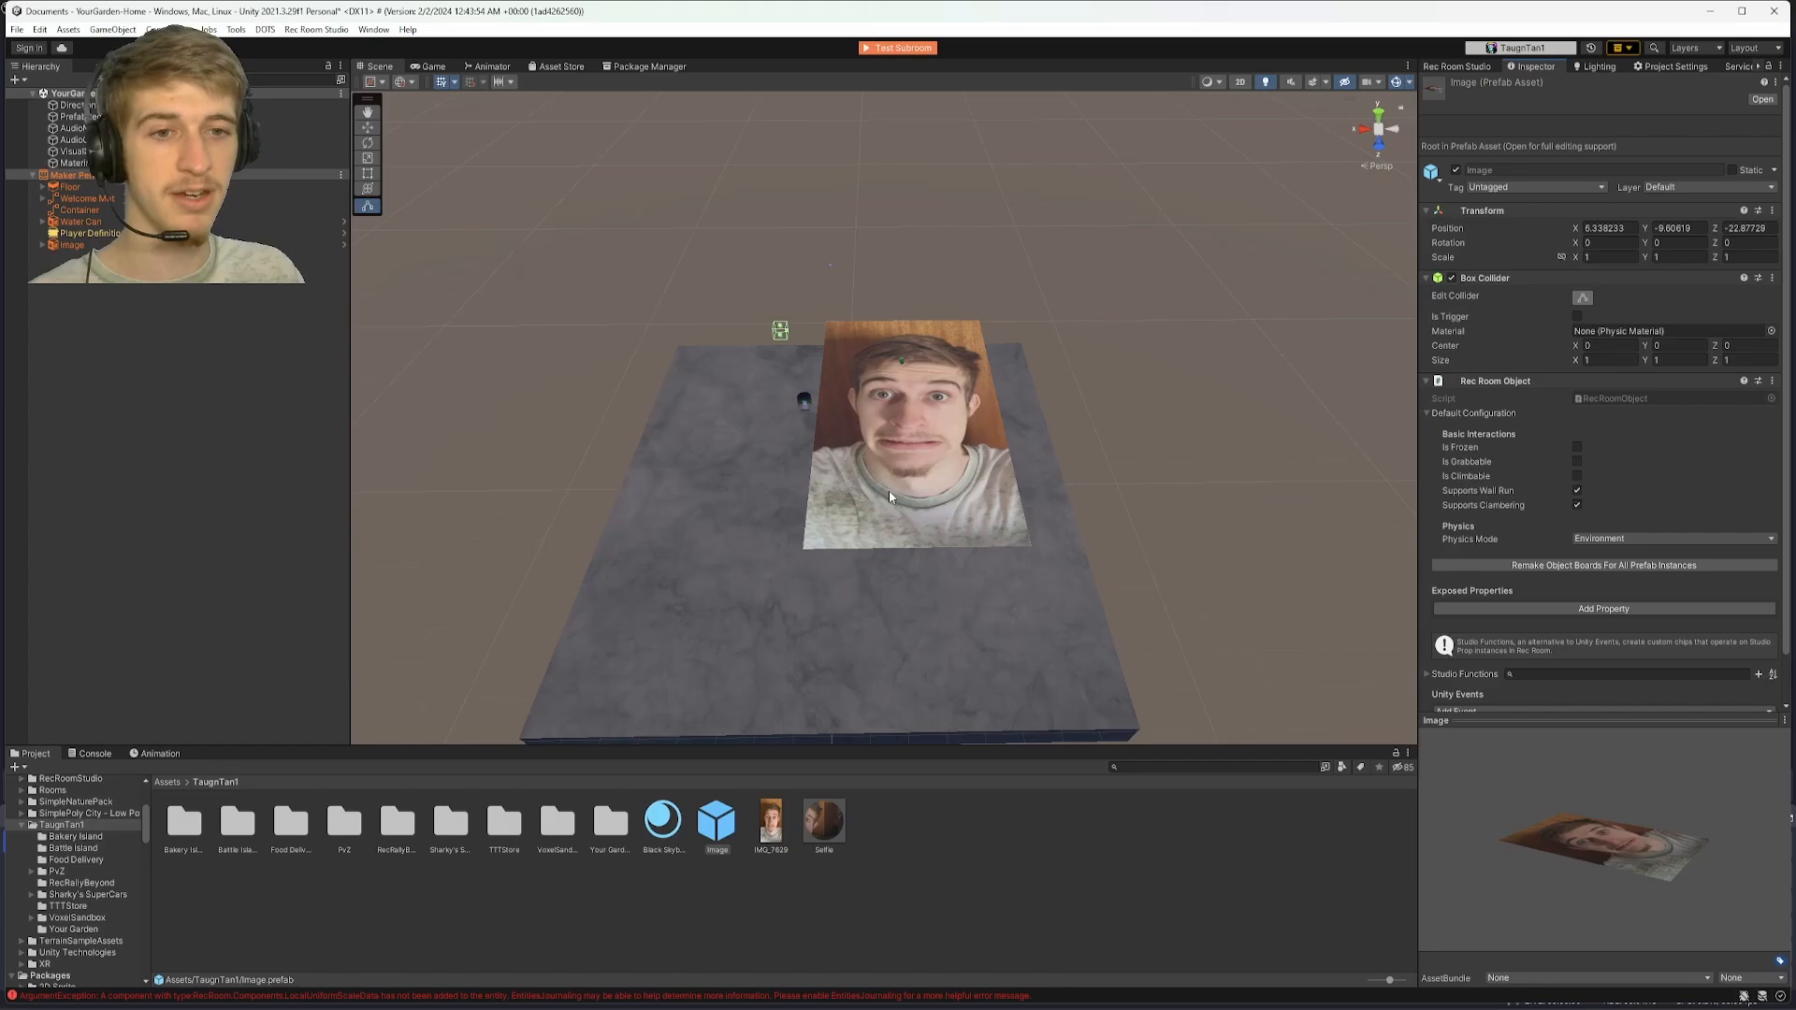
{"action": "mouse_move", "coordinate": [691, 595]}
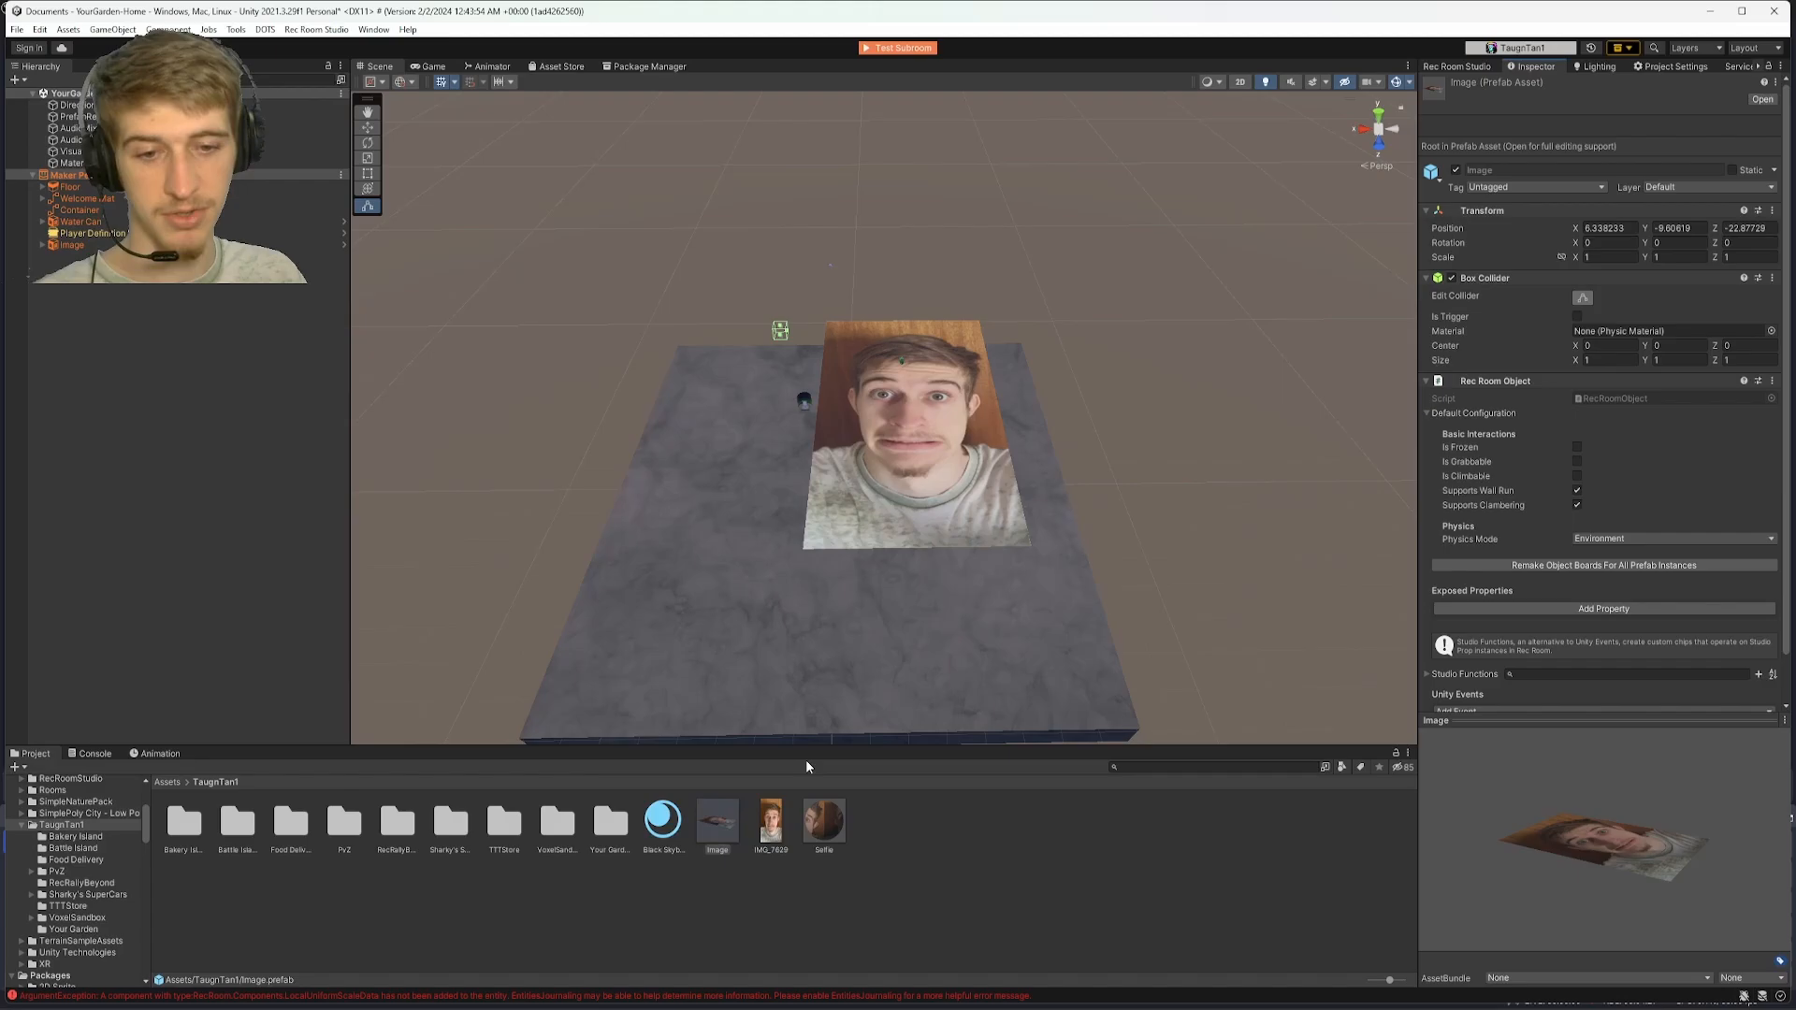
Edit the Image prefab's Box Collider to enclose the selfie plane, with a -0.05 value in its fields.
{"action": "left_click", "coordinate": [717, 819]}
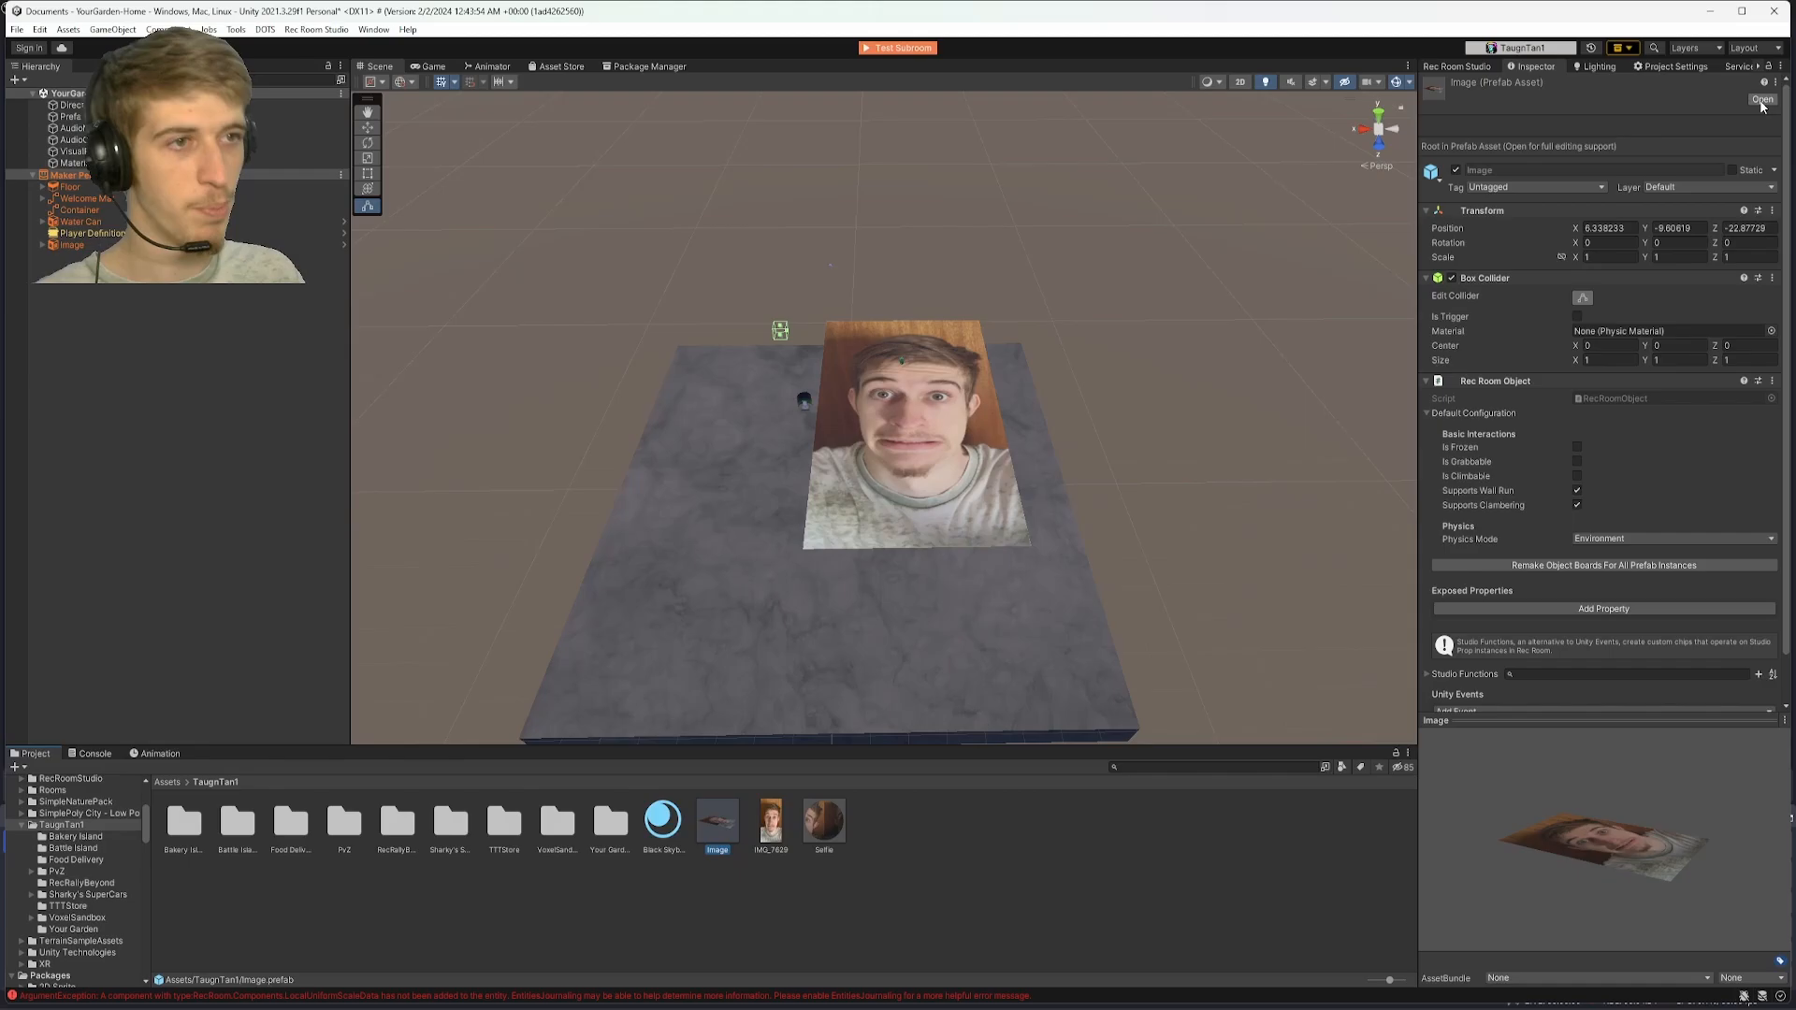
{"action": "left_click", "coordinate": [1760, 99]}
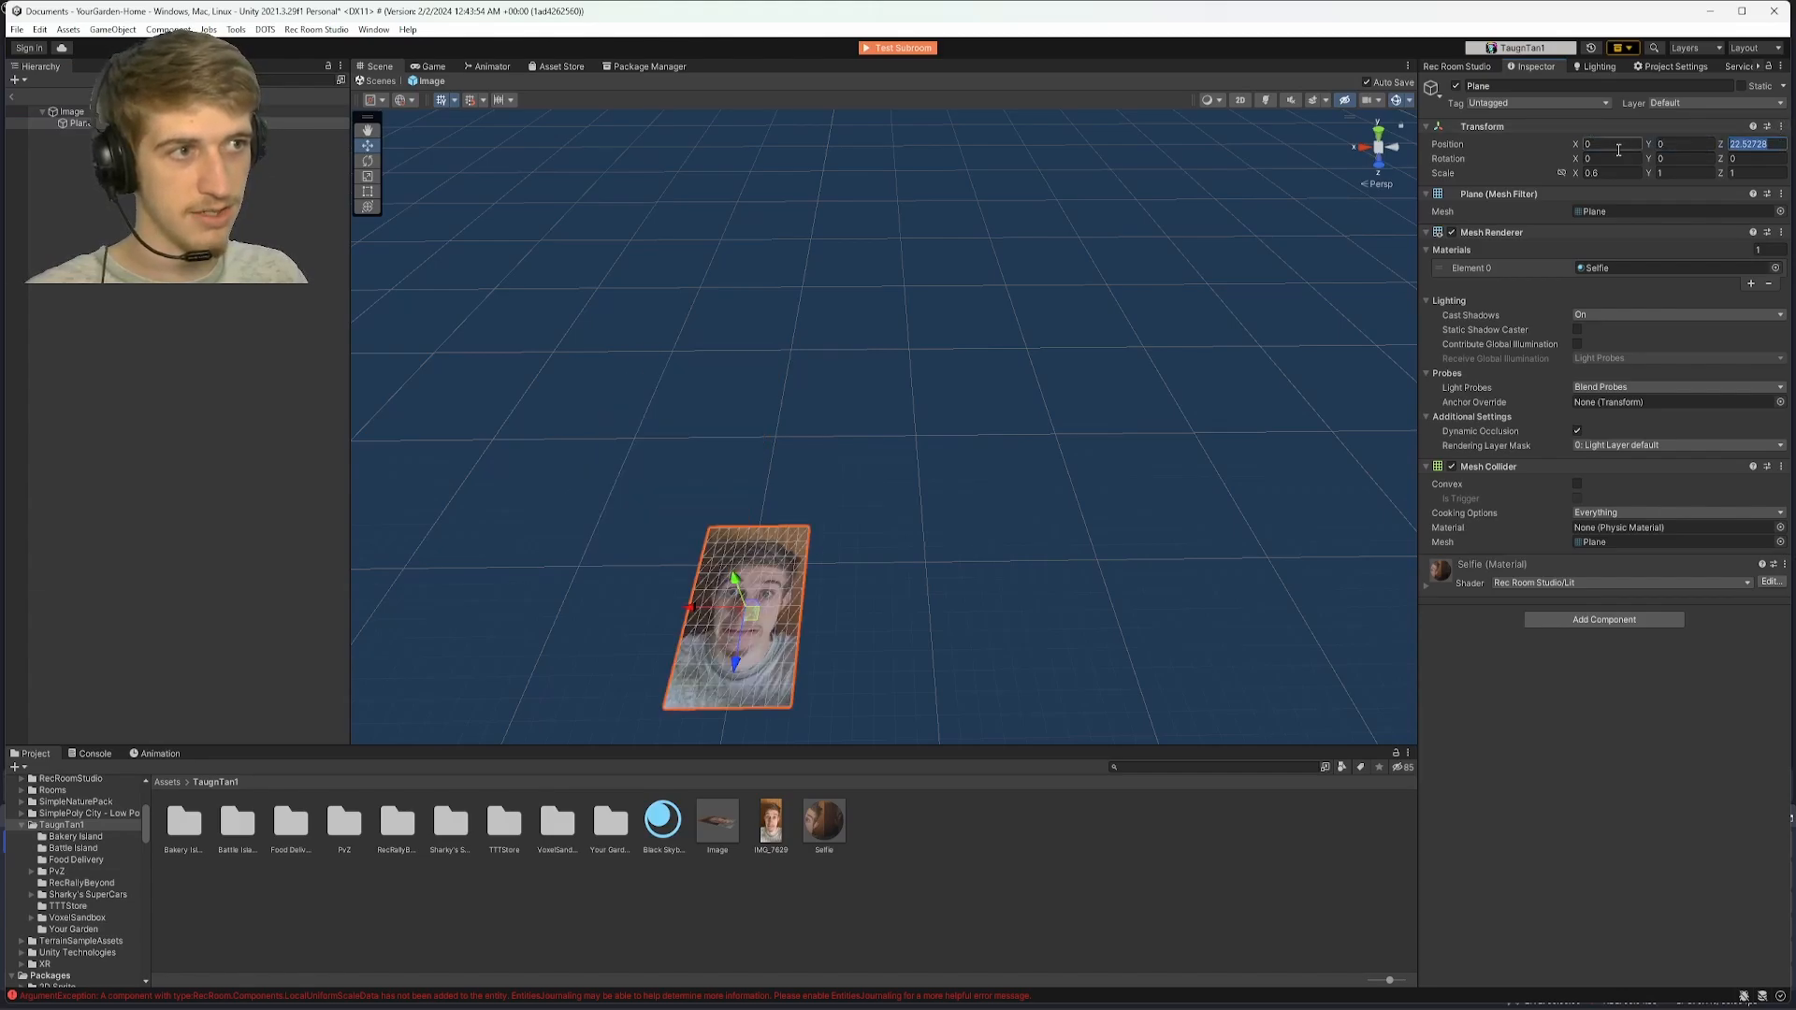
{"action": "left_click", "coordinate": [71, 110]}
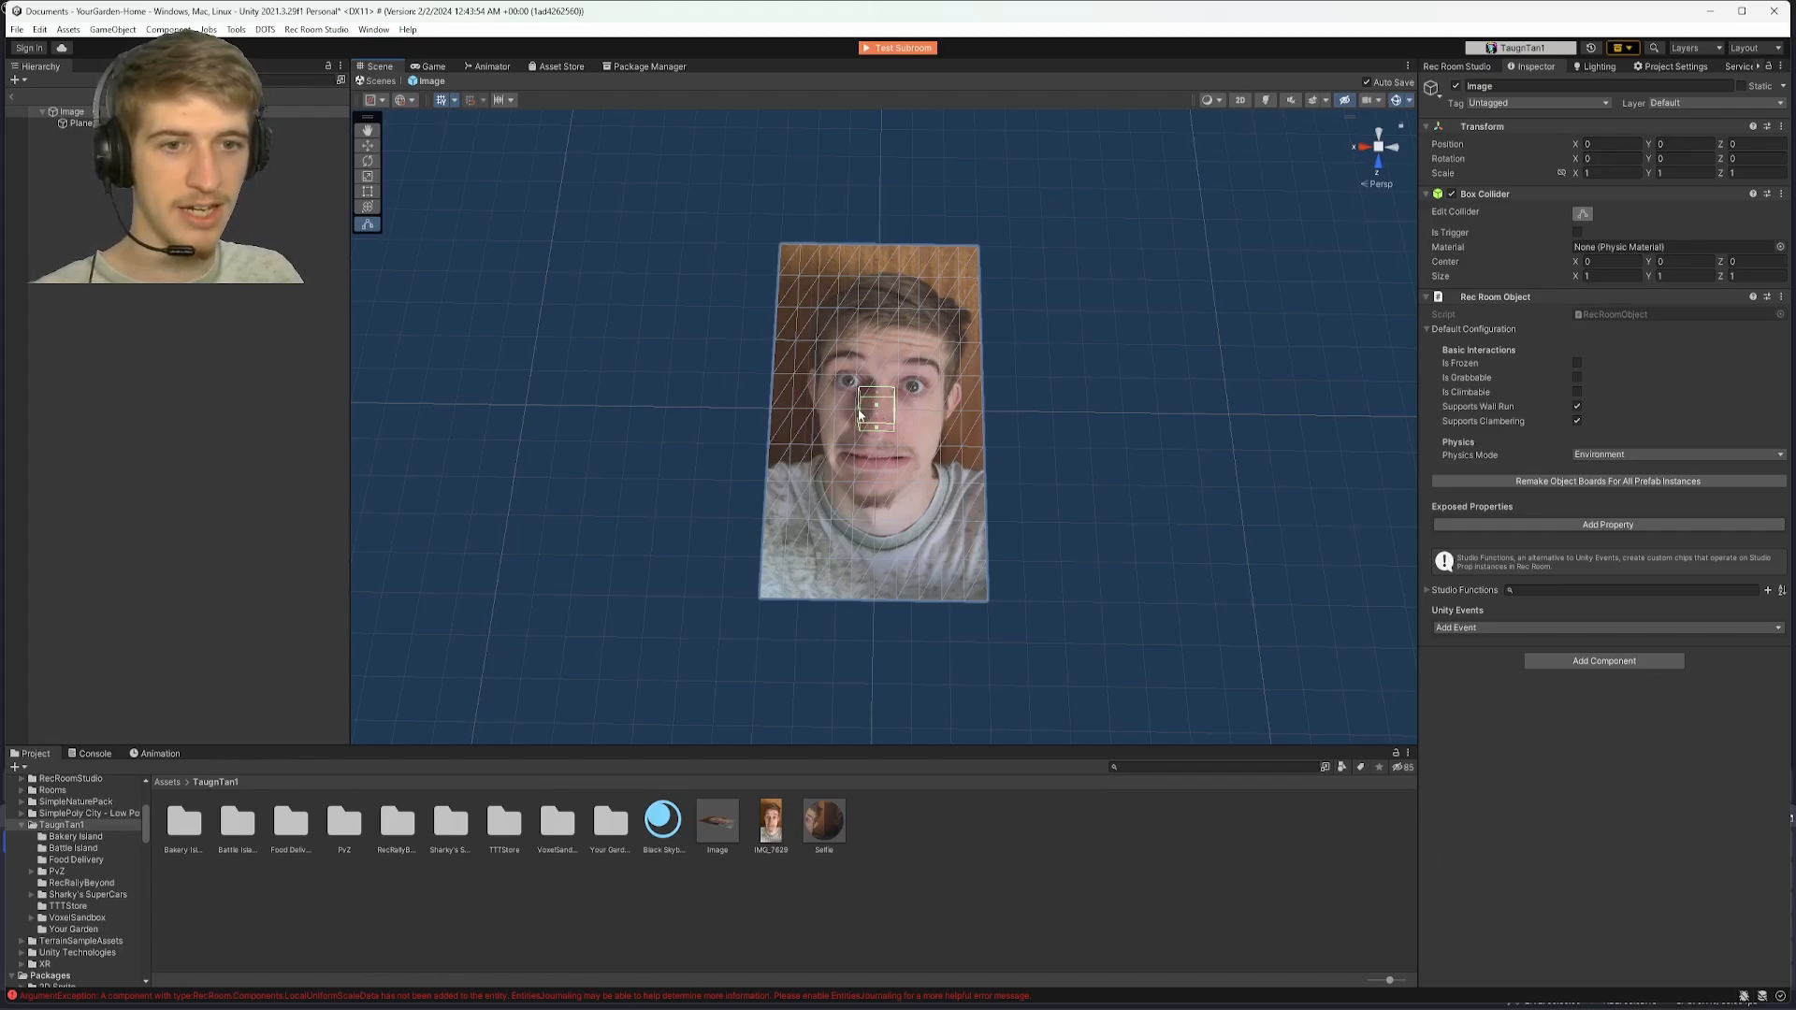
{"action": "left_click_drag", "start_coordinate": [874, 410], "coordinate": [808, 409]}
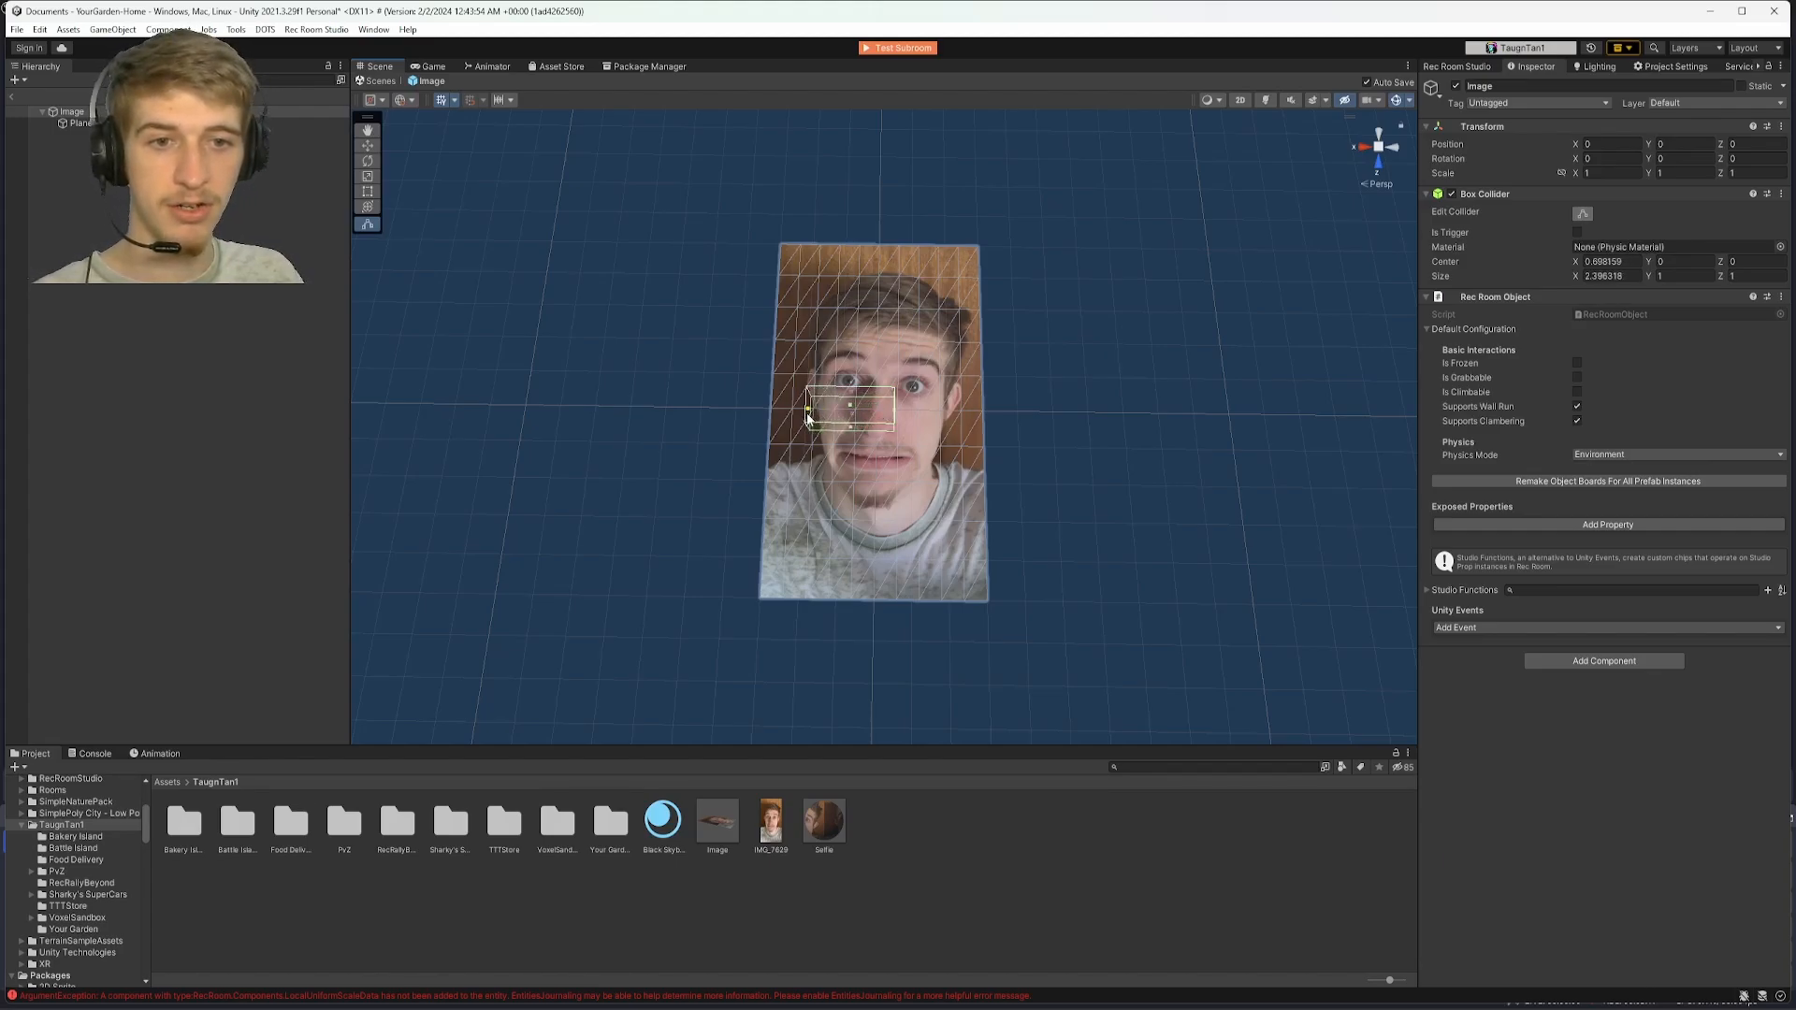
{"action": "left_click_drag", "start_coordinate": [847, 406], "coordinate": [896, 412]}
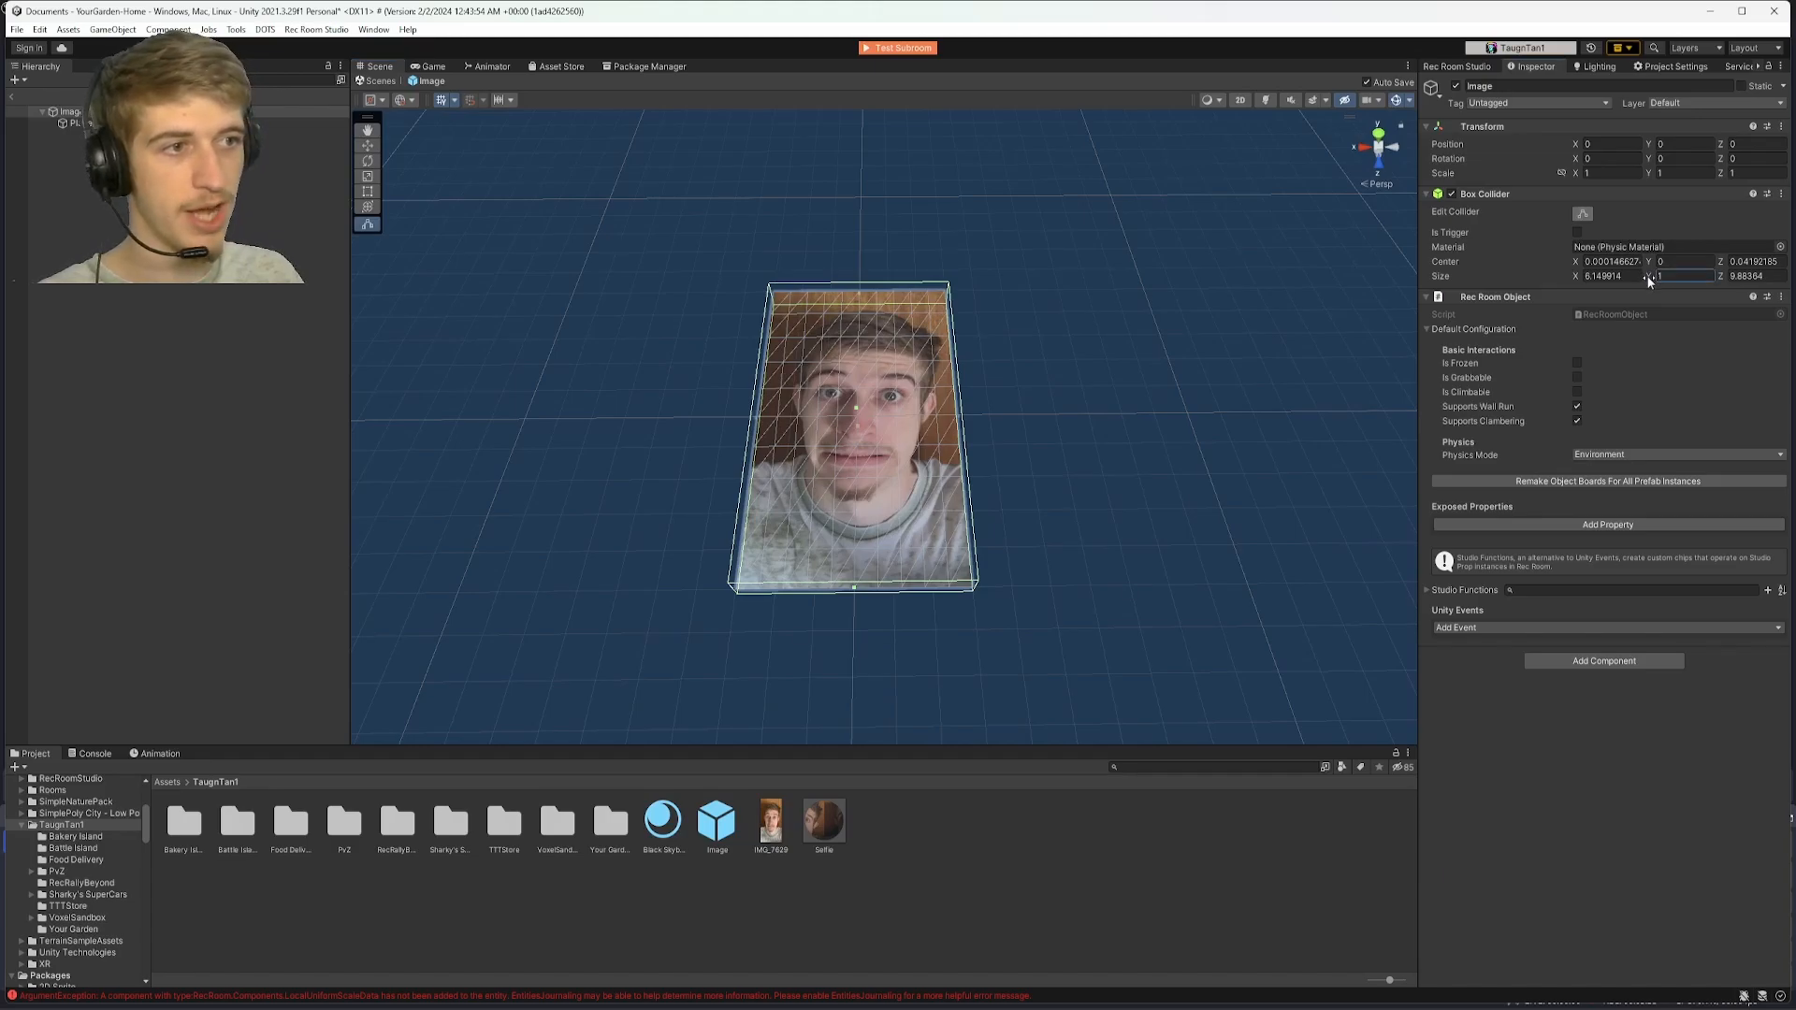
{"action": "type", "text": "-0.05"}
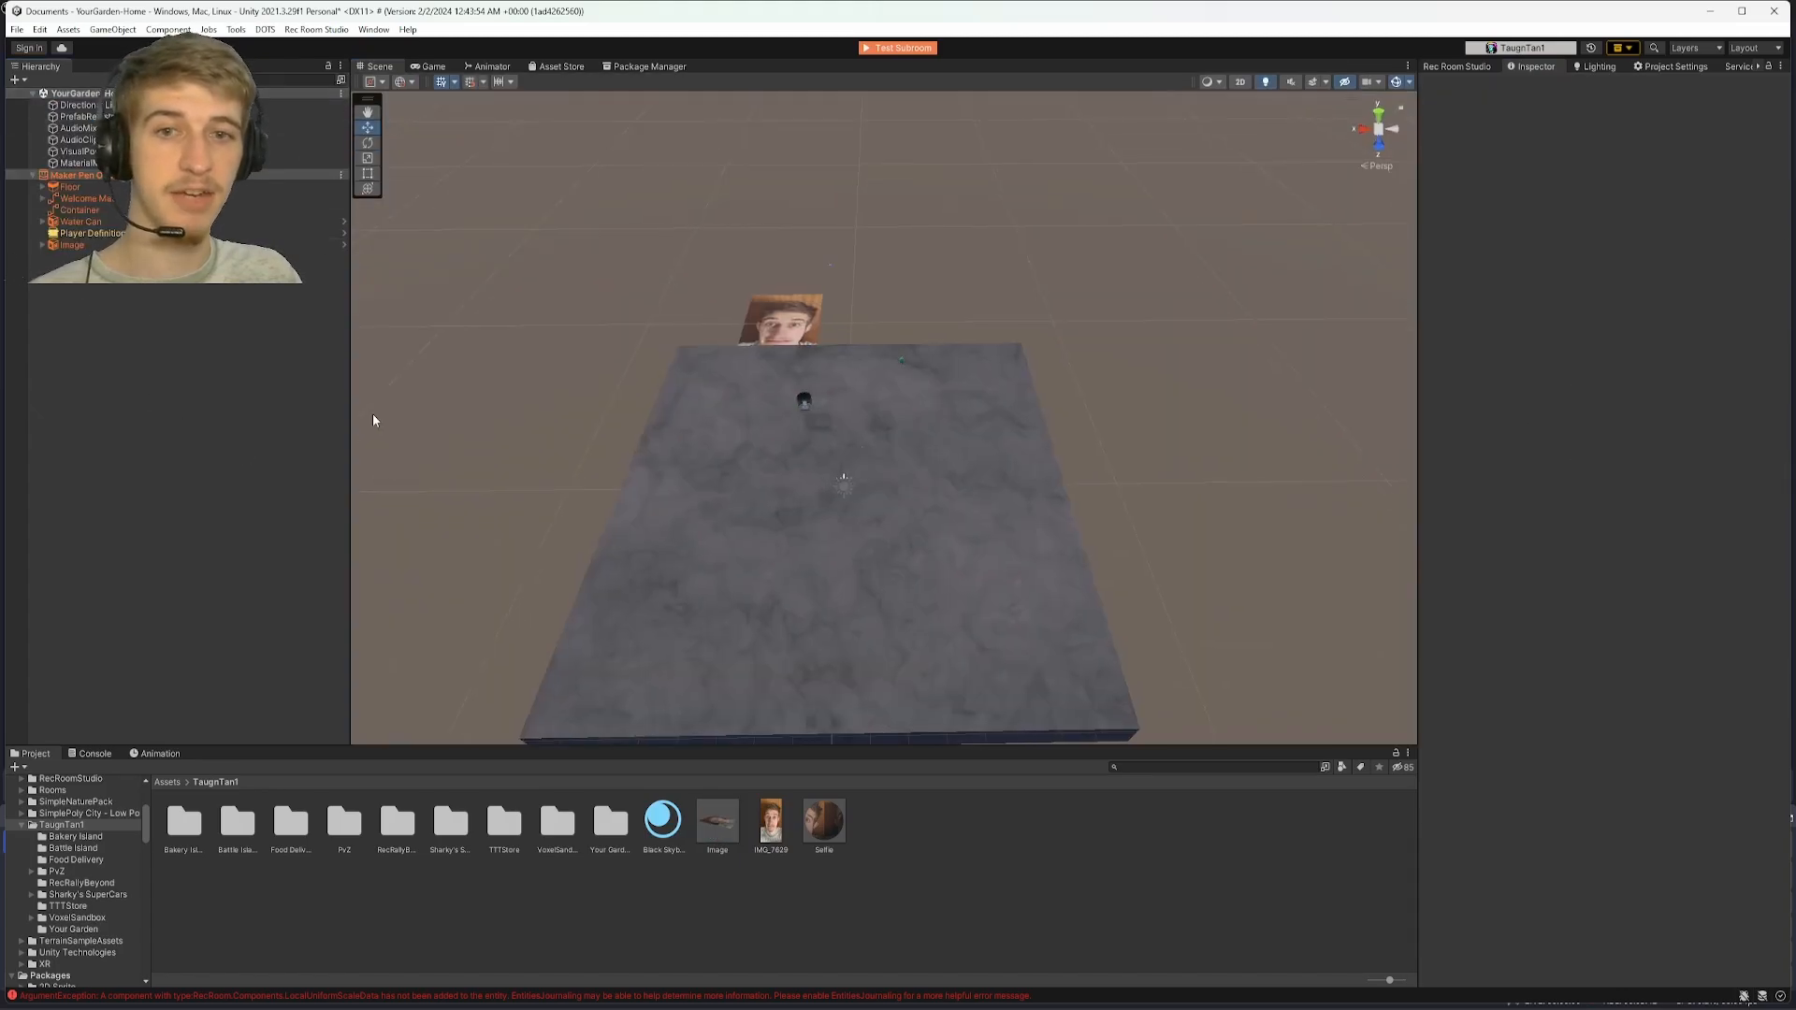
Start uploading the garden room to Rec.net and confirm past the co-owner warning.
{"action": "left_click", "coordinate": [69, 244]}
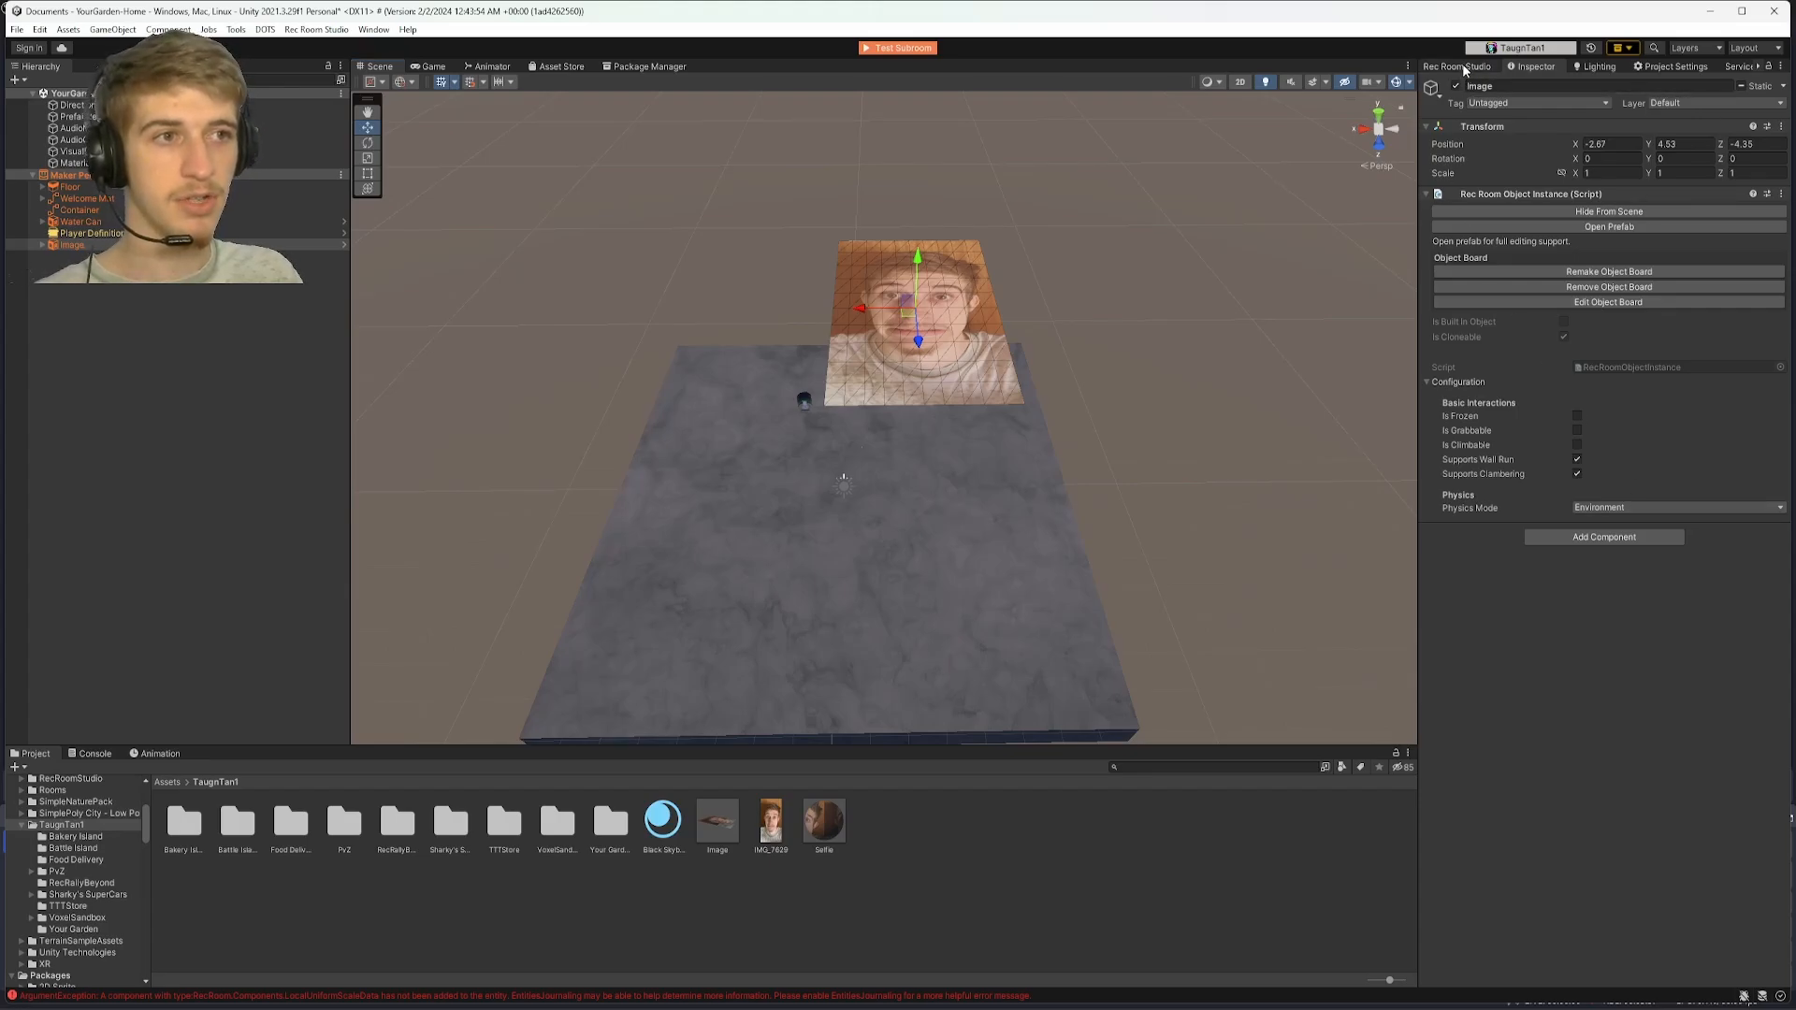
{"action": "left_click", "coordinate": [1457, 65]}
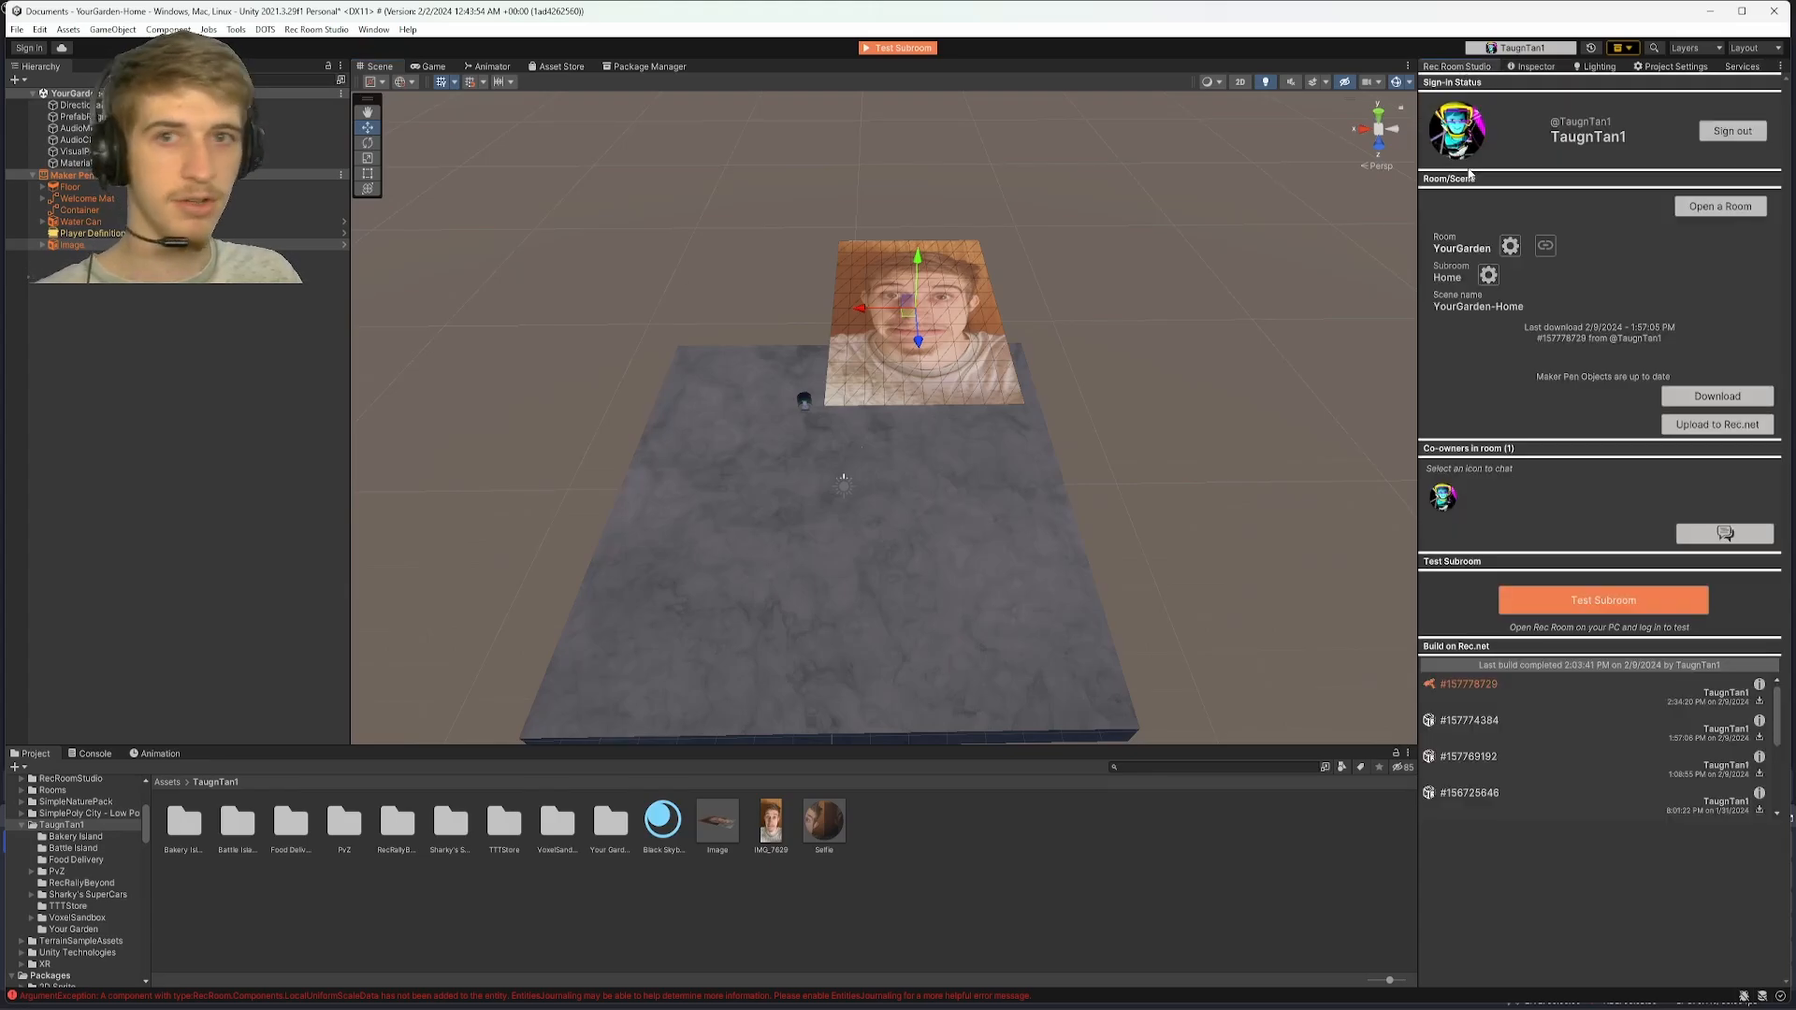
{"action": "left_click", "coordinate": [316, 28]}
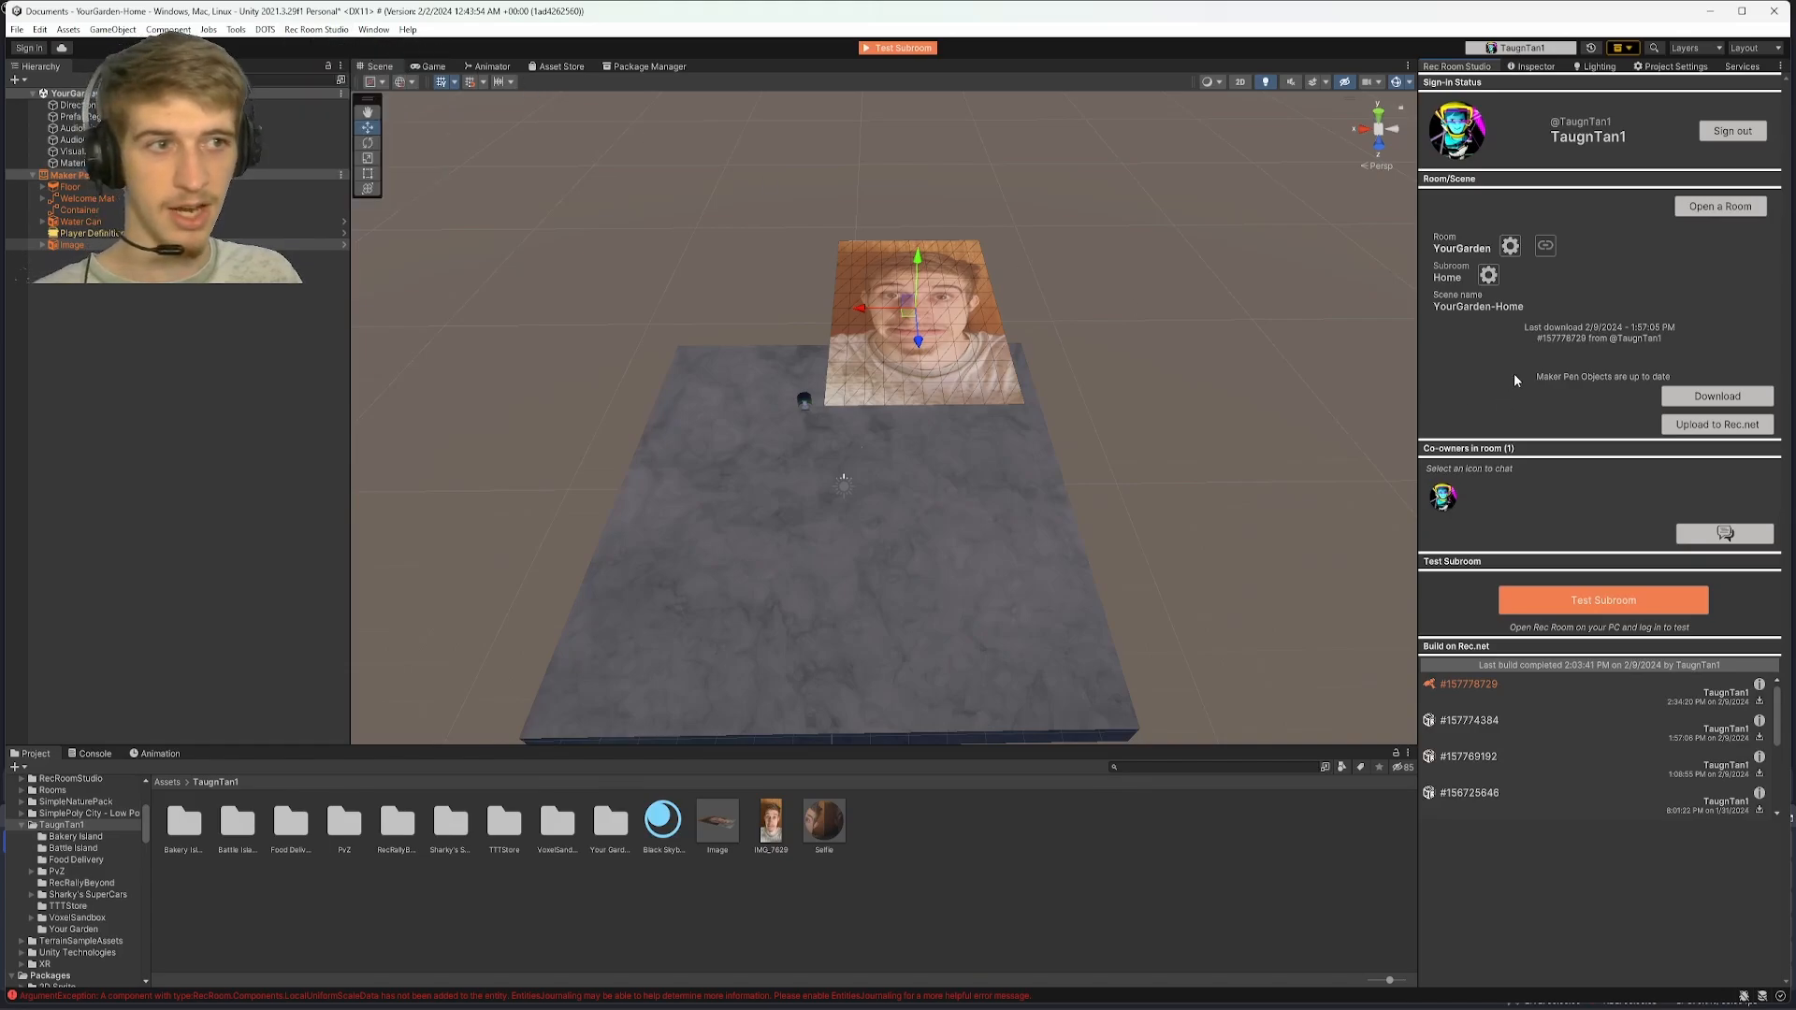
{"action": "mouse_move", "coordinate": [1717, 425]}
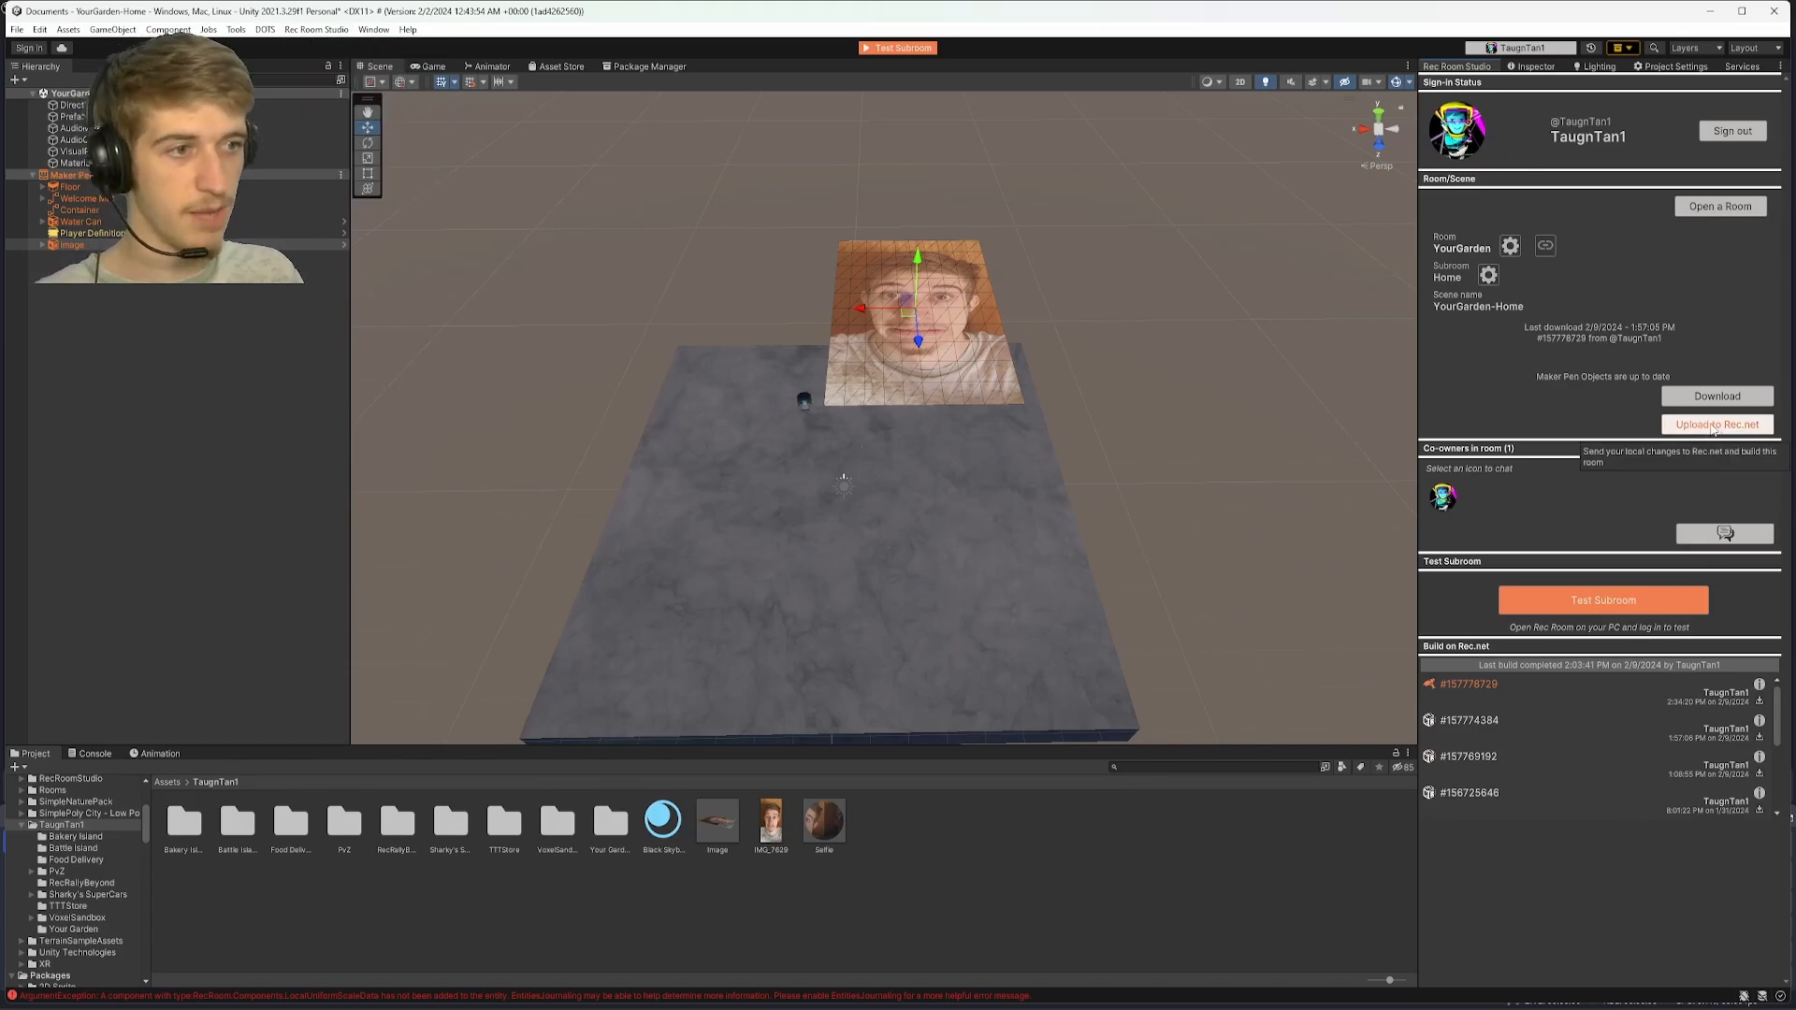
{"action": "left_click", "coordinate": [1717, 425]}
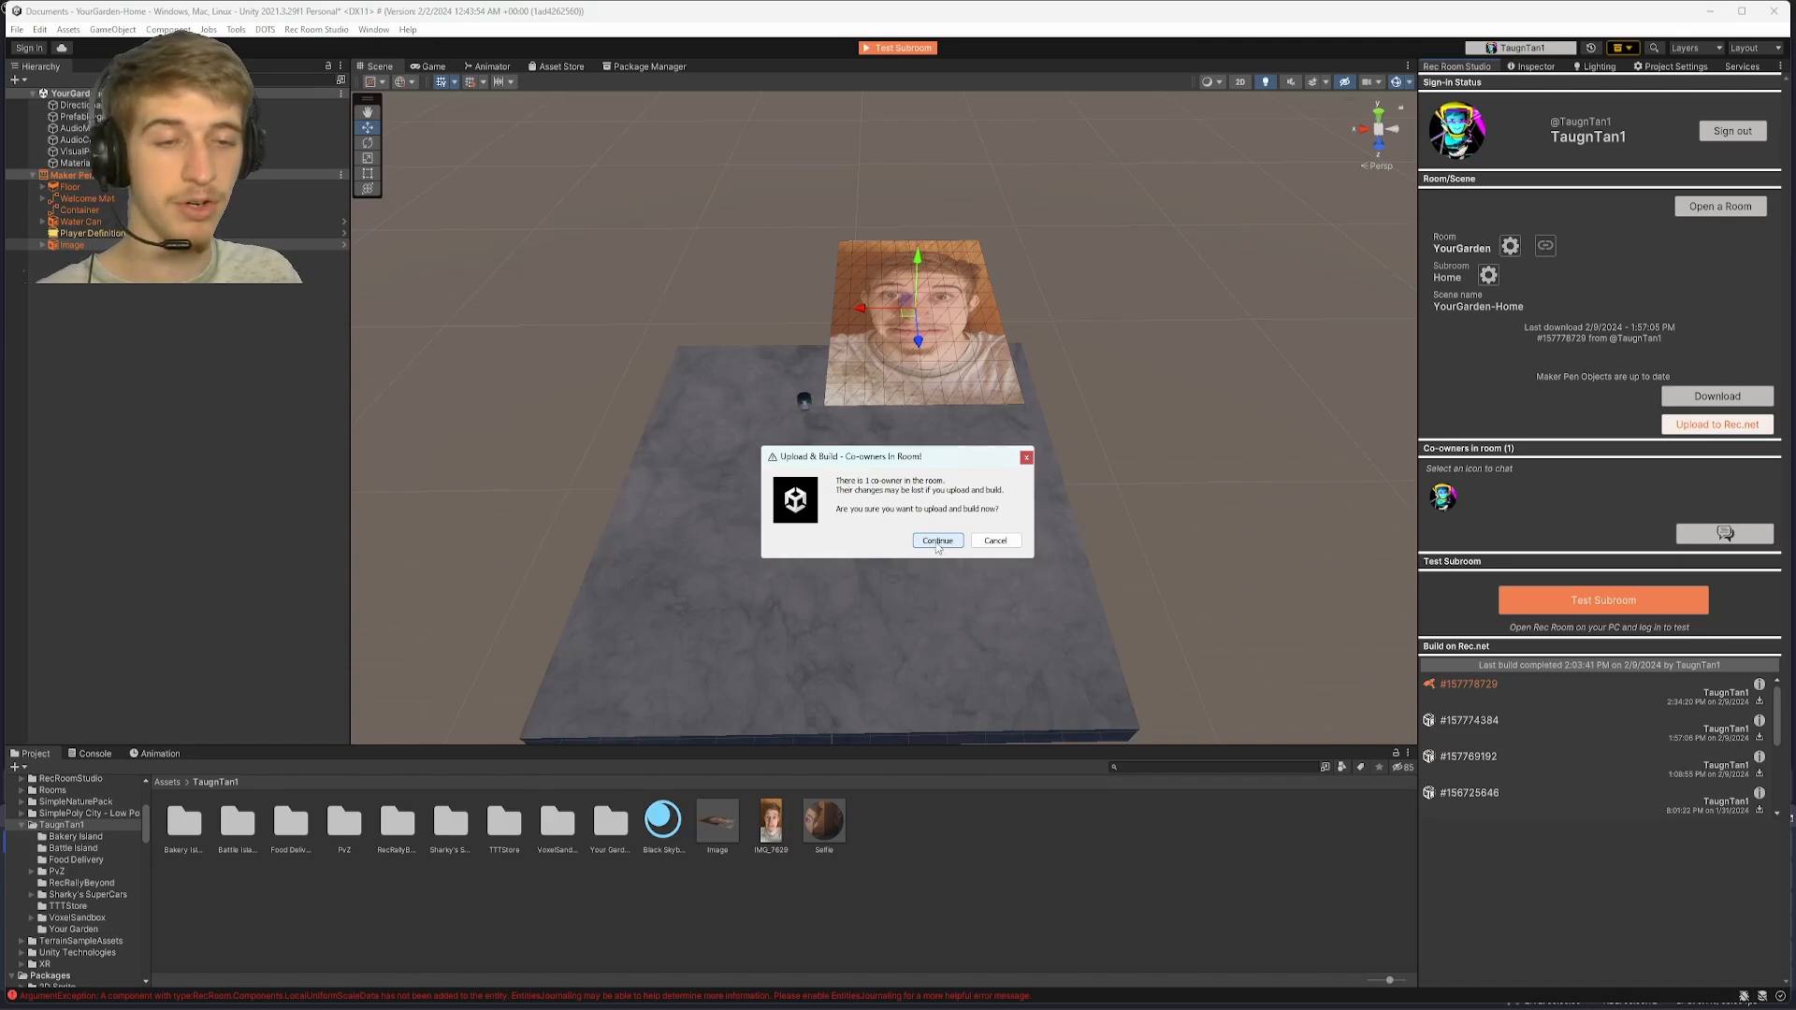
{"action": "left_click", "coordinate": [937, 539]}
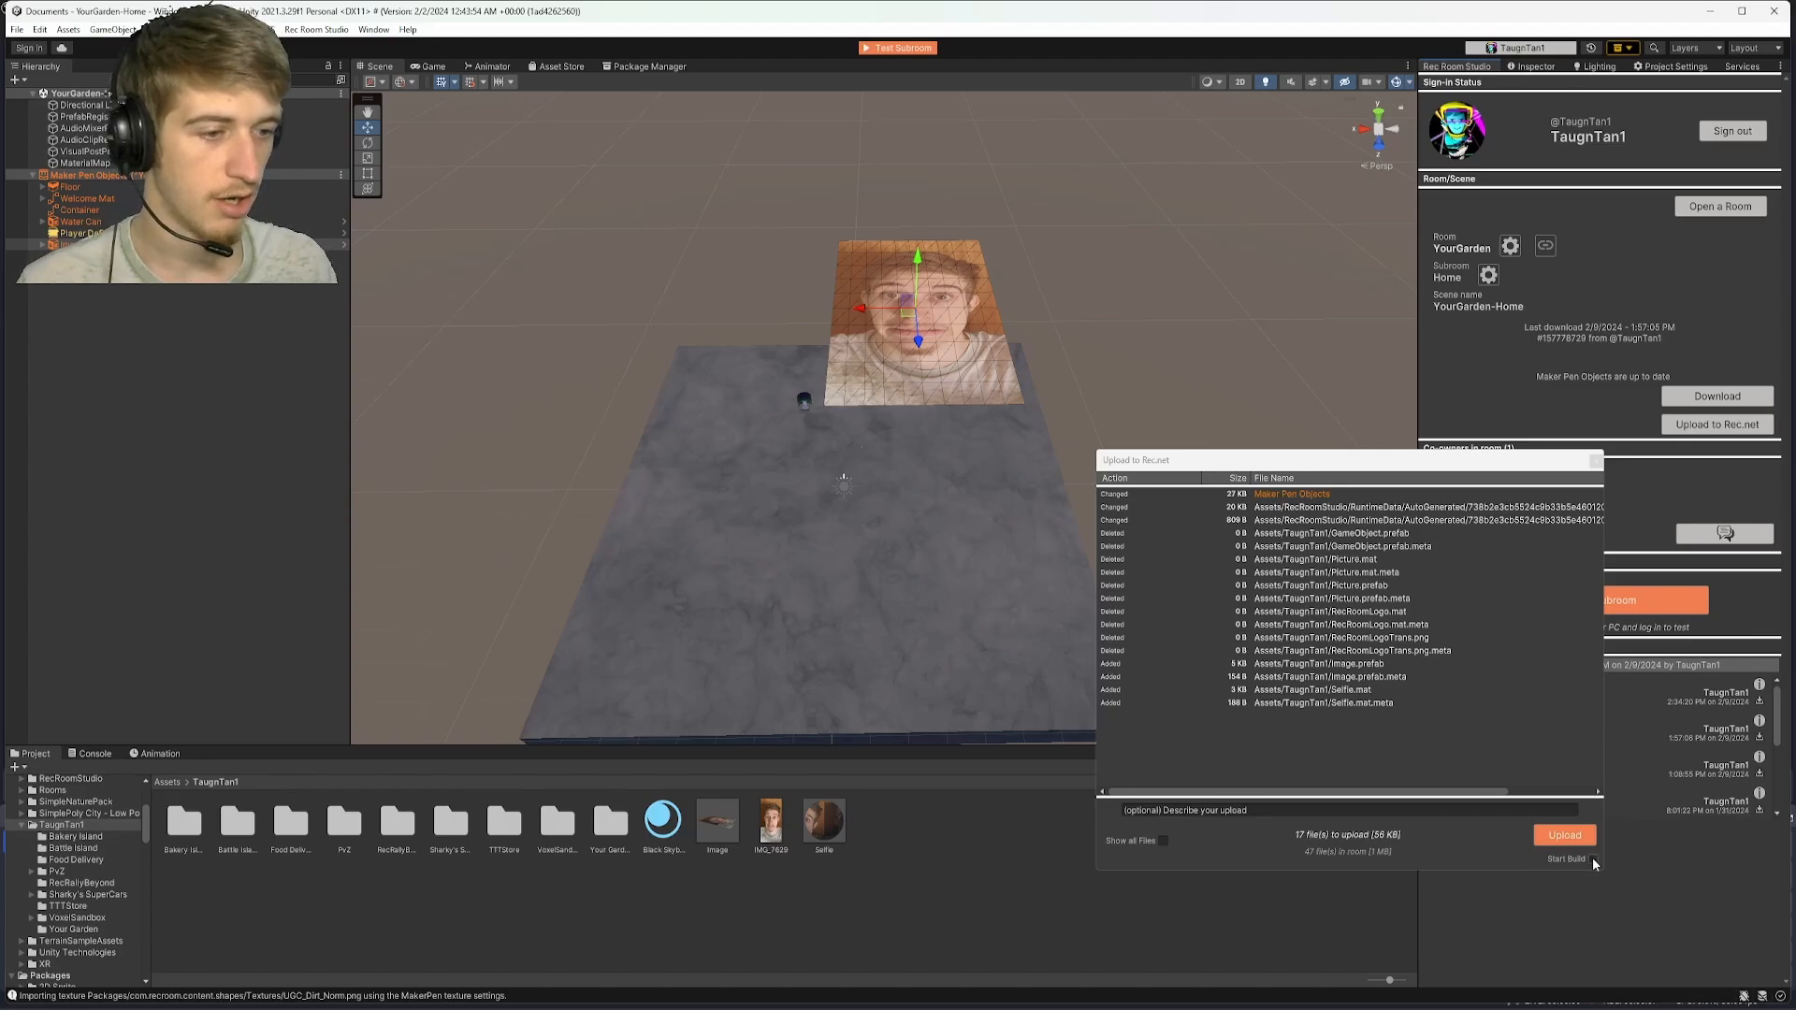
Upload the changed files with Start Build checked and dismiss the Build succeeded message.
{"action": "left_click", "coordinate": [1592, 858]}
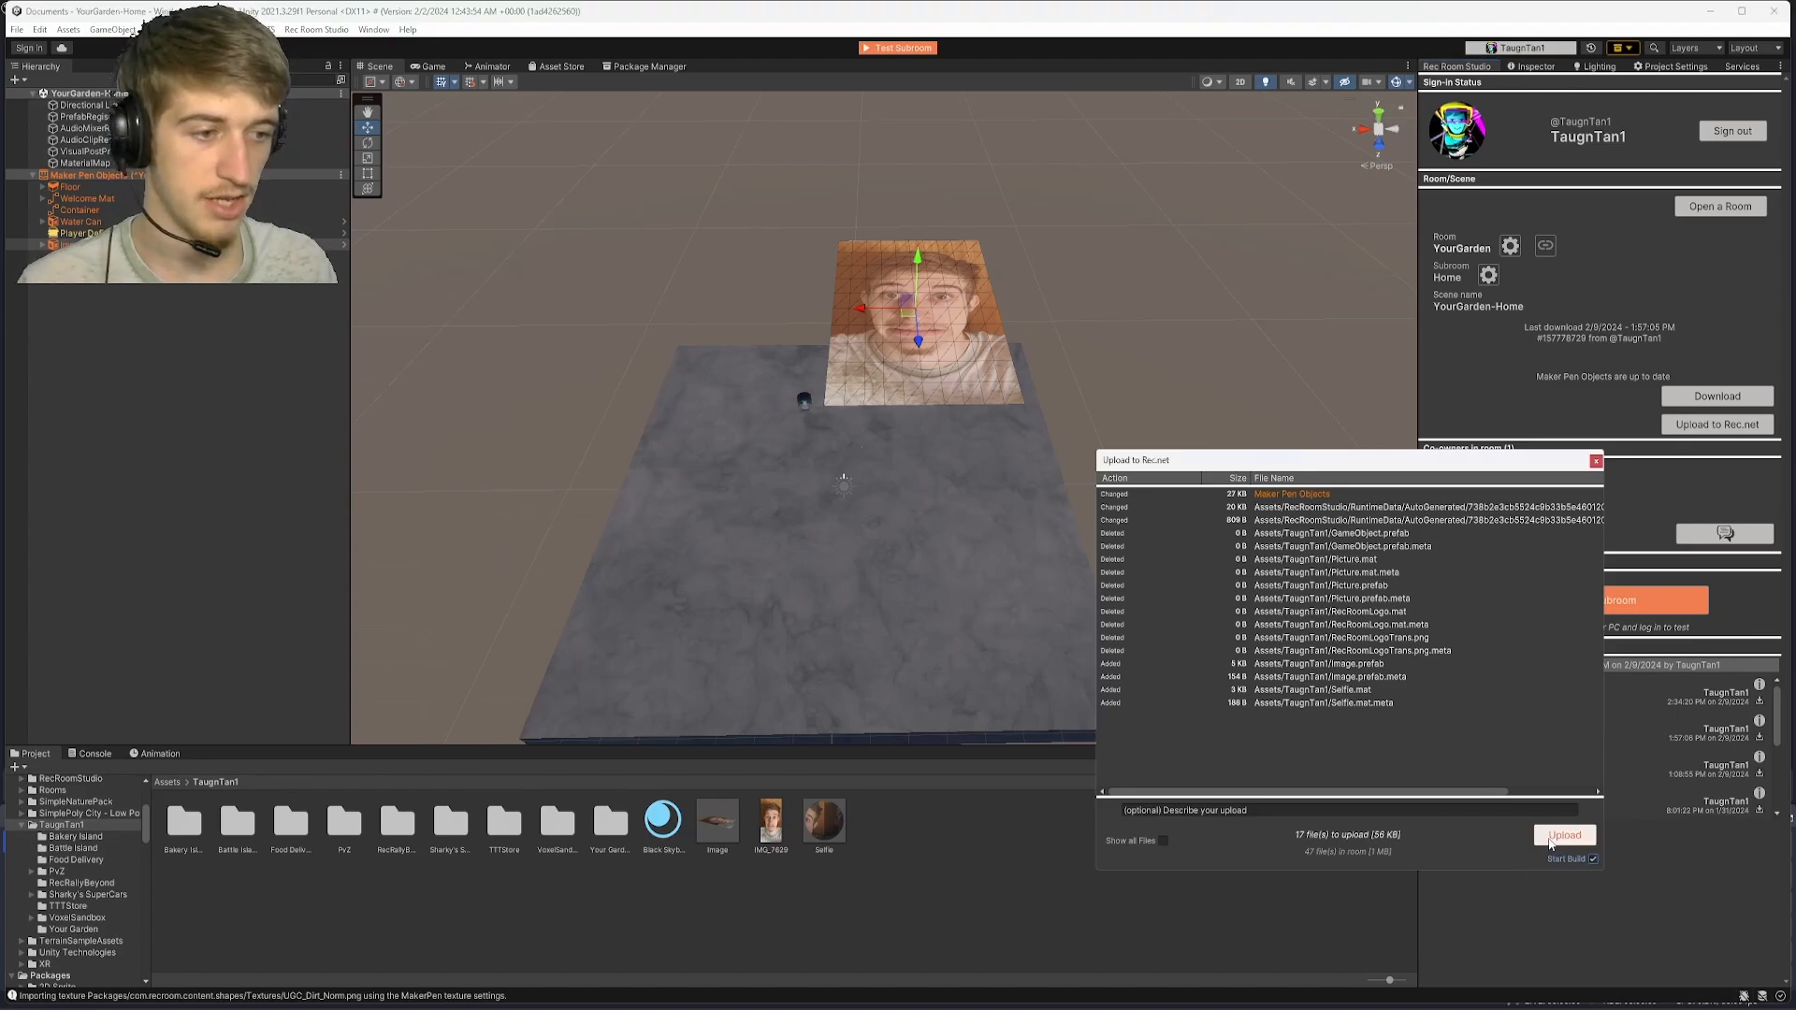
{"action": "left_click", "coordinate": [1562, 834]}
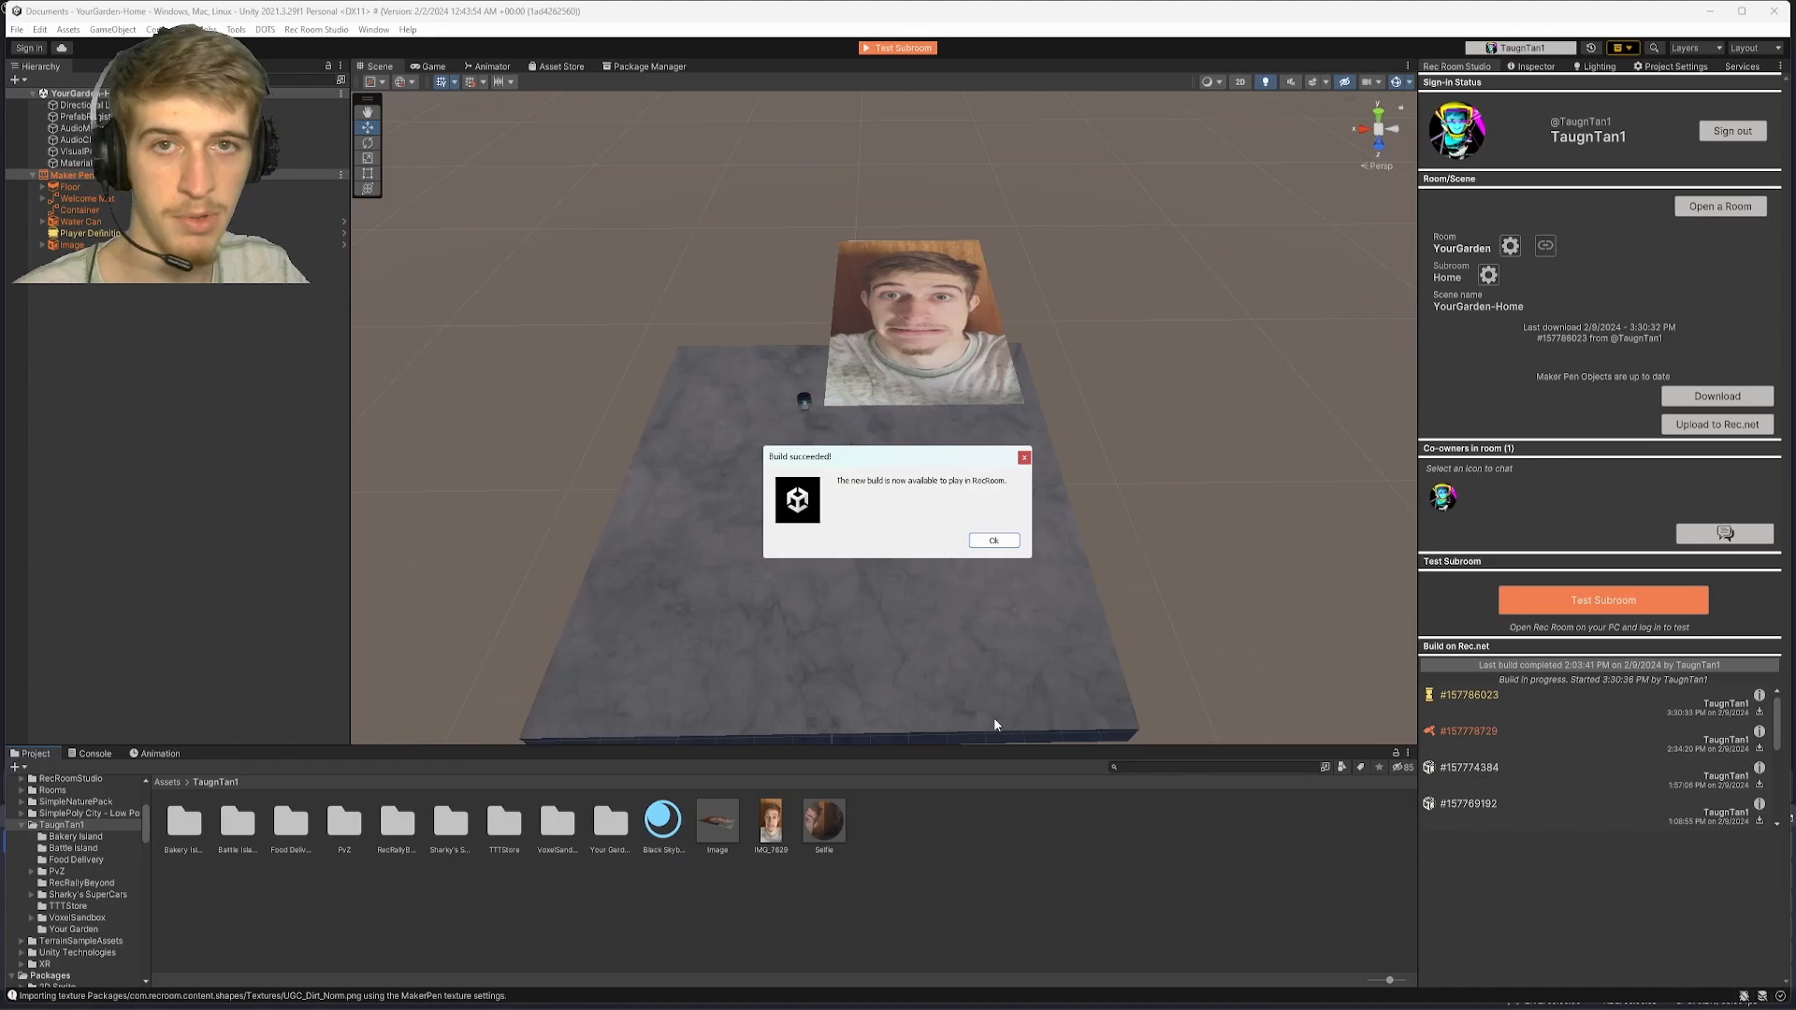
{"action": "mouse_move", "coordinate": [711, 569]}
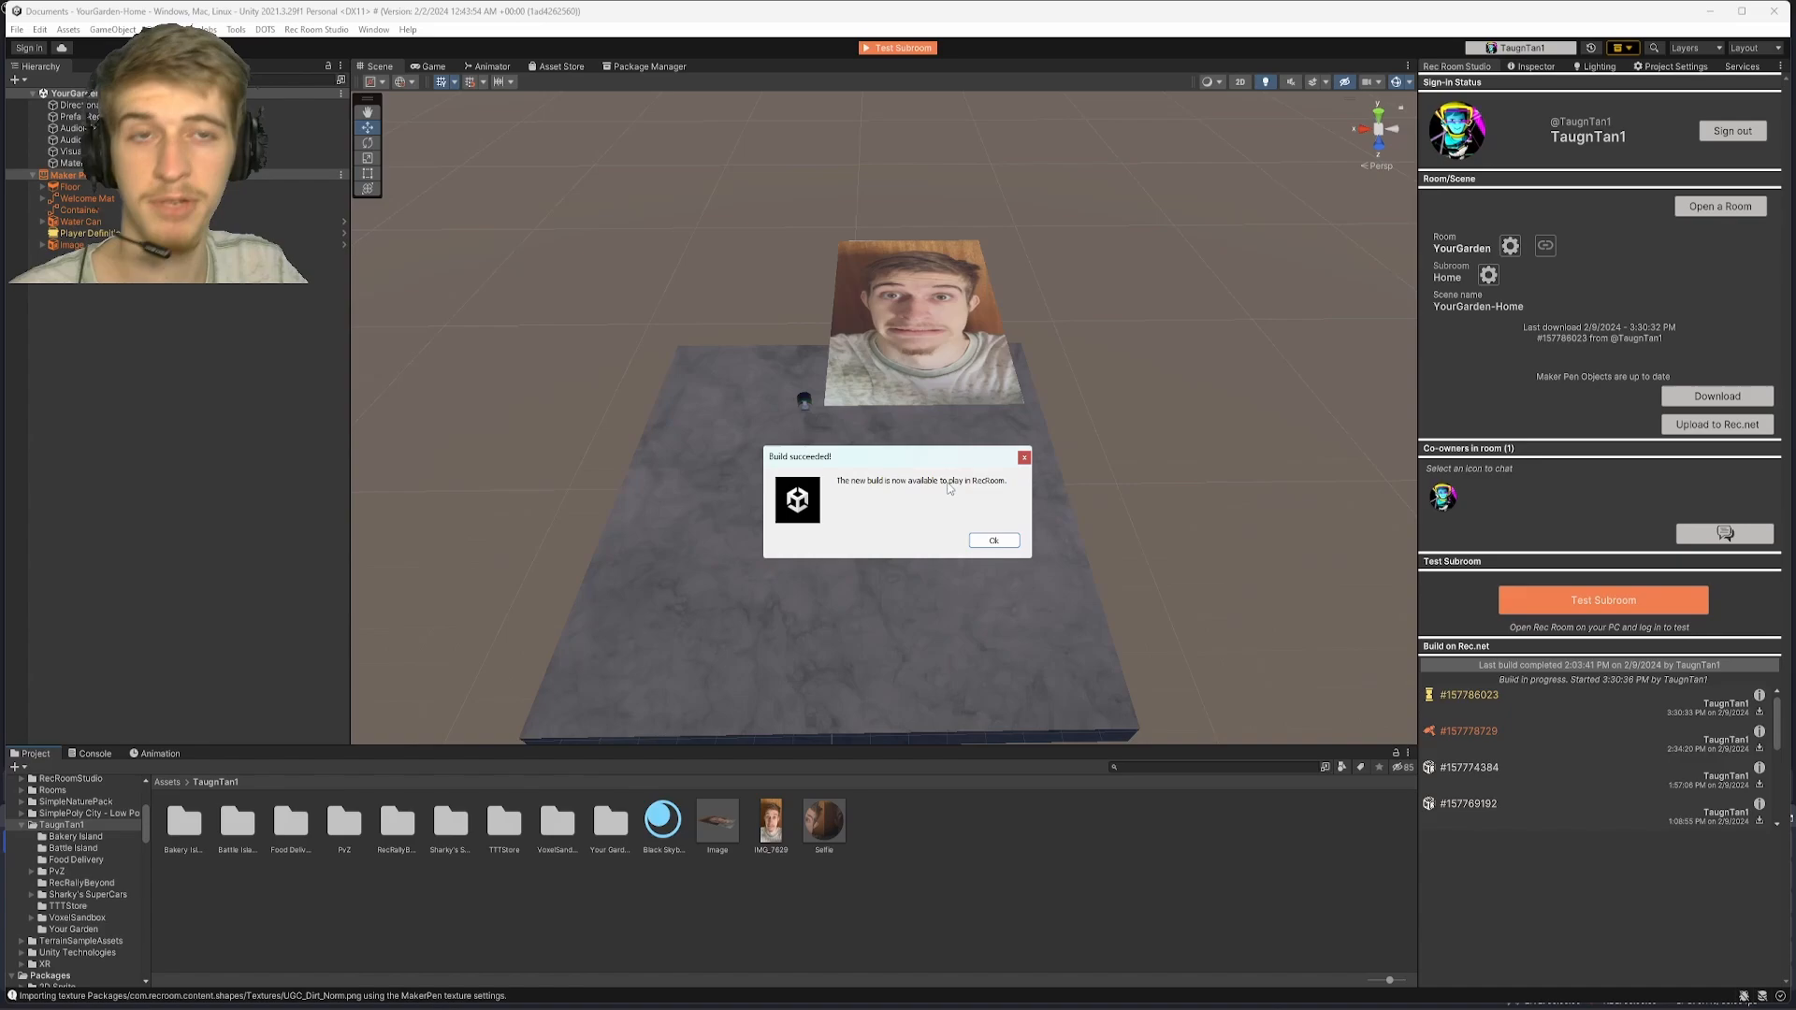
{"action": "left_click", "coordinate": [991, 539]}
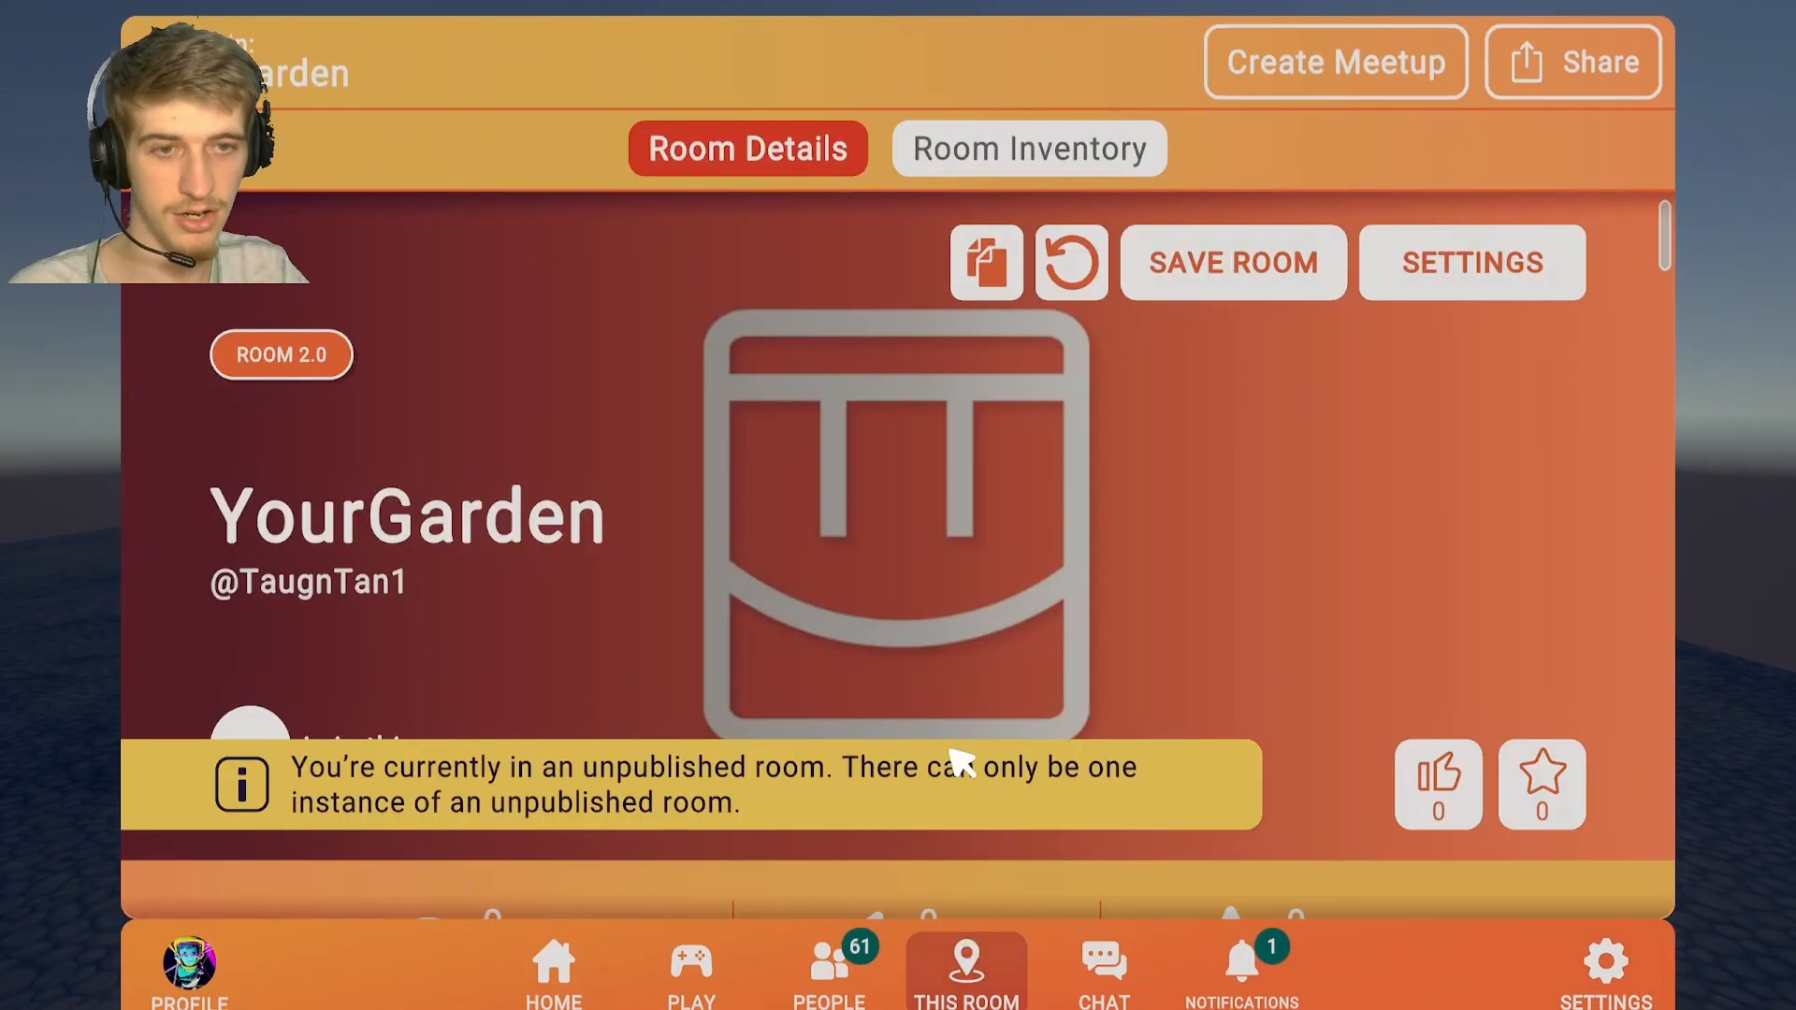
Load the newest Rec Room Studio save into the YourGarden room in Rec Room.
{"action": "left_click", "coordinate": [1070, 262]}
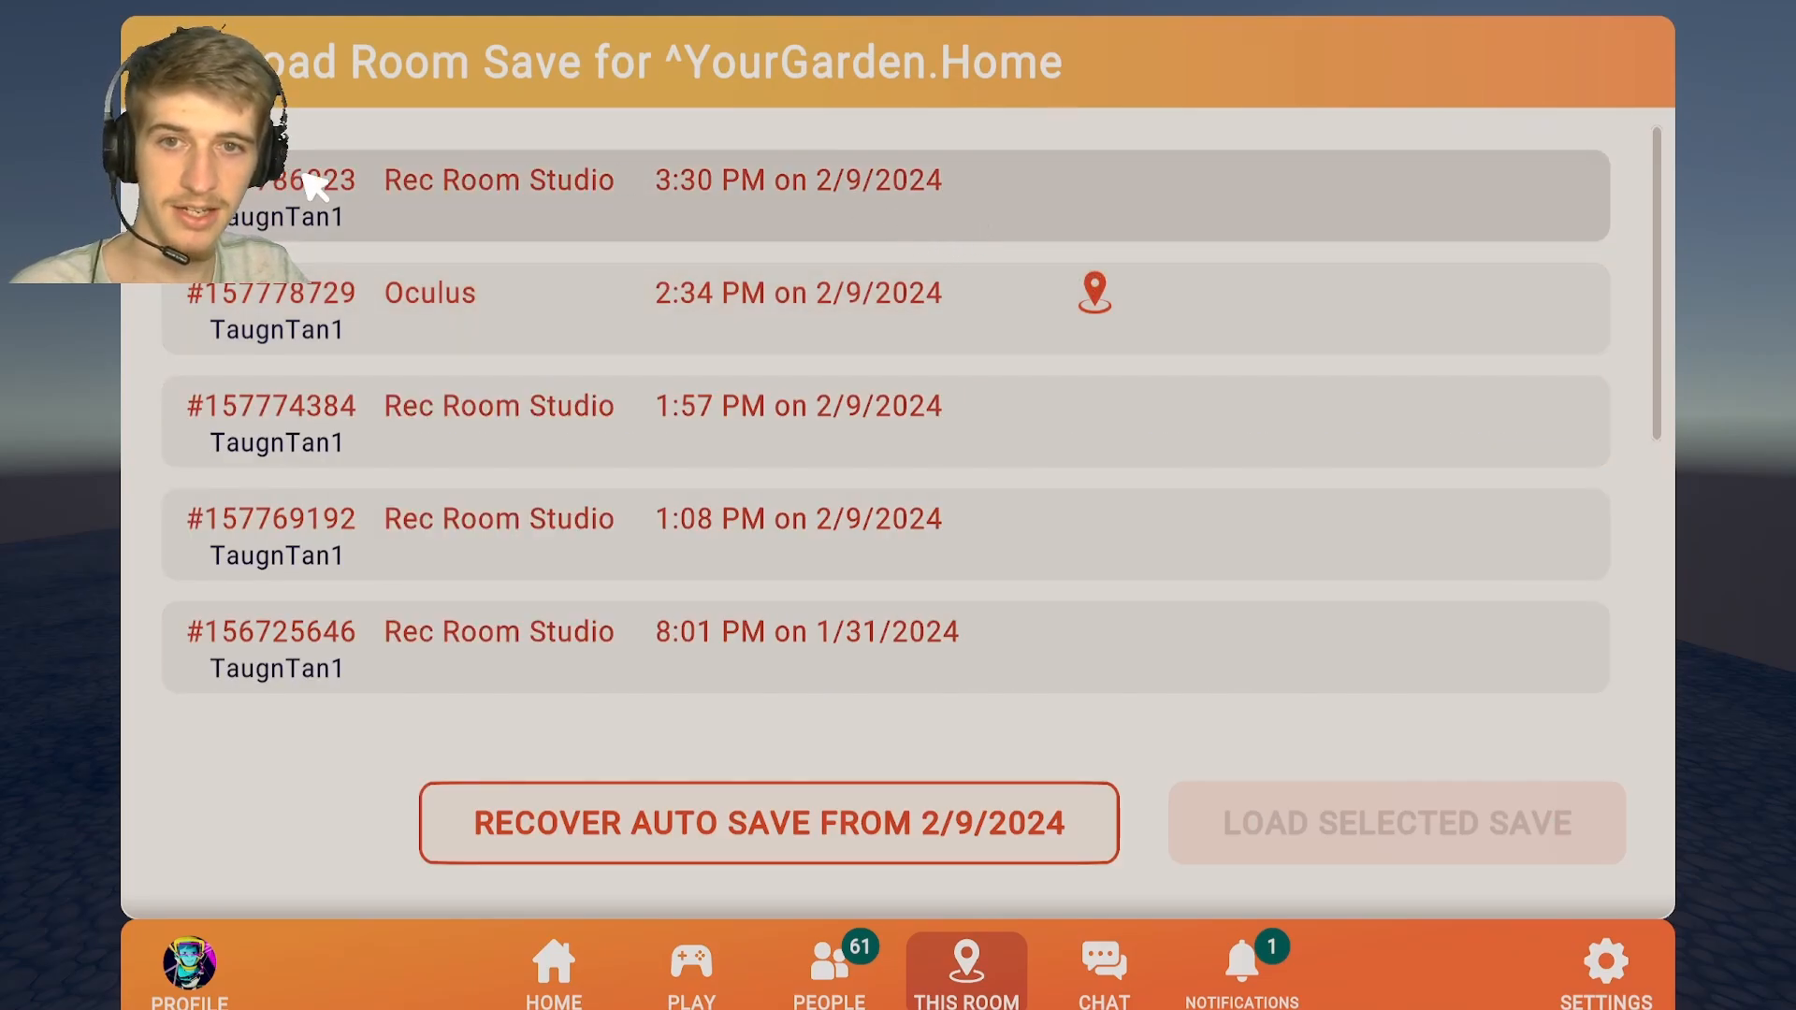
{"action": "mouse_move", "coordinate": [668, 204]}
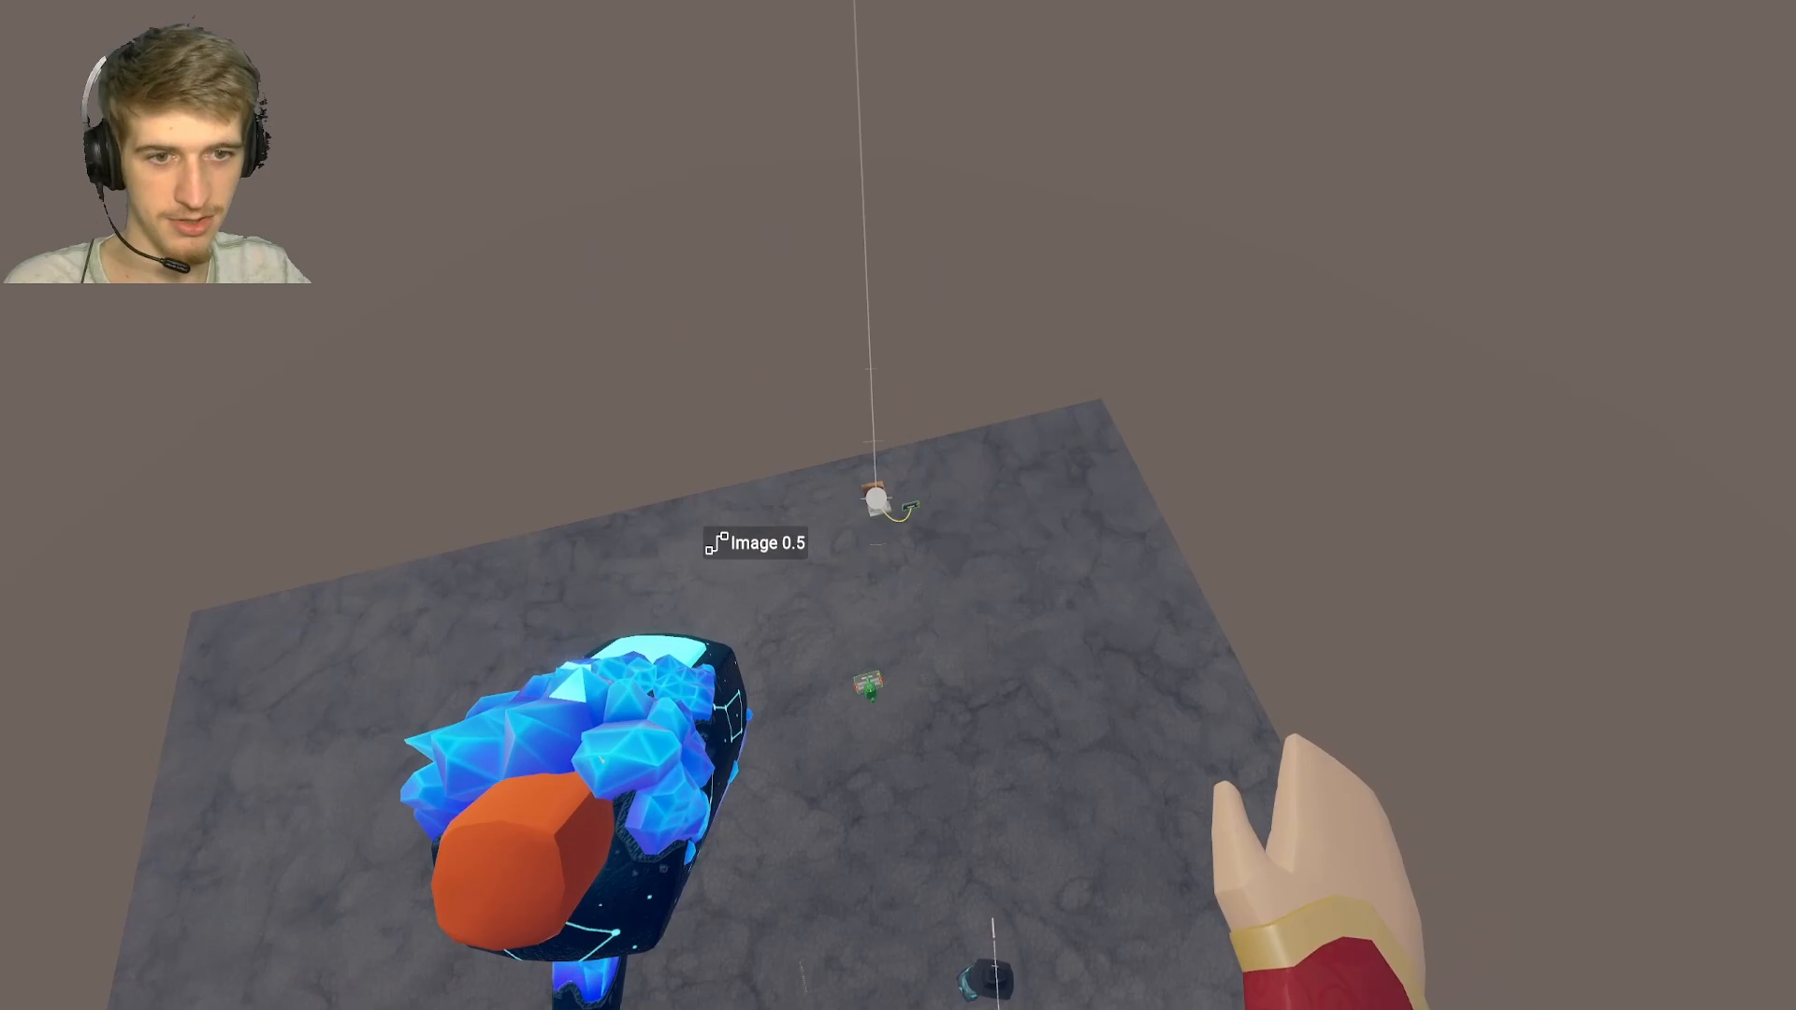
{"action": "left_click", "coordinate": [978, 958]}
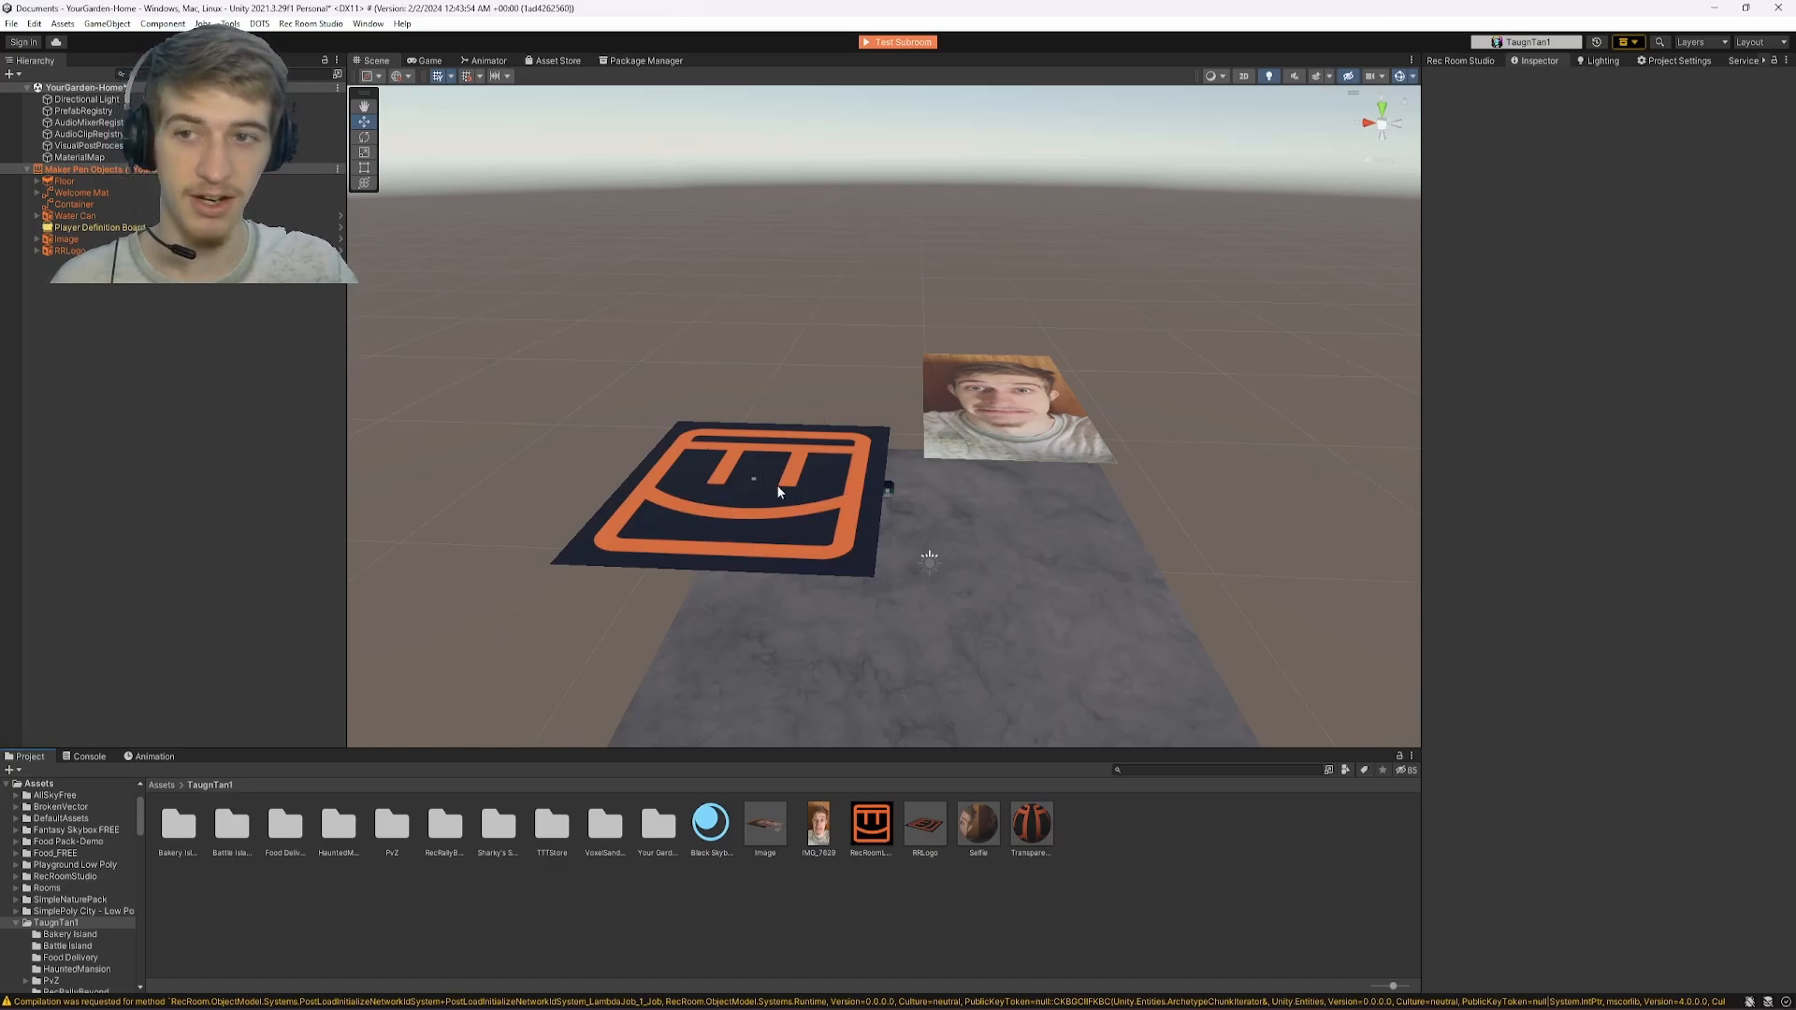
{"action": "mouse_move", "coordinate": [1006, 432]}
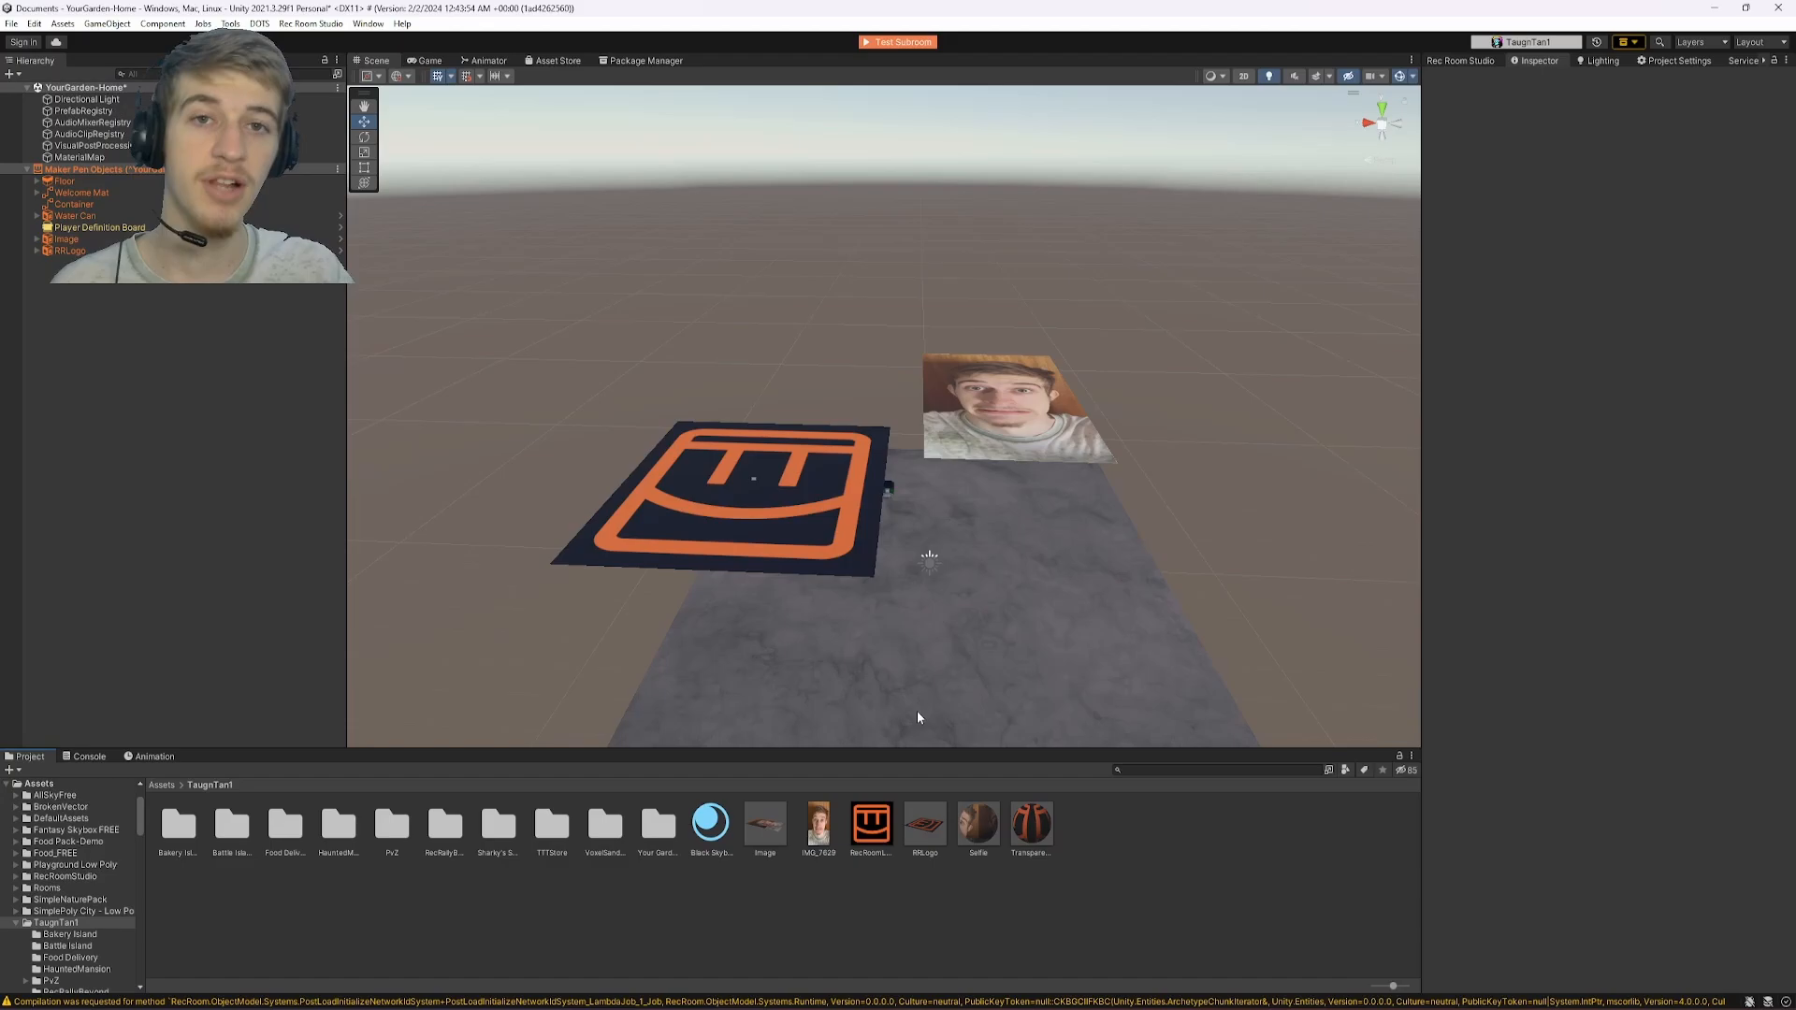
Enable Alpha Is Transparency on RecRoomLogoTrans and set the Transparent material's Surface Type to Transparent.
{"action": "left_click", "coordinate": [870, 823]}
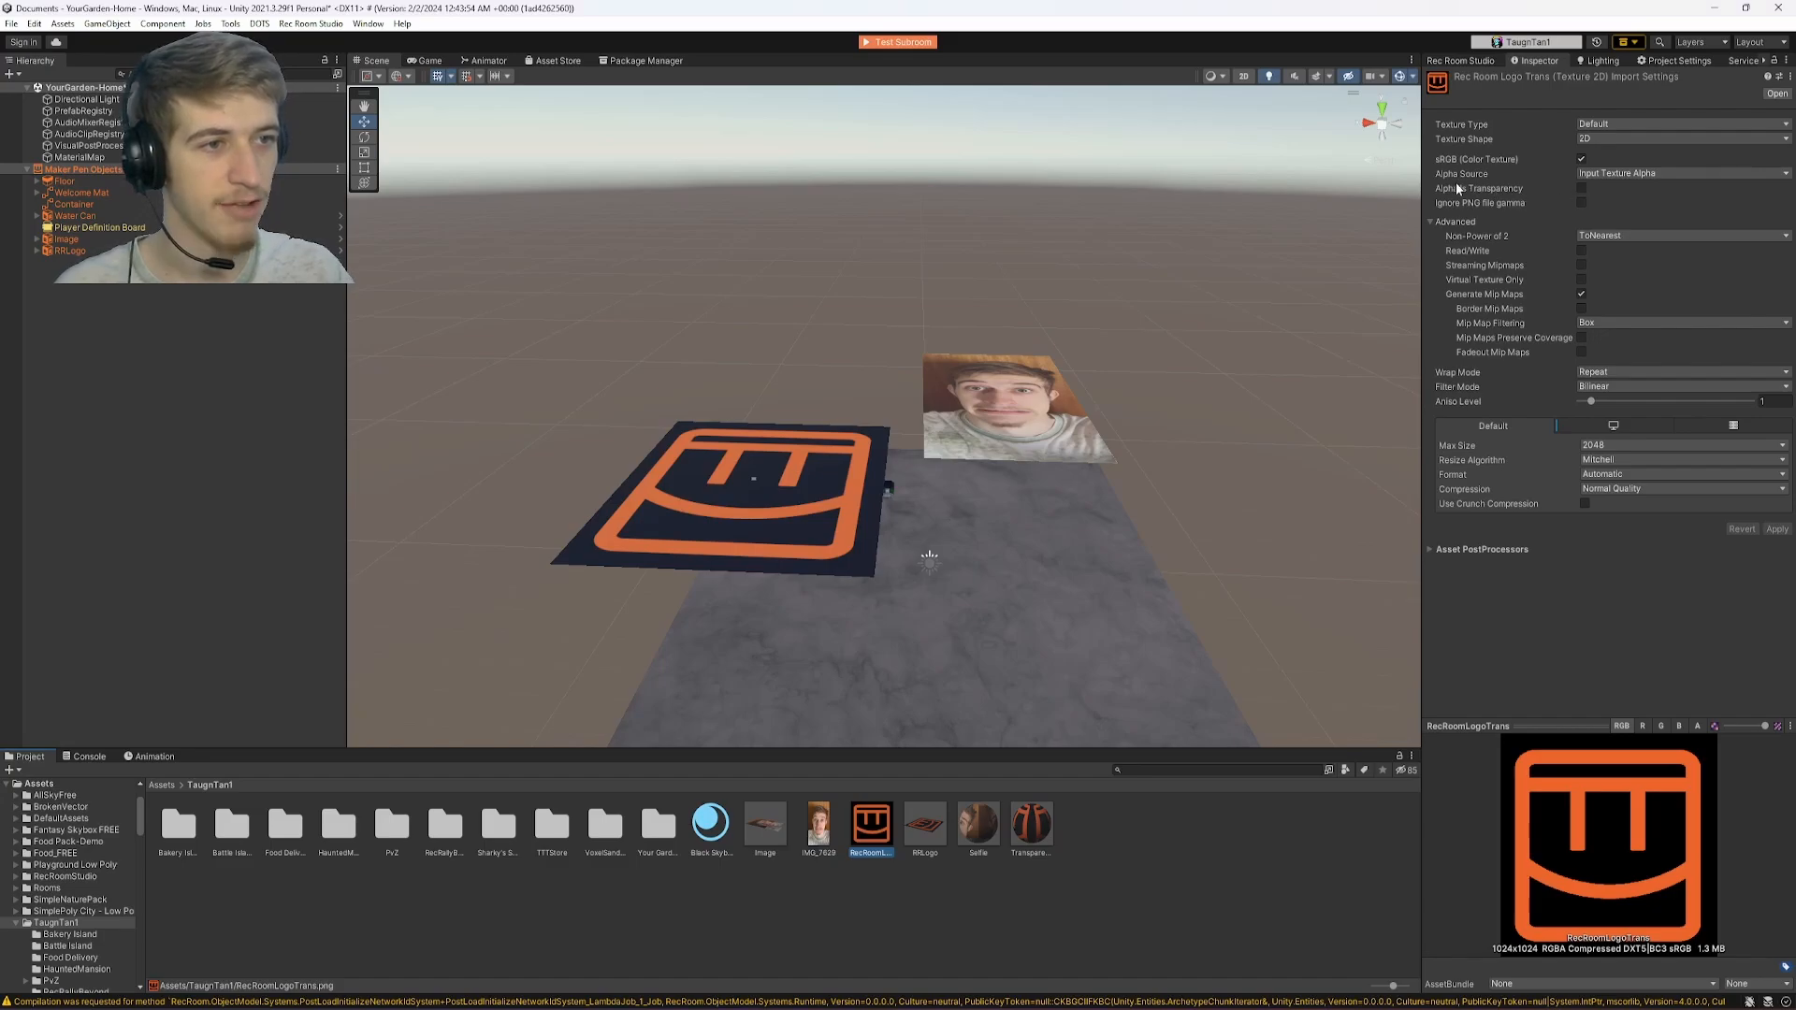
{"action": "left_click", "coordinate": [1582, 187]}
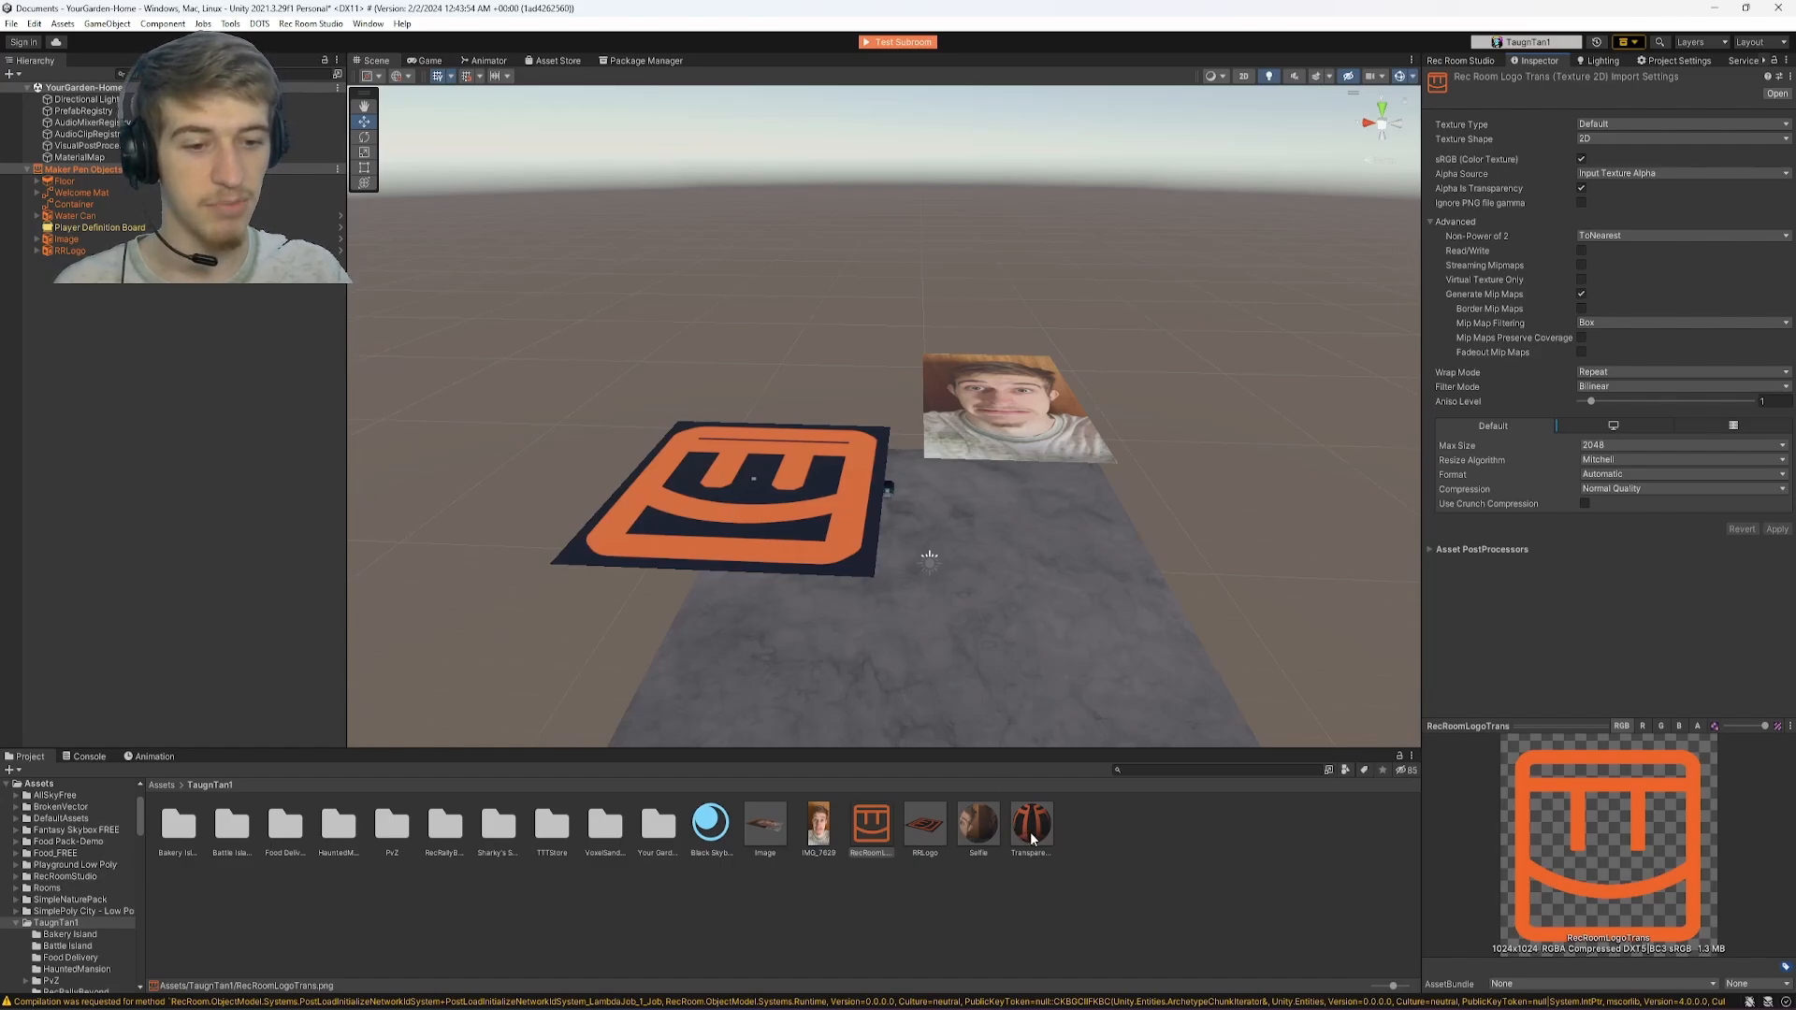
{"action": "left_click", "coordinate": [1029, 824]}
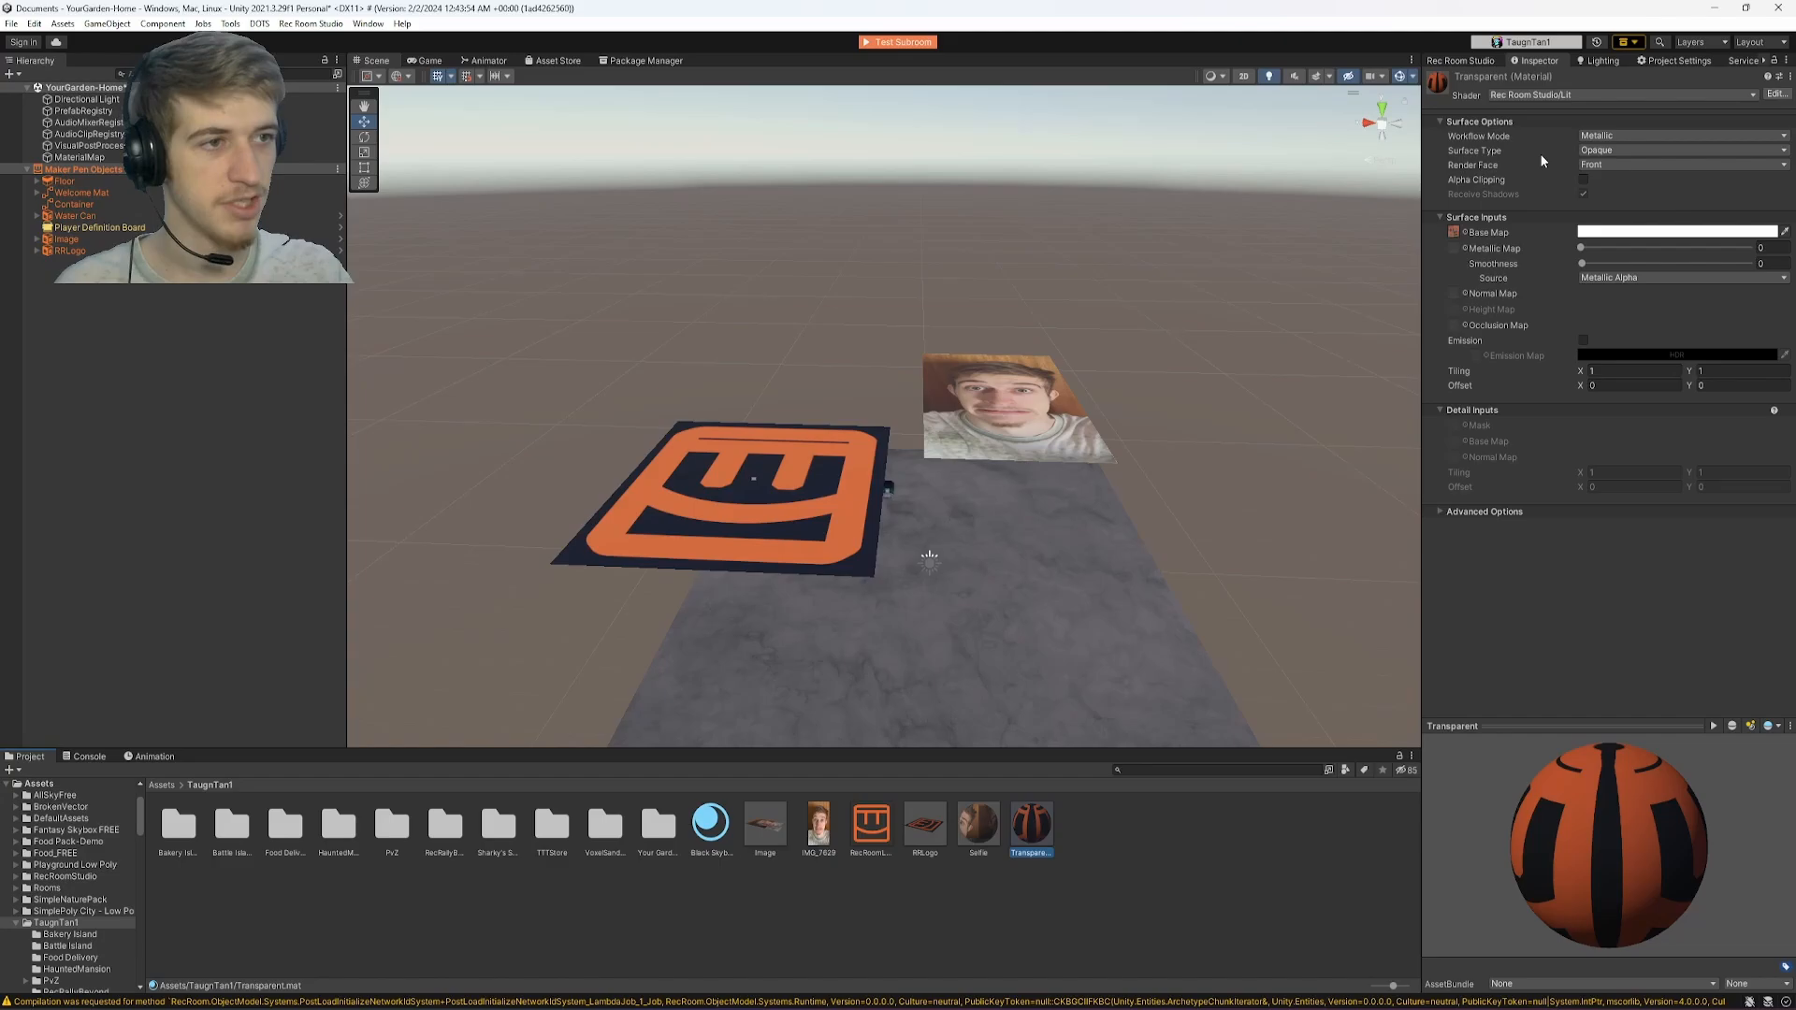
{"action": "left_click", "coordinate": [1677, 150]}
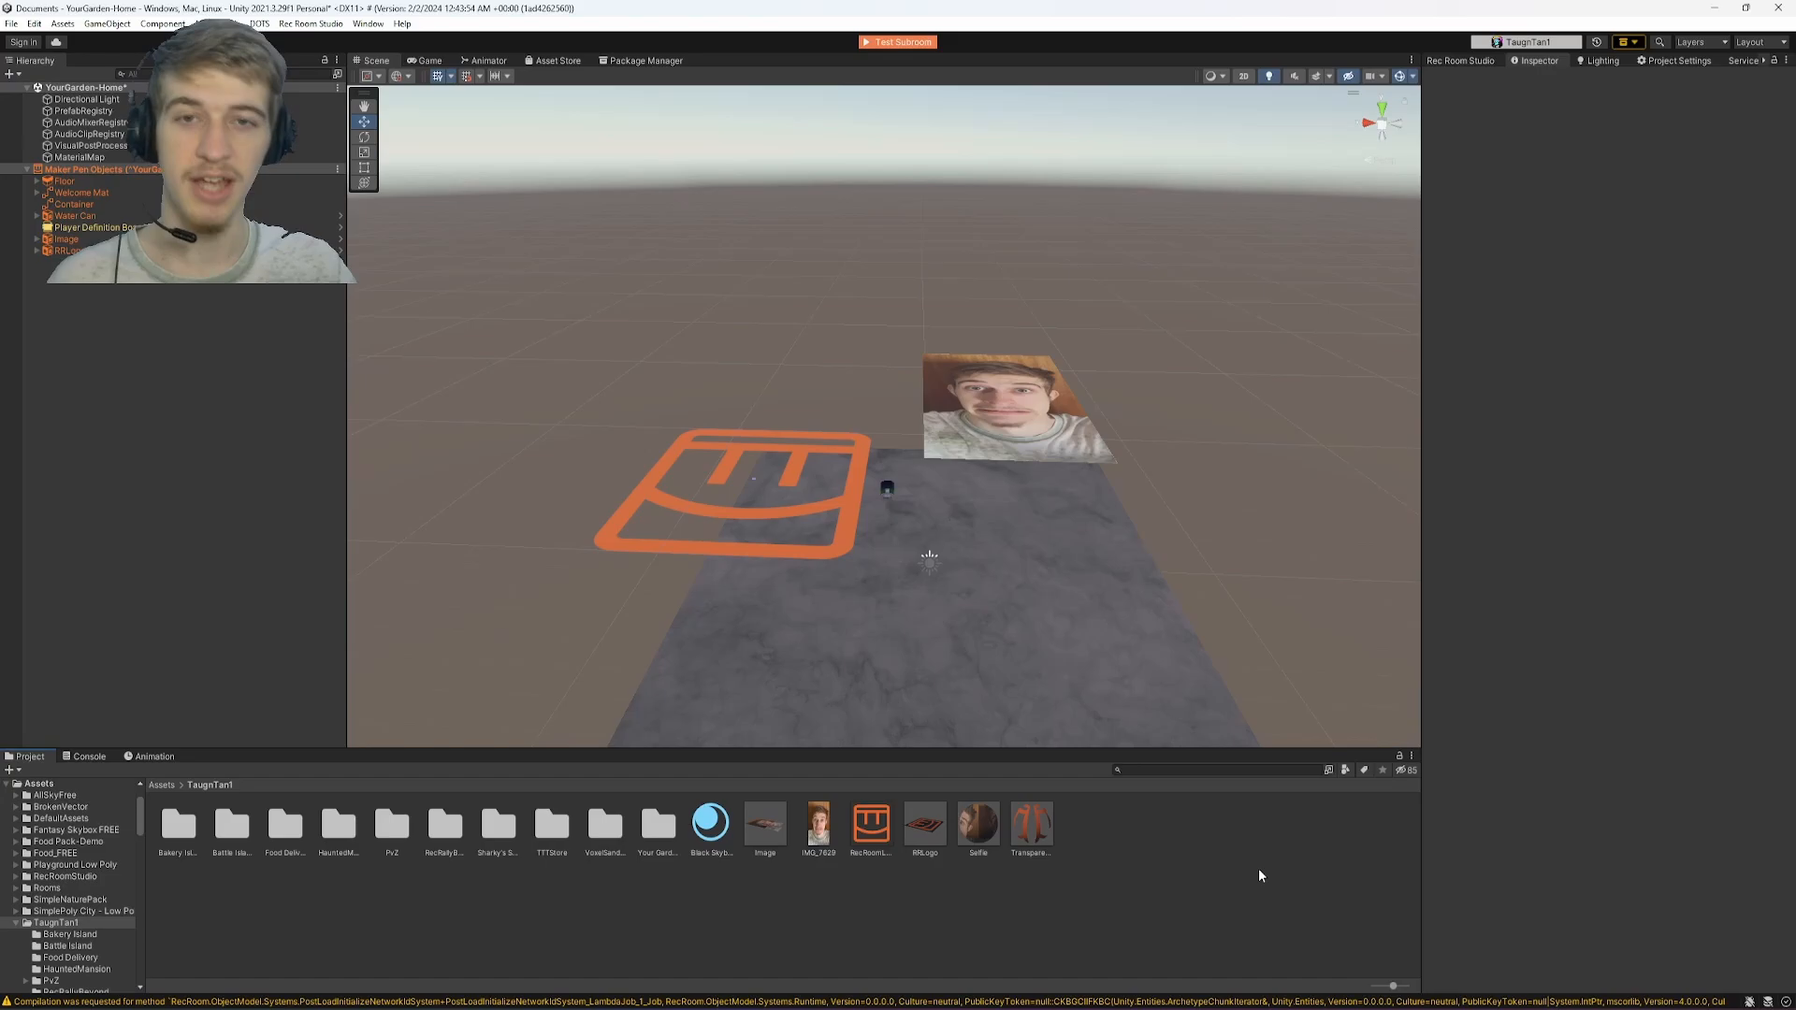
{"action": "left_click", "coordinate": [904, 43]}
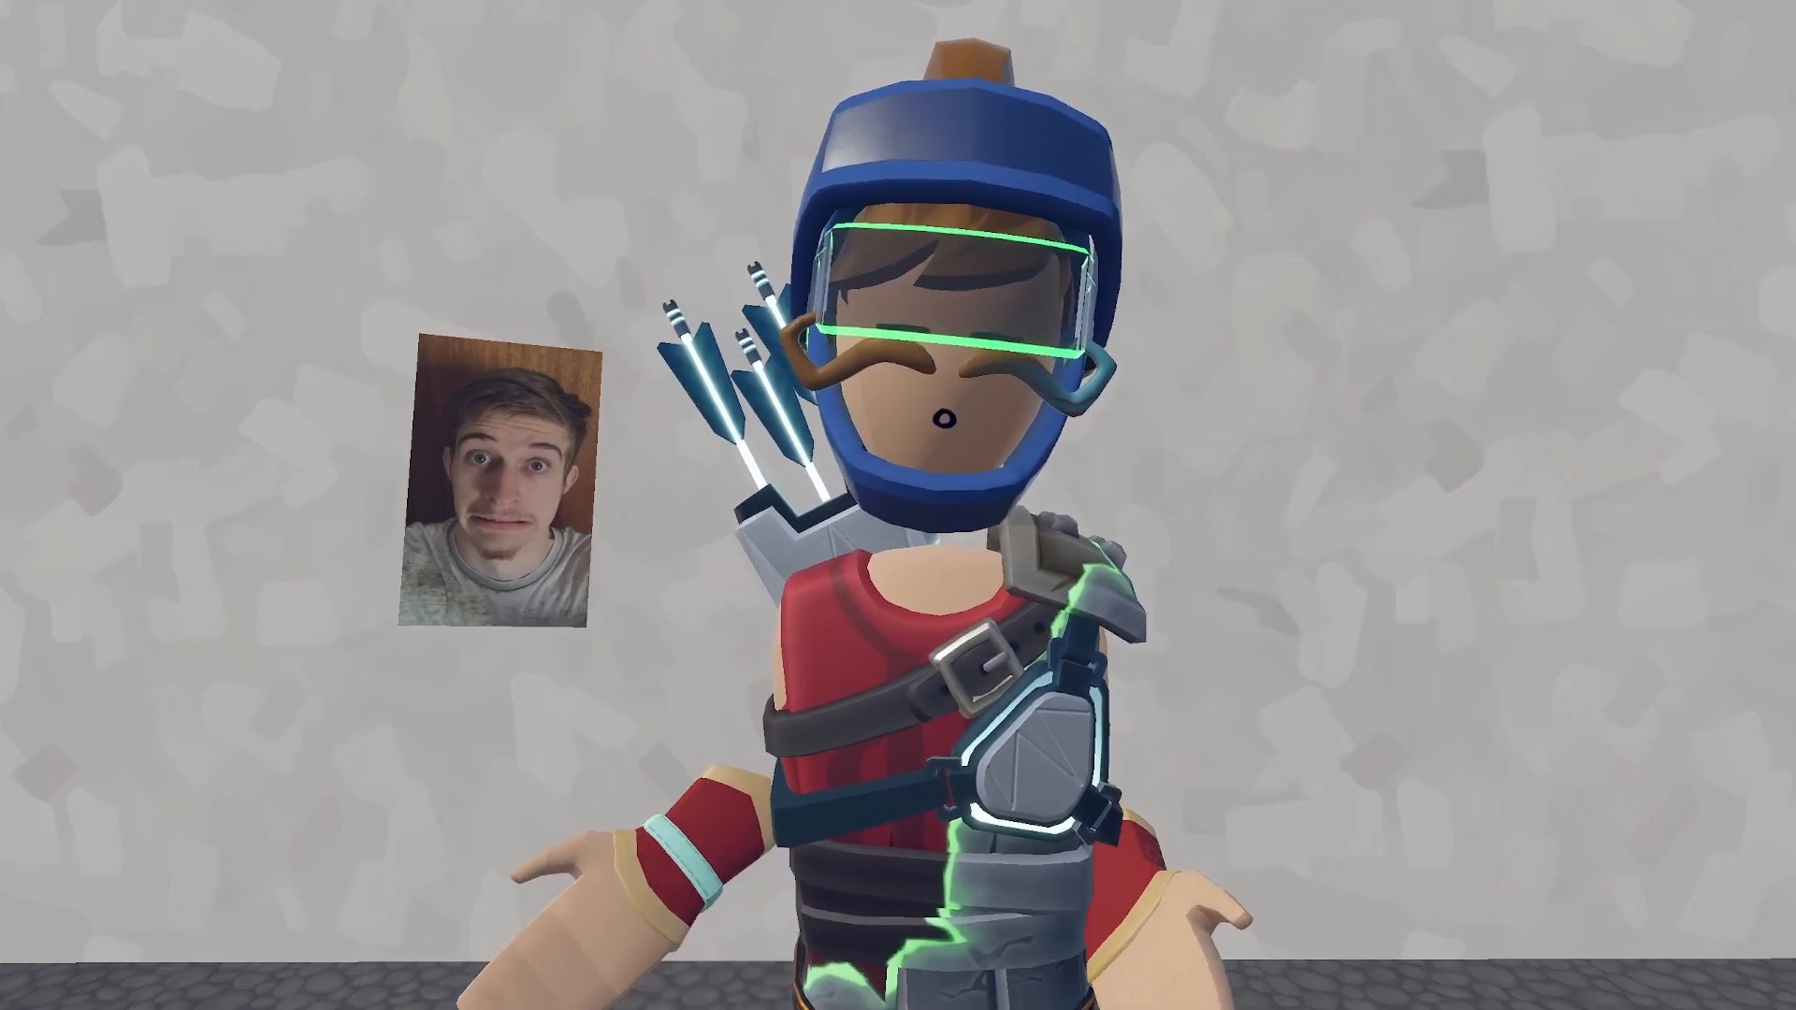